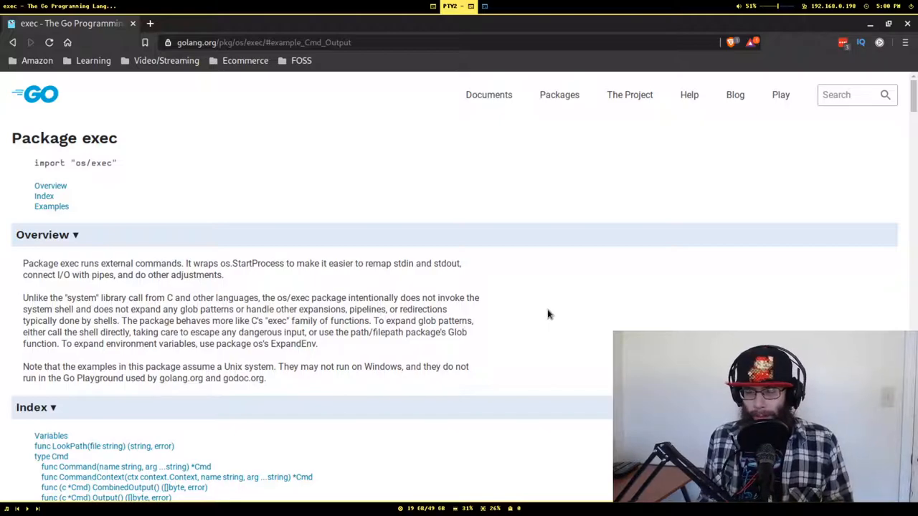
{"action": "mouse_move", "coordinate": [537, 336]}
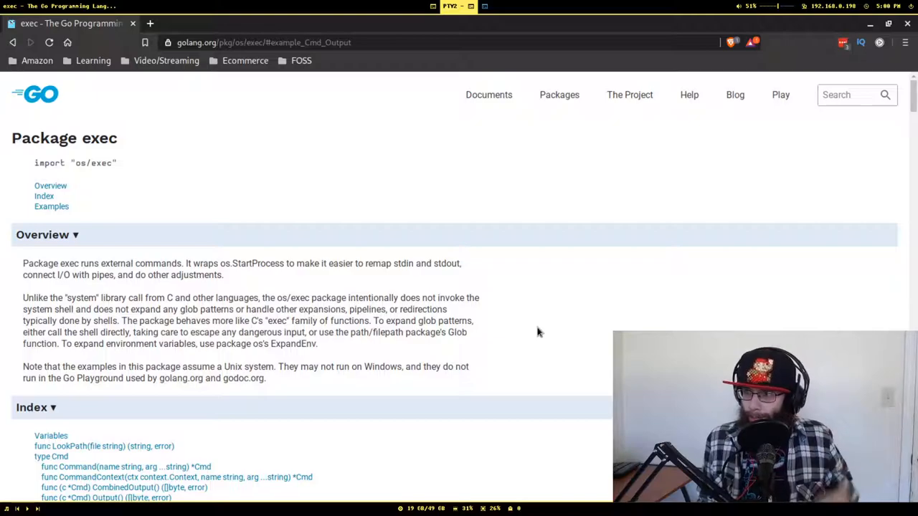
{"action": "mouse_move", "coordinate": [593, 337]}
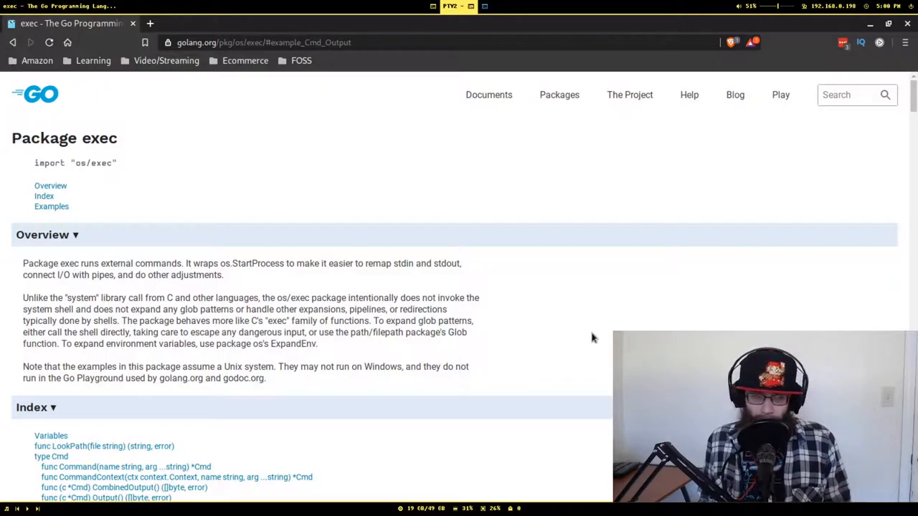
Step: Scroll through the os/exec package index on golang.org
{"action": "scroll", "scroll_direction": "down", "scroll_amount": 3}
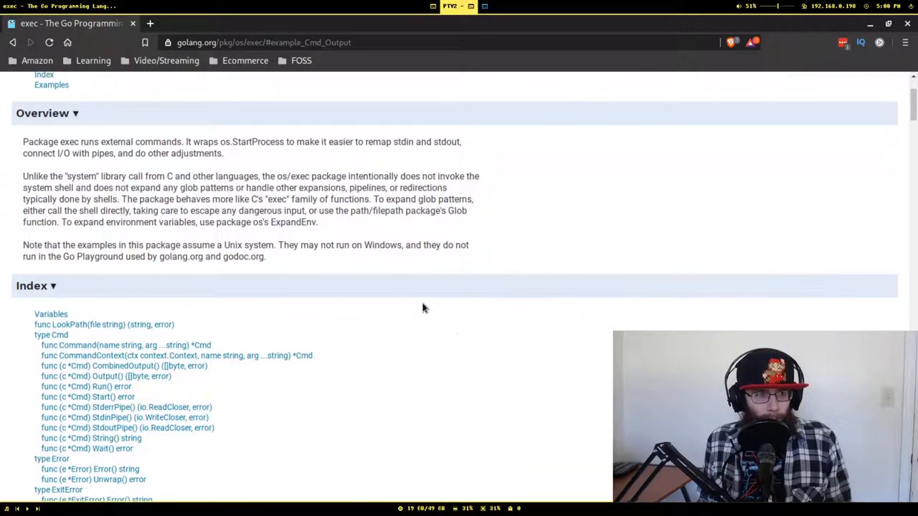
{"action": "scroll", "scroll_direction": "down", "scroll_amount": 3}
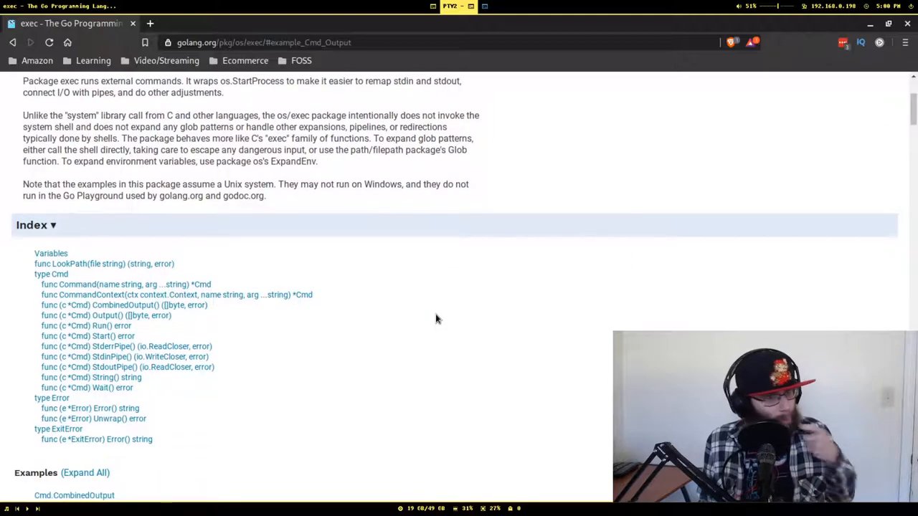
{"action": "scroll", "scroll_direction": "up", "scroll_amount": 3}
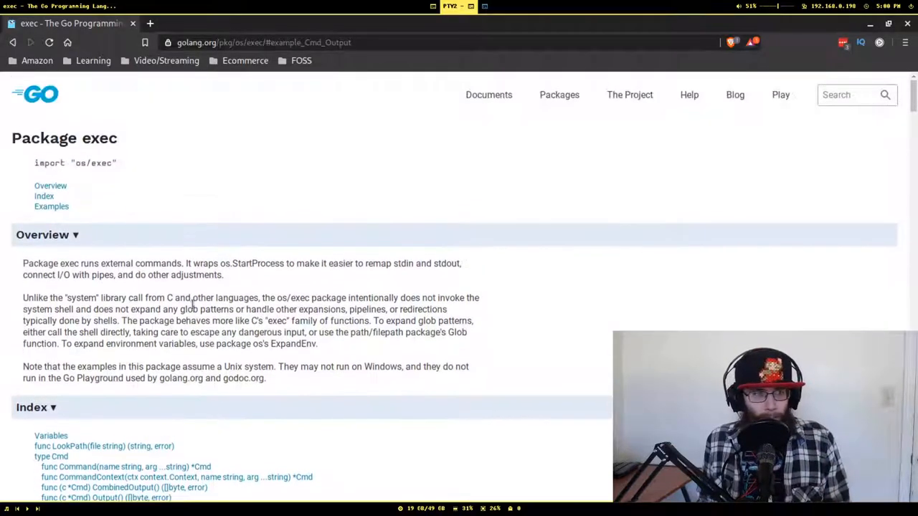
{"action": "mouse_move", "coordinate": [81, 288]}
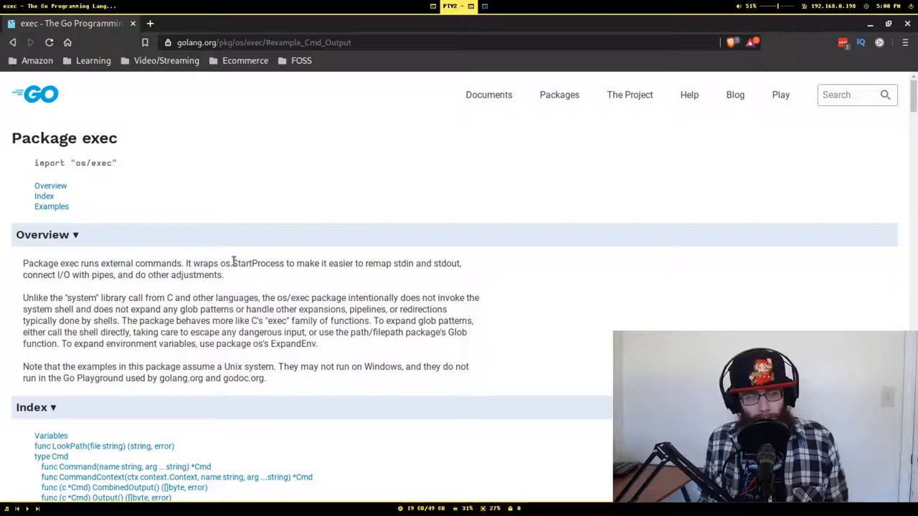
{"action": "mouse_move", "coordinate": [368, 264]}
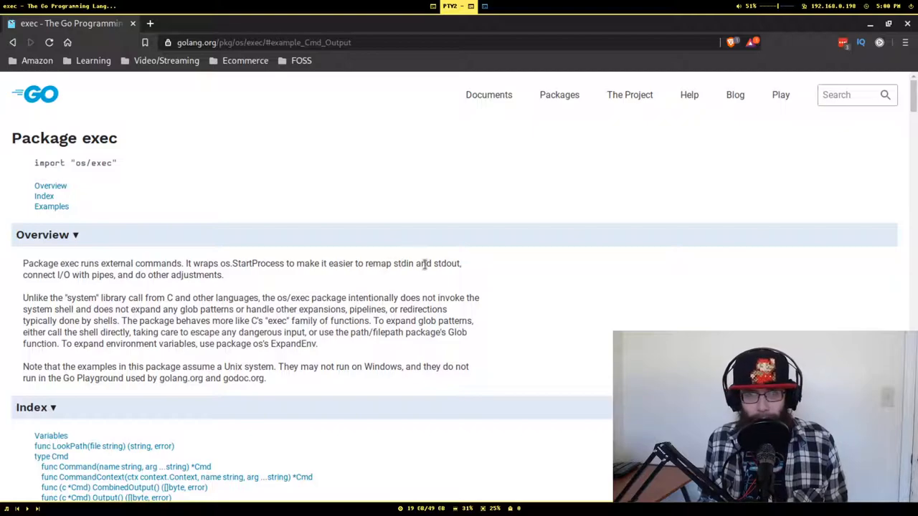
{"action": "mouse_move", "coordinate": [365, 282]}
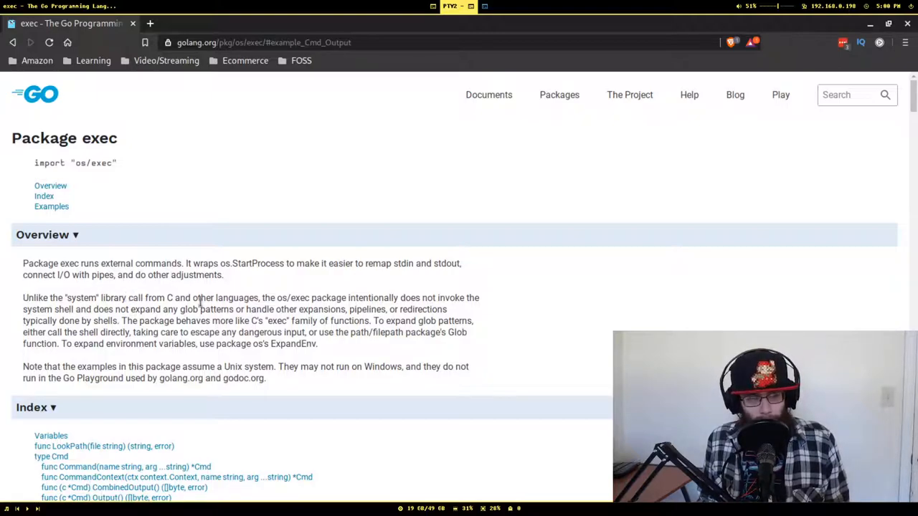
{"action": "mouse_move", "coordinate": [362, 297]}
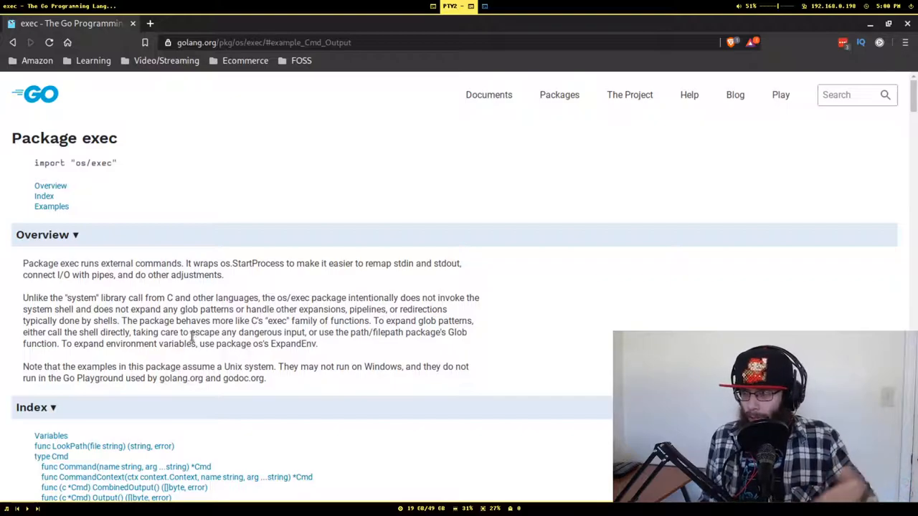
{"action": "scroll", "scroll_direction": "down", "scroll_amount": 3}
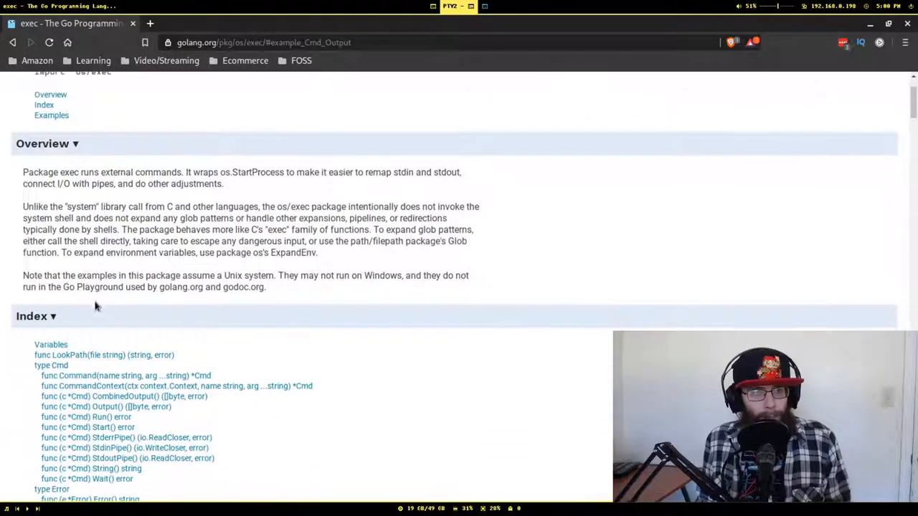
{"action": "scroll", "scroll_direction": "up", "scroll_amount": 3}
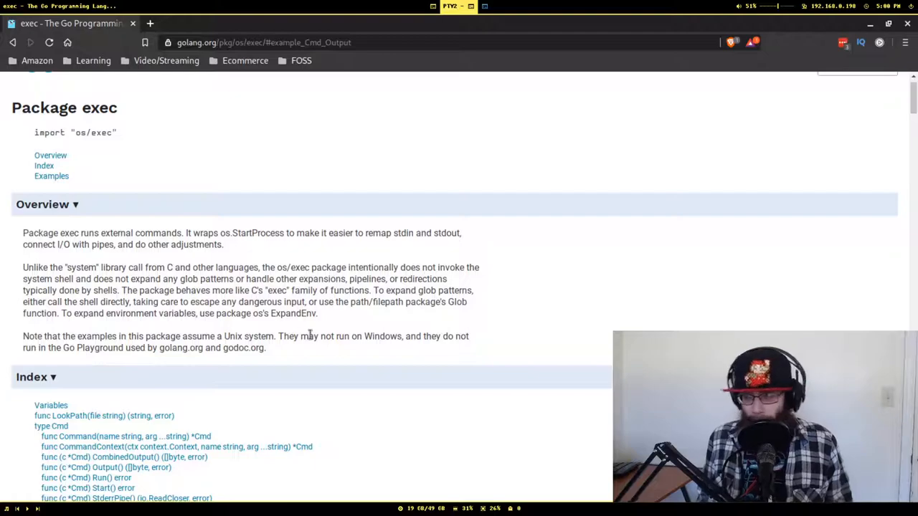
{"action": "mouse_move", "coordinate": [523, 354]}
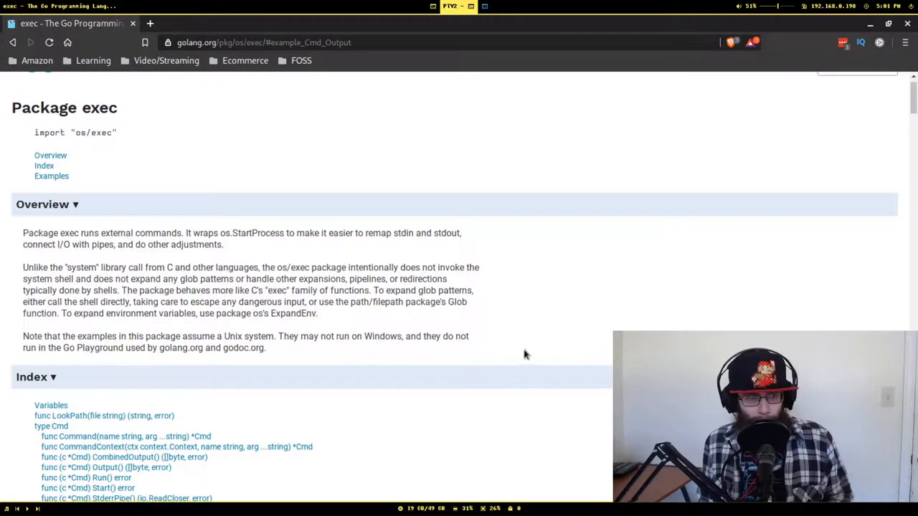
{"action": "scroll", "scroll_direction": "down", "scroll_amount": 3}
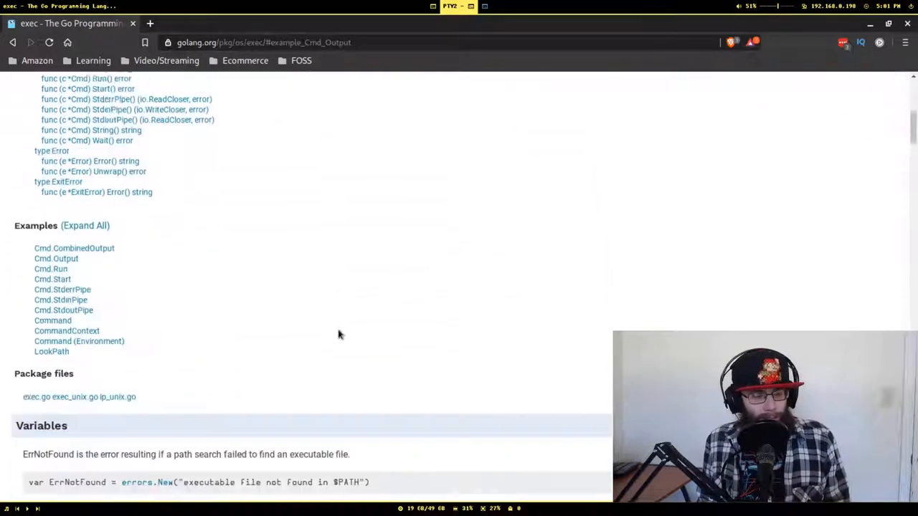
{"action": "scroll", "scroll_direction": "up", "scroll_amount": 3}
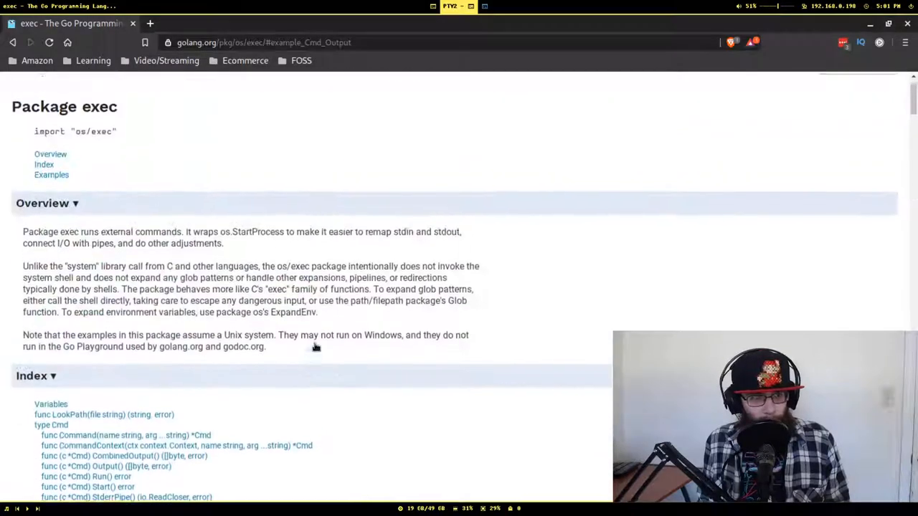
{"action": "scroll", "scroll_direction": "down", "scroll_amount": 3}
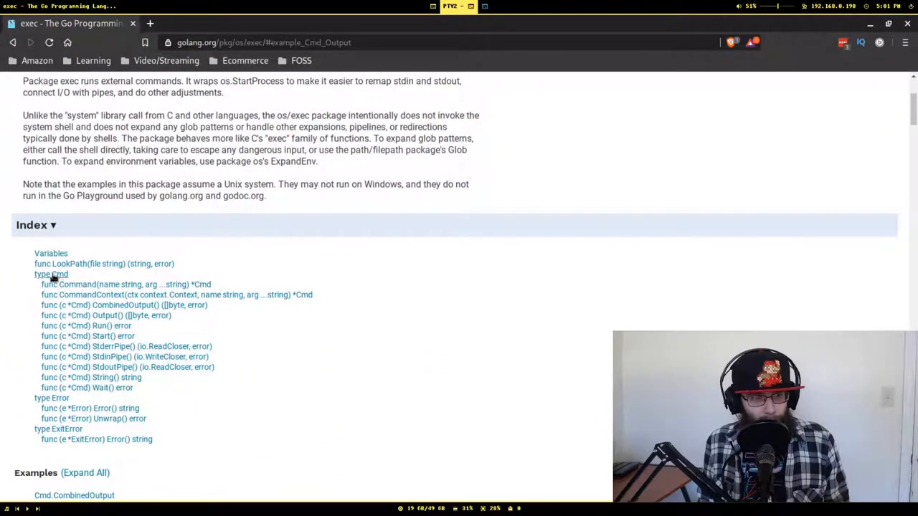
Step: Jump to the Cmd type and read its fields from Path through ProcessState
{"action": "left_click", "coordinate": [51, 274]}
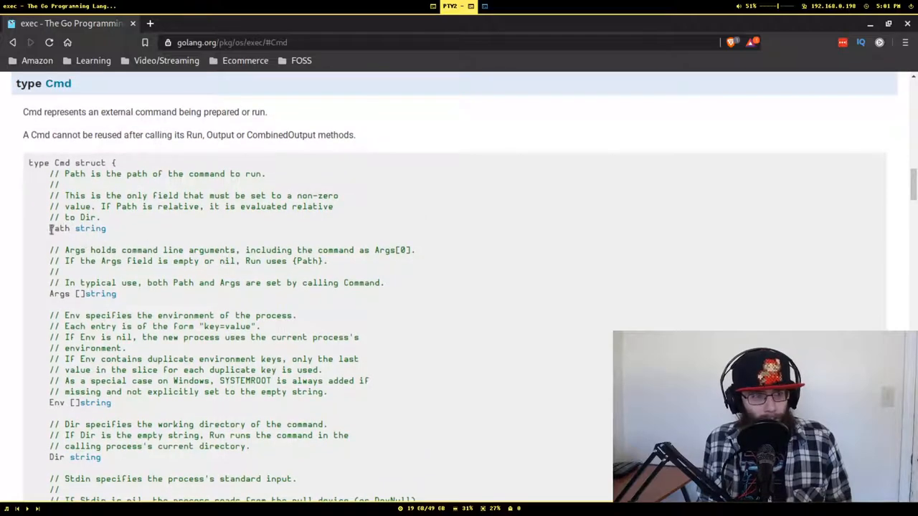
{"action": "mouse_move", "coordinate": [124, 228]}
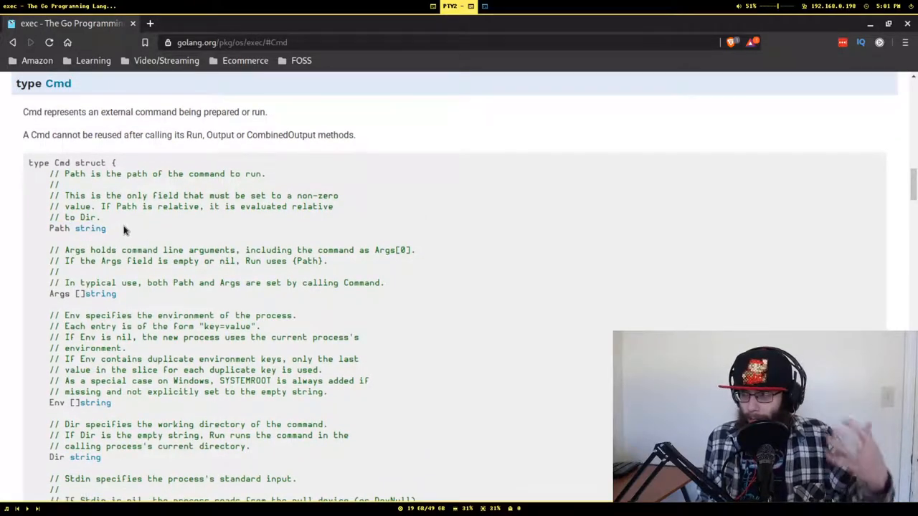
{"action": "mouse_move", "coordinate": [152, 233]}
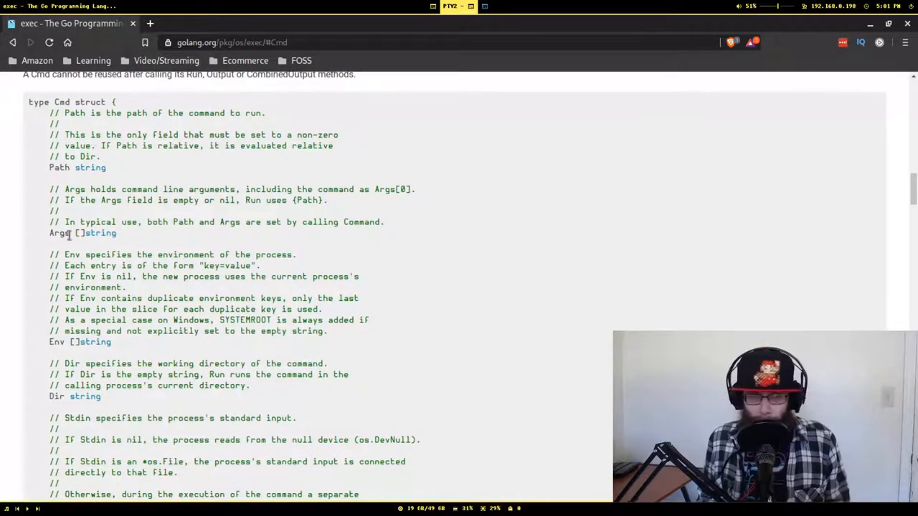
{"action": "scroll", "scroll_direction": "down", "scroll_amount": 3}
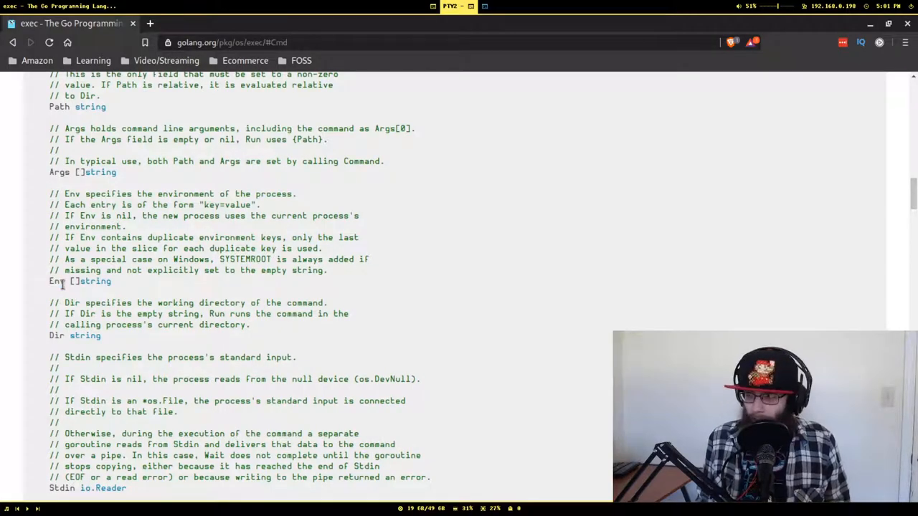
{"action": "scroll", "scroll_direction": "down", "scroll_amount": 3}
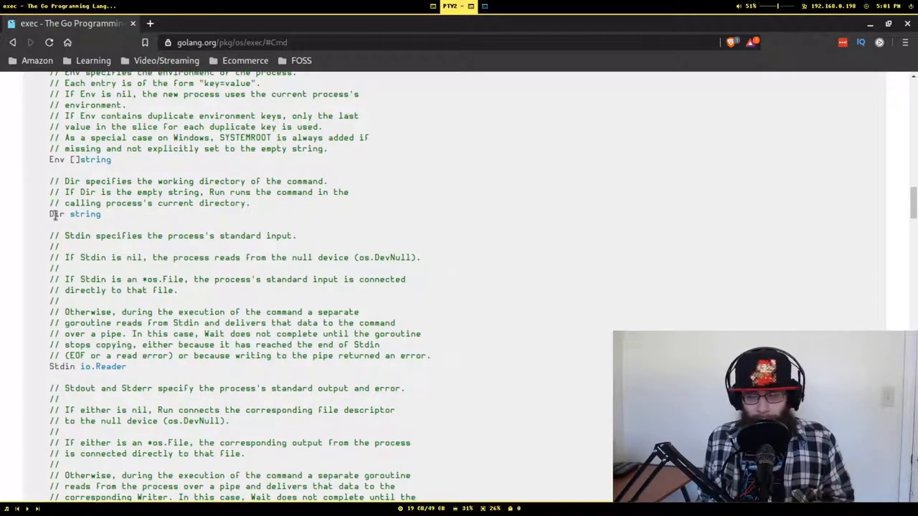
{"action": "scroll", "scroll_direction": "down", "scroll_amount": 3}
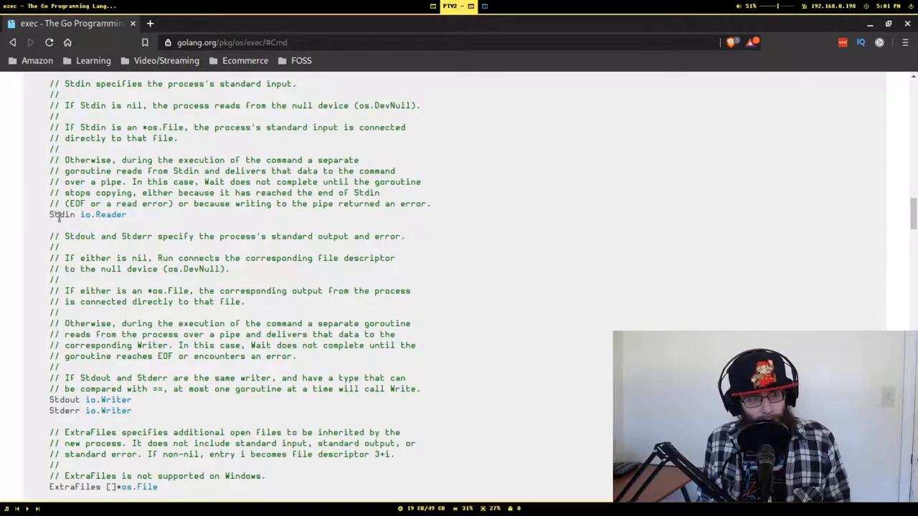
{"action": "mouse_move", "coordinate": [242, 359]}
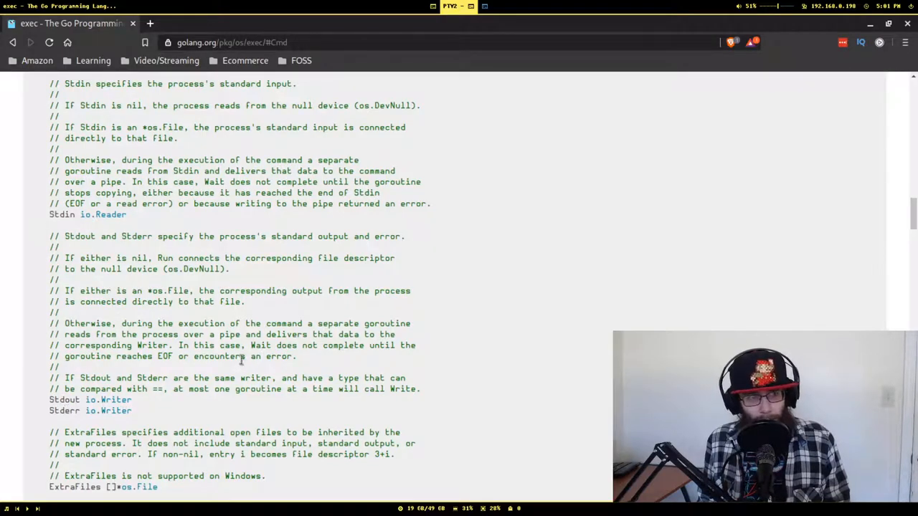
{"action": "scroll", "scroll_direction": "up", "scroll_amount": 3}
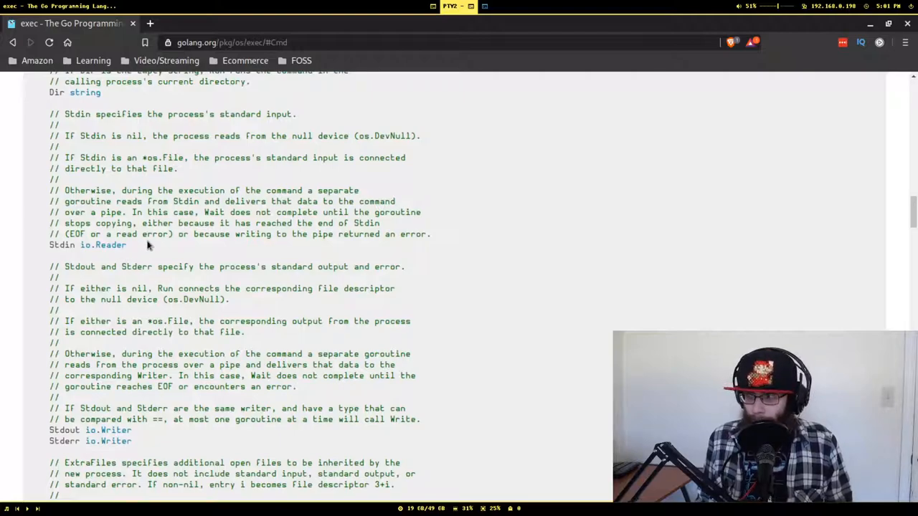
{"action": "scroll", "scroll_direction": "down", "scroll_amount": 3}
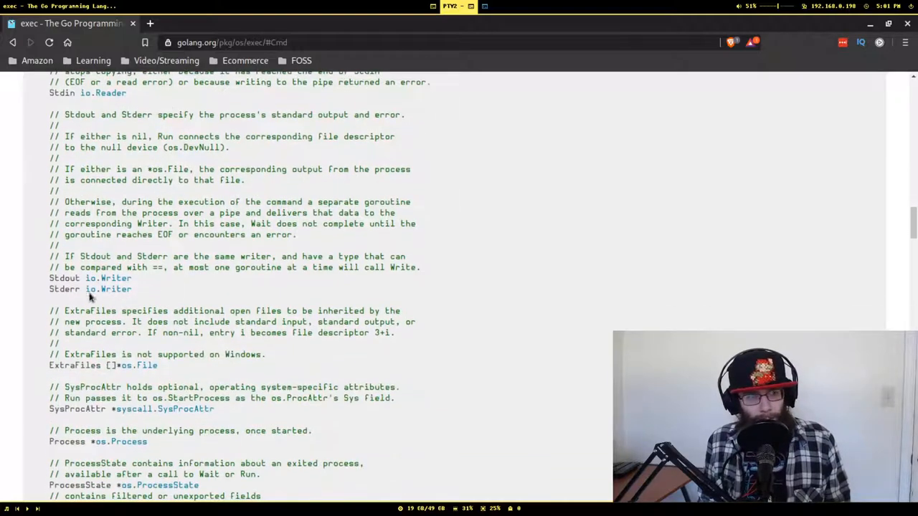
{"action": "scroll", "scroll_direction": "up", "scroll_amount": 3}
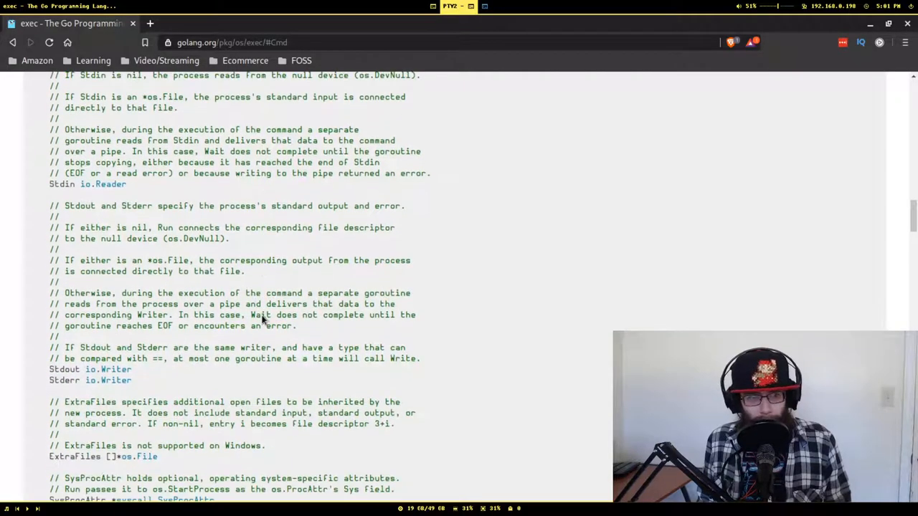
{"action": "scroll", "scroll_direction": "down", "scroll_amount": 3}
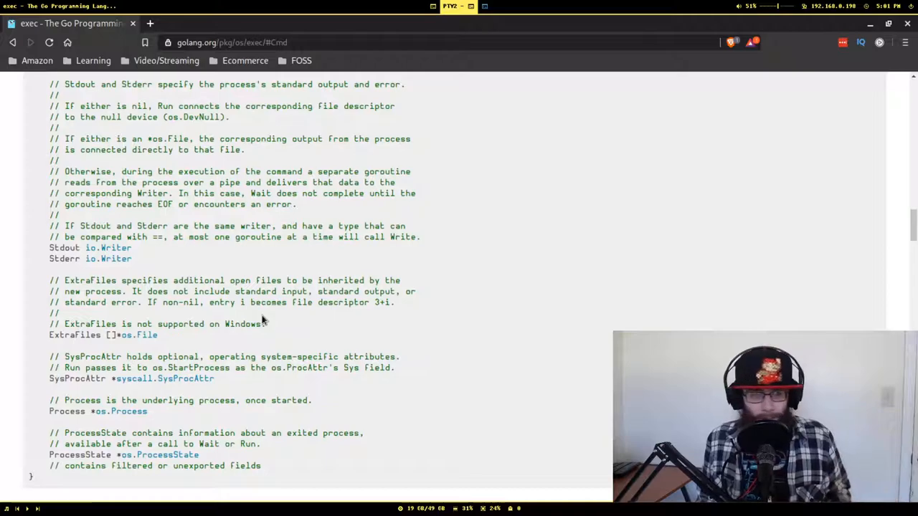
{"action": "scroll", "scroll_direction": "down", "scroll_amount": 3}
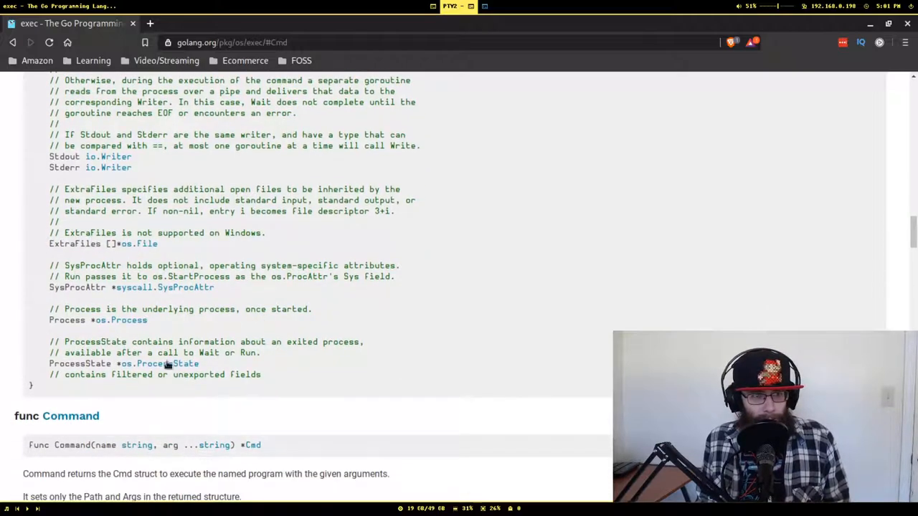
{"action": "mouse_move", "coordinate": [119, 329]}
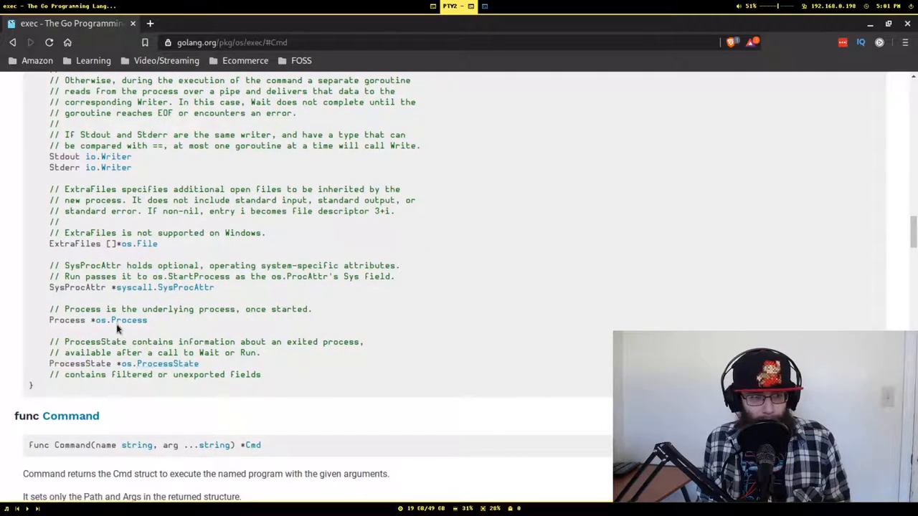
{"action": "mouse_move", "coordinate": [224, 330]}
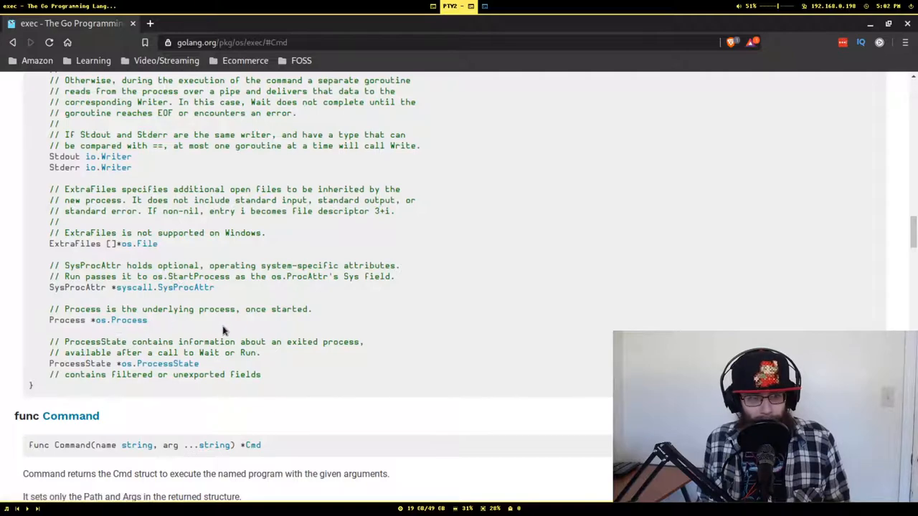
{"action": "scroll", "scroll_direction": "down", "scroll_amount": 3}
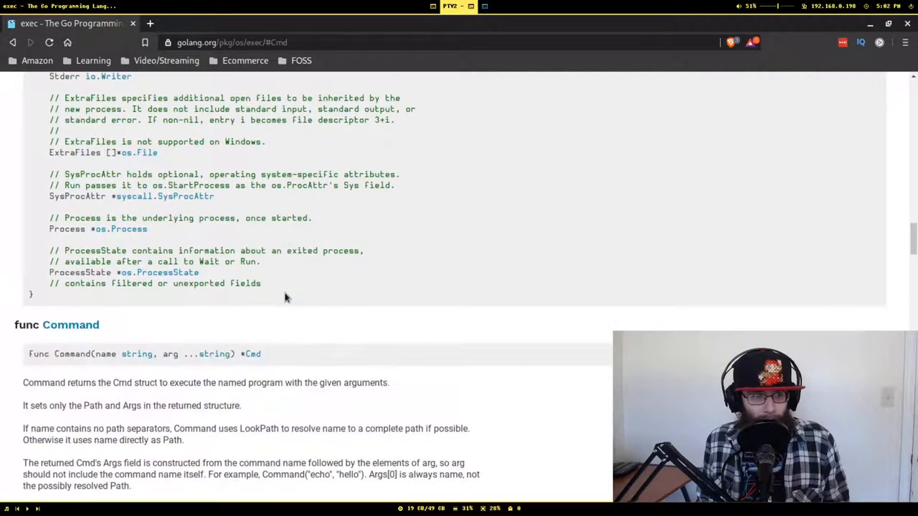
{"action": "scroll", "scroll_direction": "down", "scroll_amount": 3}
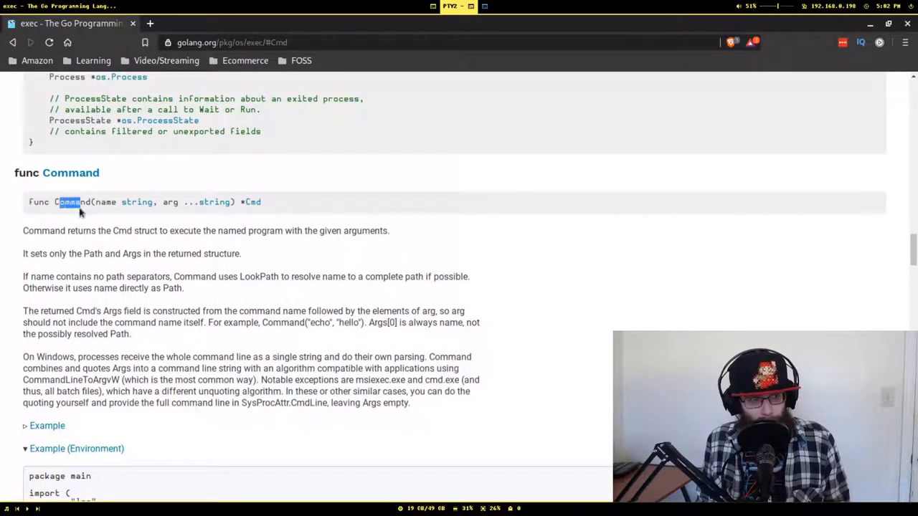
{"action": "scroll", "scroll_direction": "down", "scroll_amount": 3}
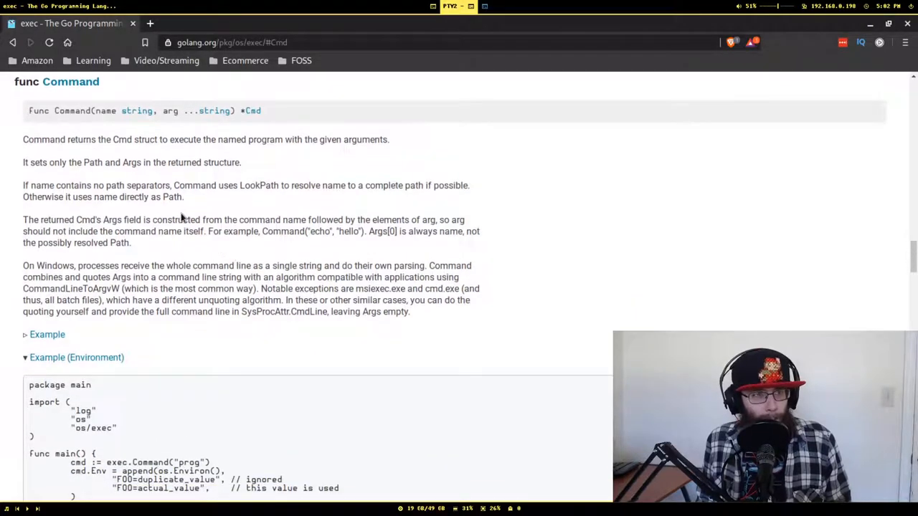
{"action": "scroll", "scroll_direction": "up", "scroll_amount": 3}
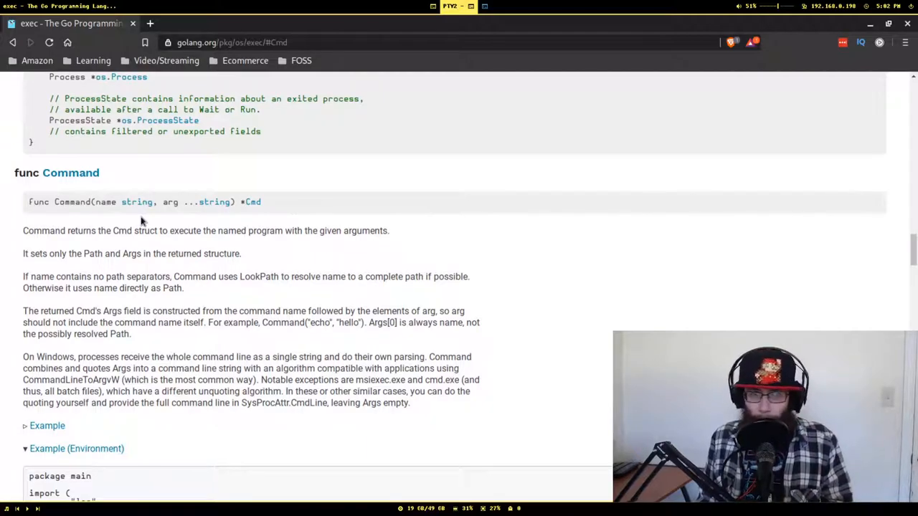
{"action": "mouse_move", "coordinate": [214, 201]}
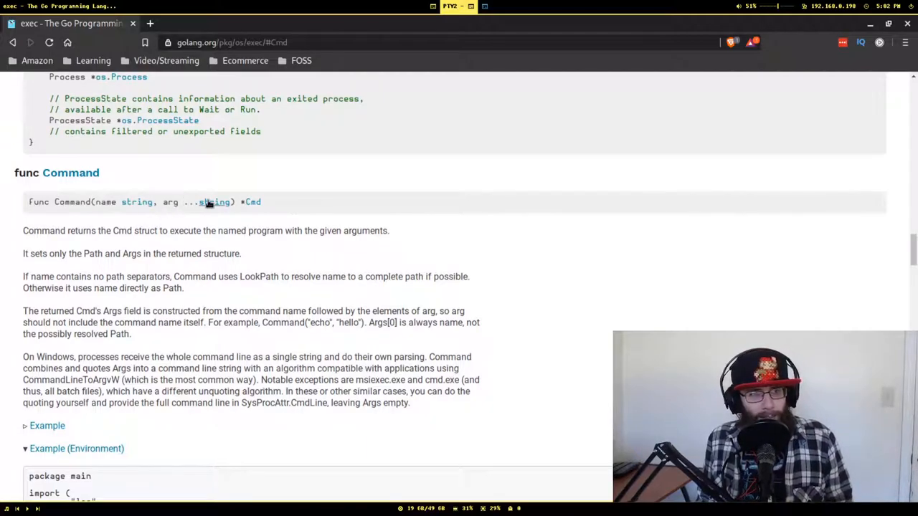
{"action": "mouse_move", "coordinate": [185, 202]}
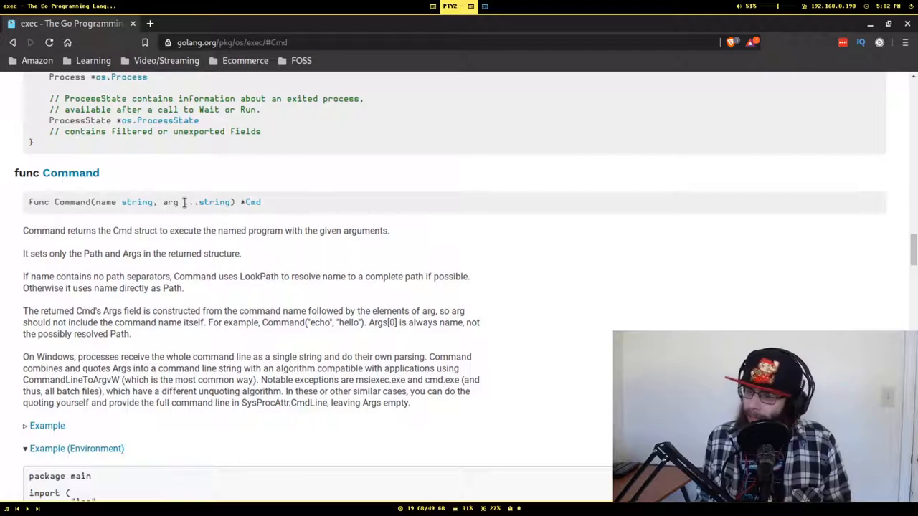
{"action": "mouse_move", "coordinate": [172, 212]}
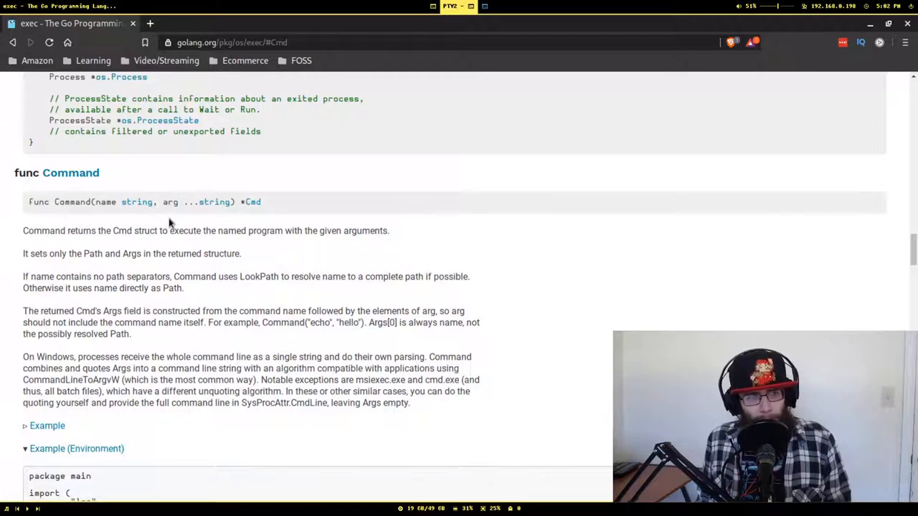
{"action": "mouse_move", "coordinate": [165, 205]}
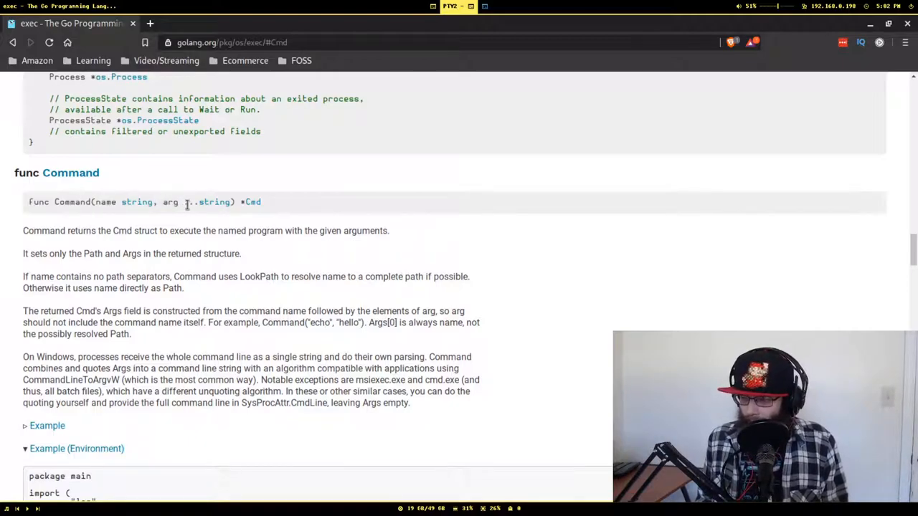
{"action": "scroll", "scroll_direction": "down", "scroll_amount": 3}
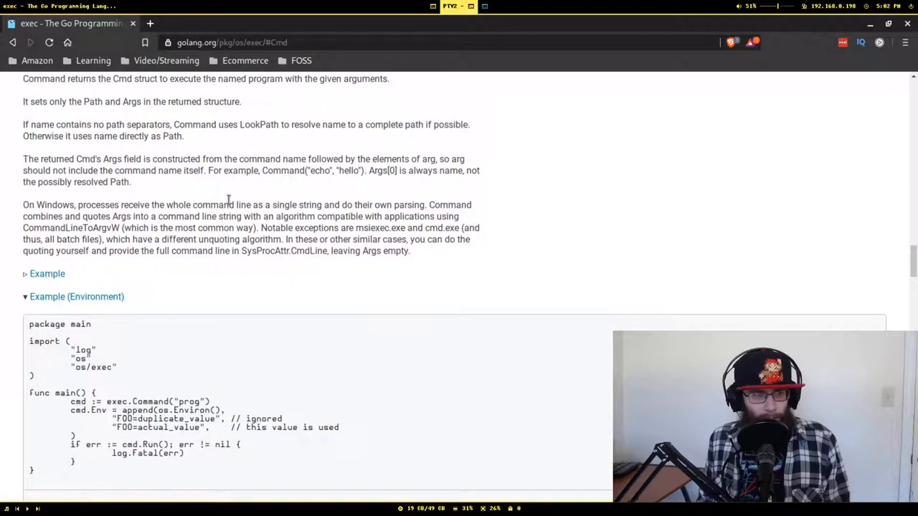
{"action": "scroll", "scroll_direction": "up", "scroll_amount": 3}
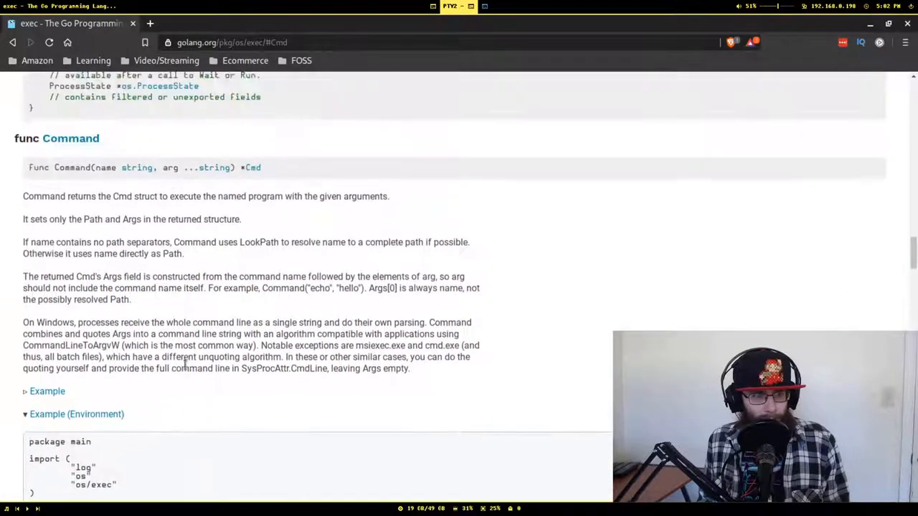
Step: Expand the Command example that runs tr to uppercase input
{"action": "scroll", "scroll_direction": "down", "scroll_amount": 3}
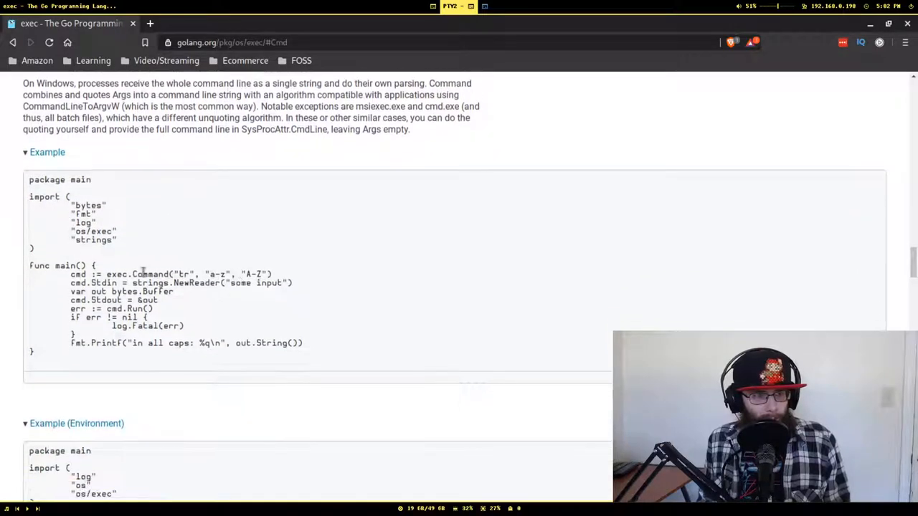
{"action": "double_click", "coordinate": [183, 274]}
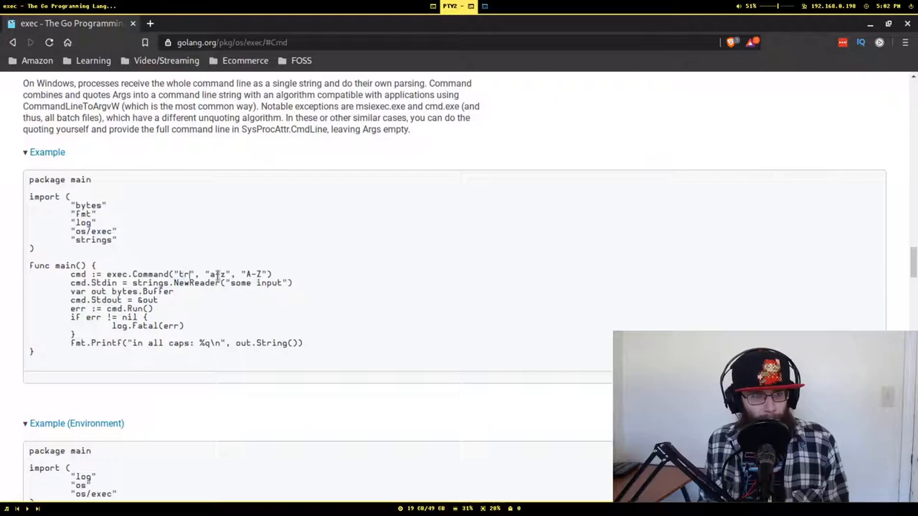
{"action": "scroll", "scroll_direction": "up", "scroll_amount": 3}
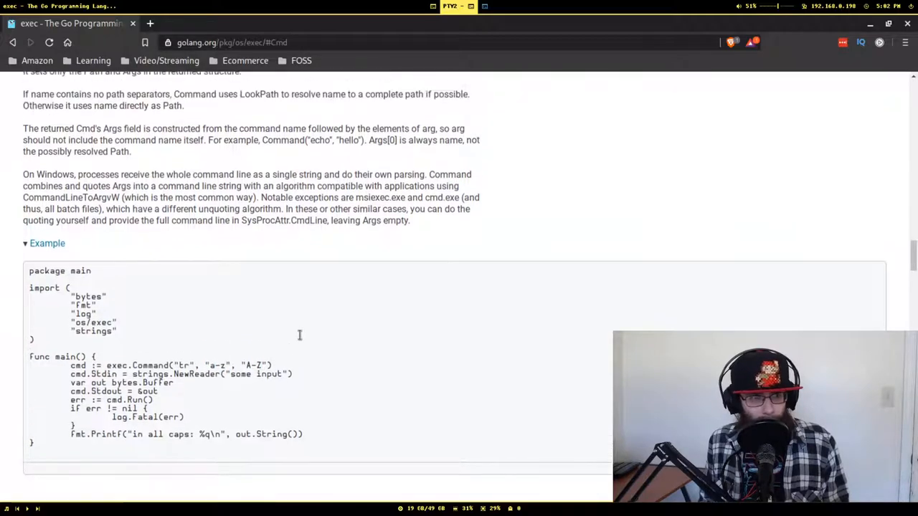
{"action": "scroll", "scroll_direction": "down", "scroll_amount": 3}
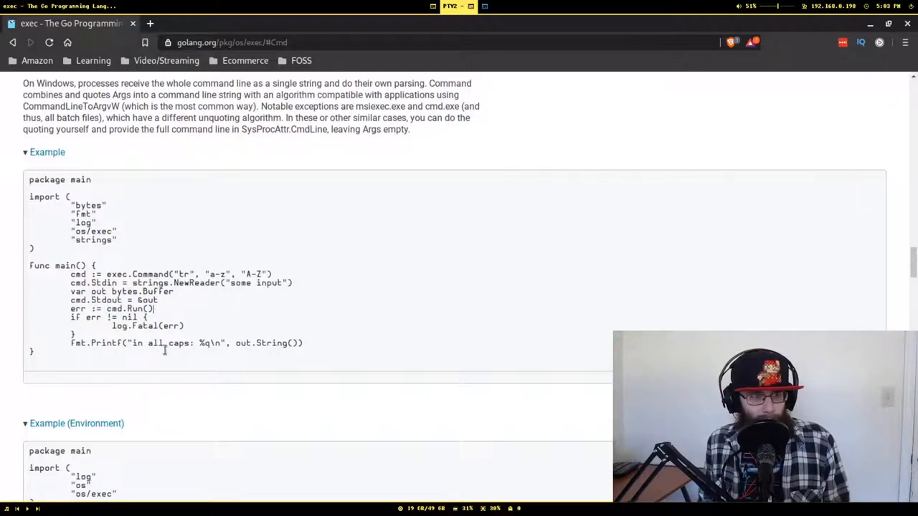
Step: Scroll through the CommandContext, CombinedOutput, Output, Run and Start method docs
{"action": "scroll", "scroll_direction": "down", "scroll_amount": 3}
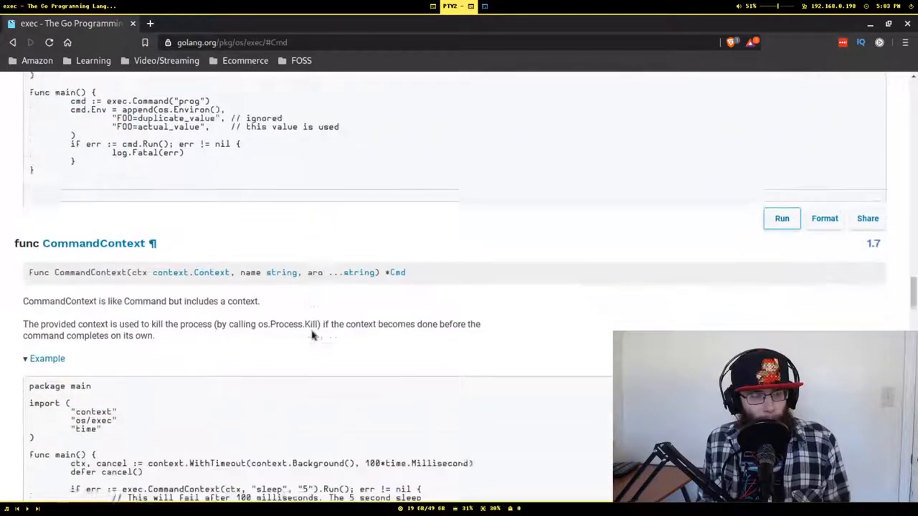
{"action": "scroll", "scroll_direction": "down", "scroll_amount": 3}
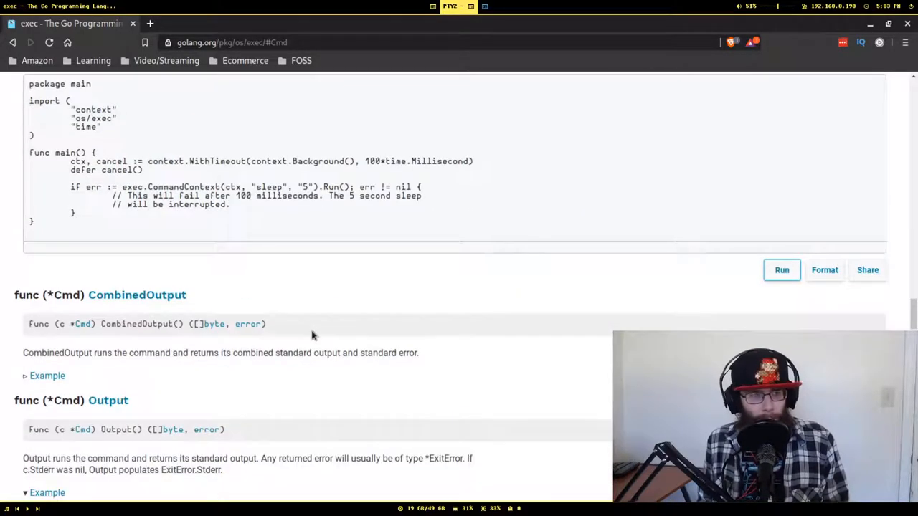
{"action": "scroll", "scroll_direction": "down", "scroll_amount": 3}
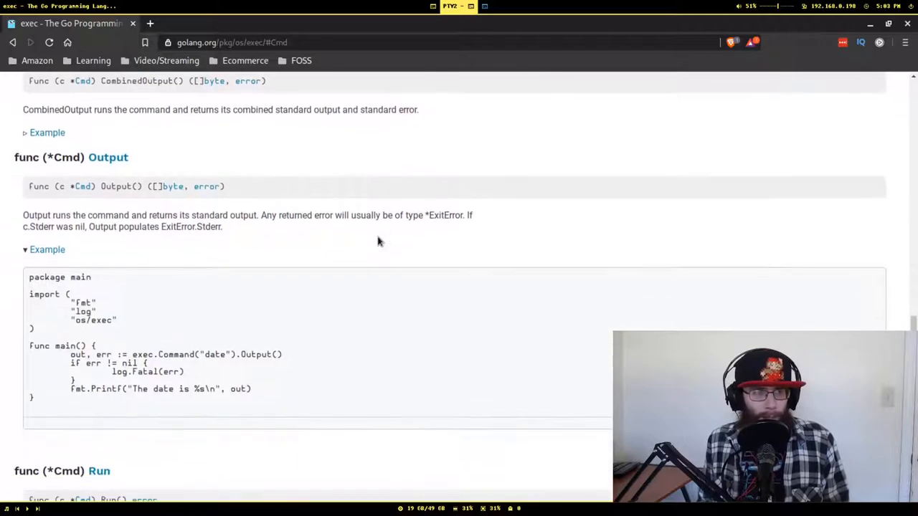
{"action": "scroll", "scroll_direction": "down", "scroll_amount": 3}
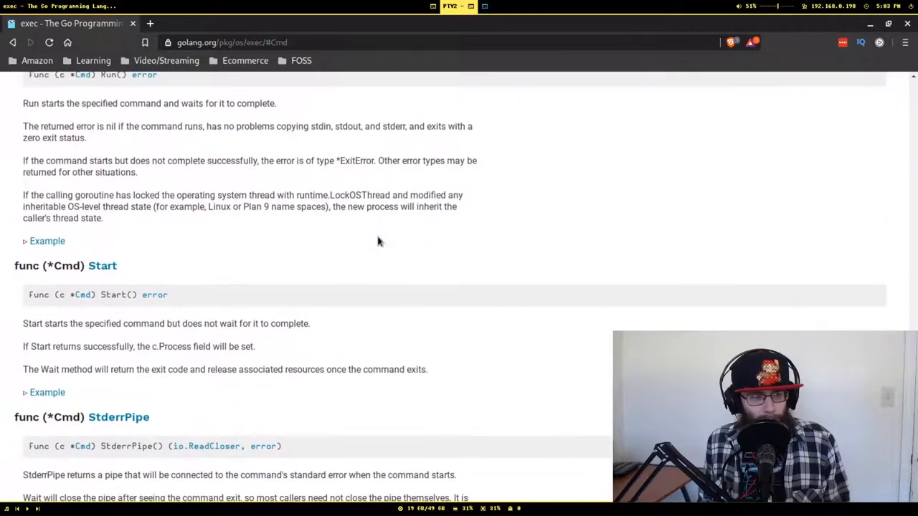
{"action": "scroll", "scroll_direction": "up", "scroll_amount": 3}
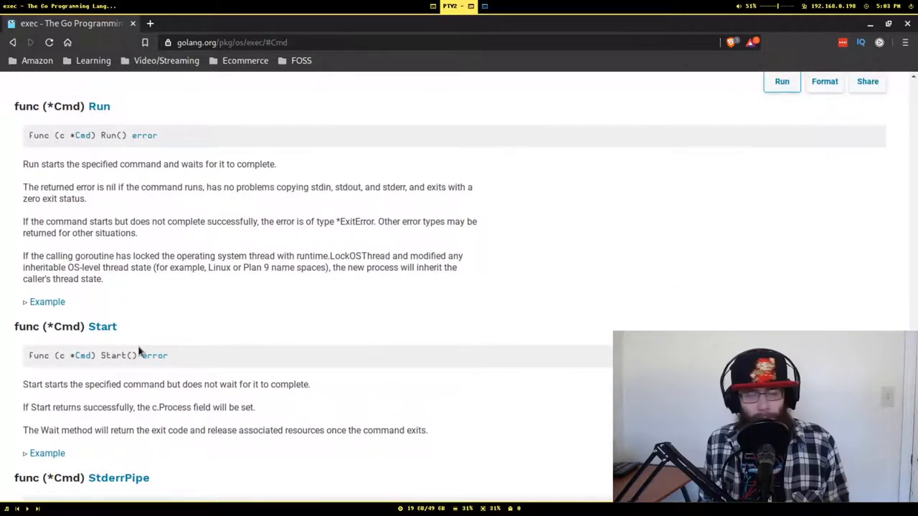
{"action": "mouse_move", "coordinate": [405, 338]}
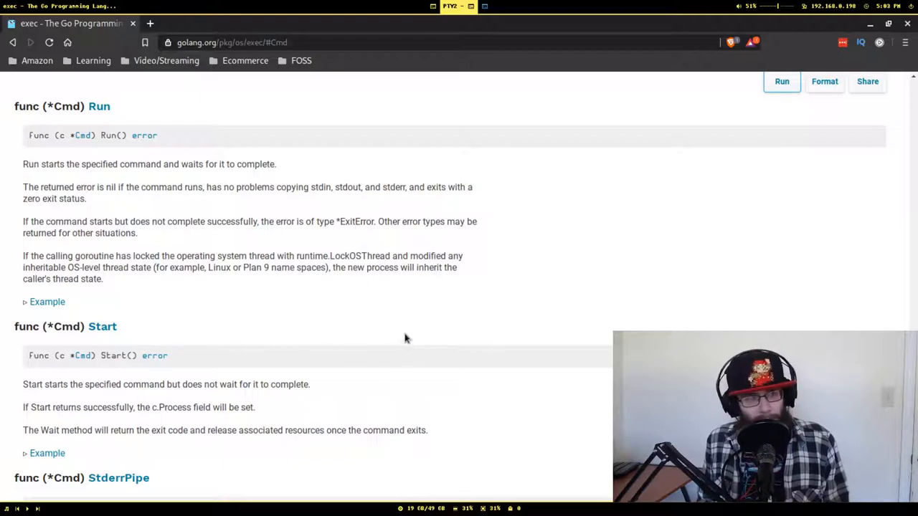
{"action": "scroll", "scroll_direction": "up", "scroll_amount": 3}
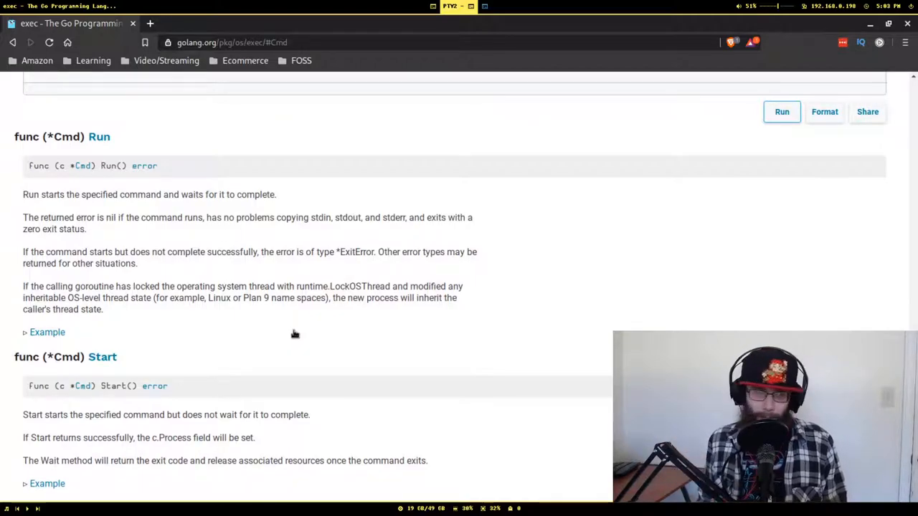
{"action": "scroll", "scroll_direction": "down", "scroll_amount": 3}
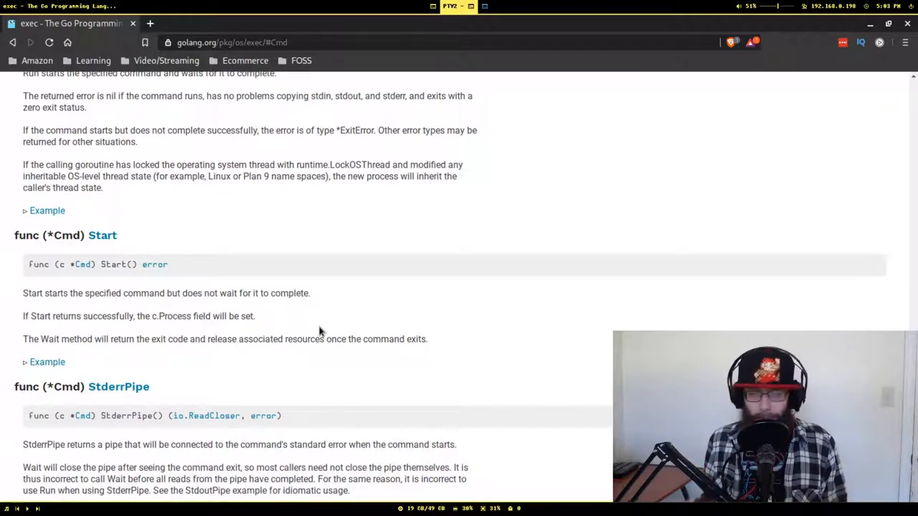
{"action": "mouse_move", "coordinate": [102, 235]}
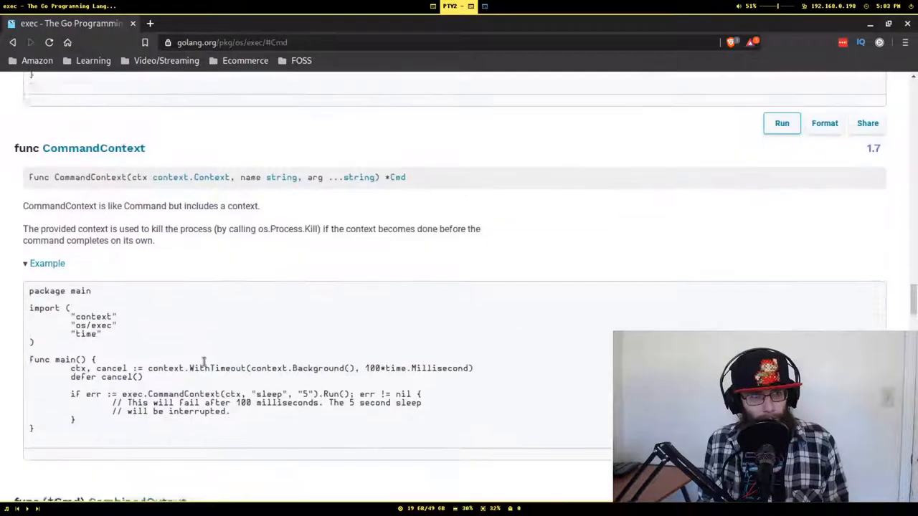
Step: Scroll past StderrPipe and String to the Wait method documentation
{"action": "scroll", "scroll_direction": "down", "scroll_amount": 3}
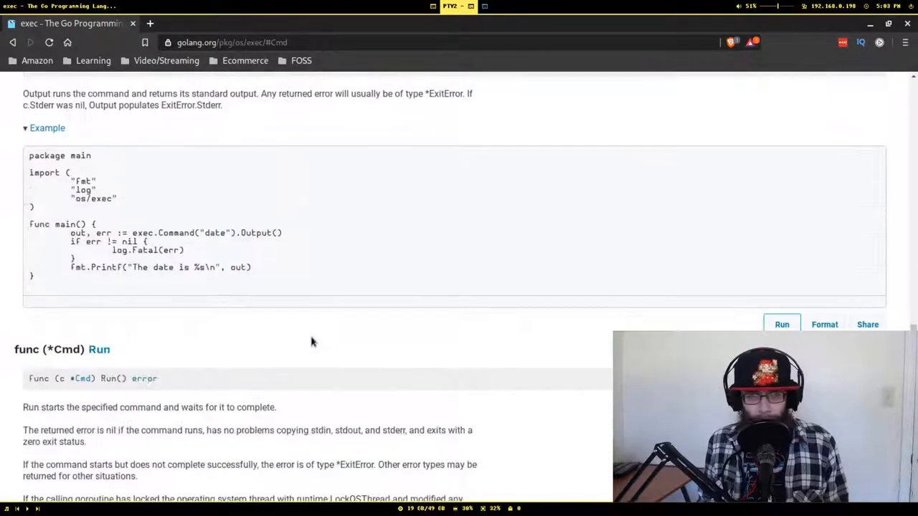
{"action": "scroll", "scroll_direction": "down", "scroll_amount": 3}
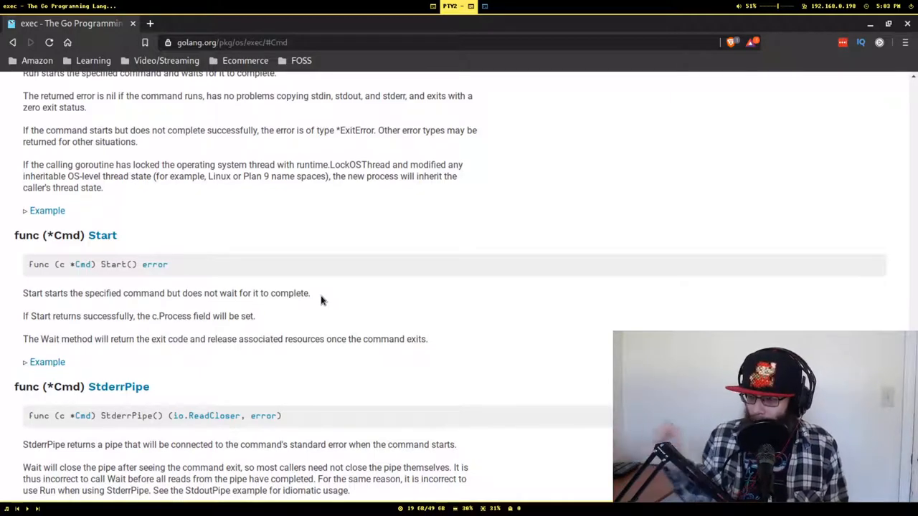
{"action": "scroll", "scroll_direction": "down", "scroll_amount": 3}
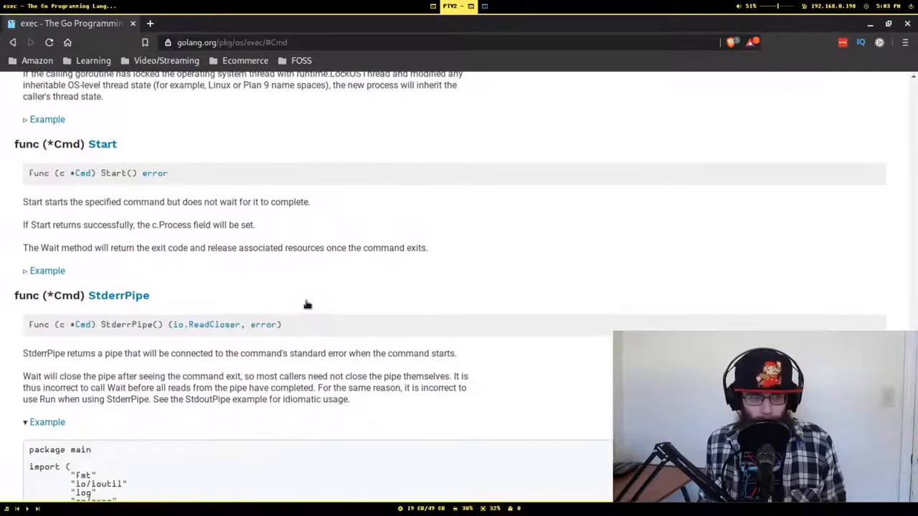
{"action": "scroll", "scroll_direction": "up", "scroll_amount": 3}
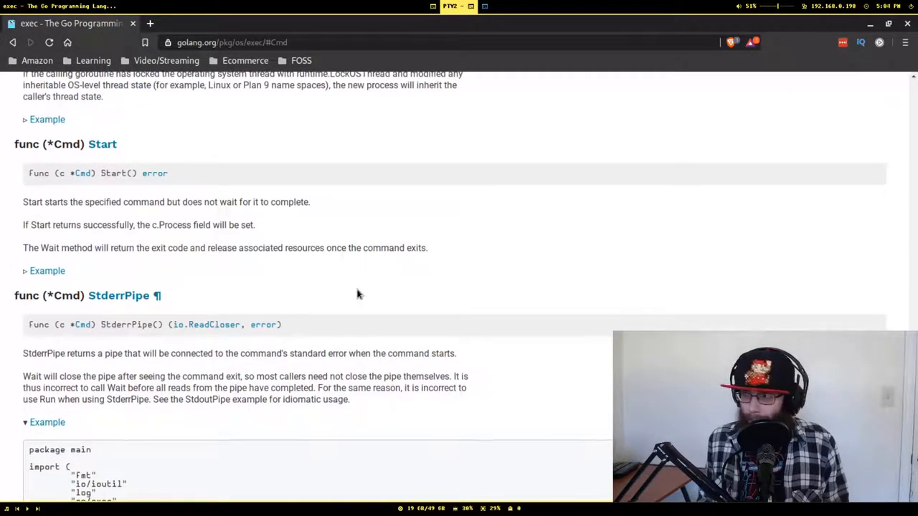
{"action": "scroll", "scroll_direction": "down", "scroll_amount": 3}
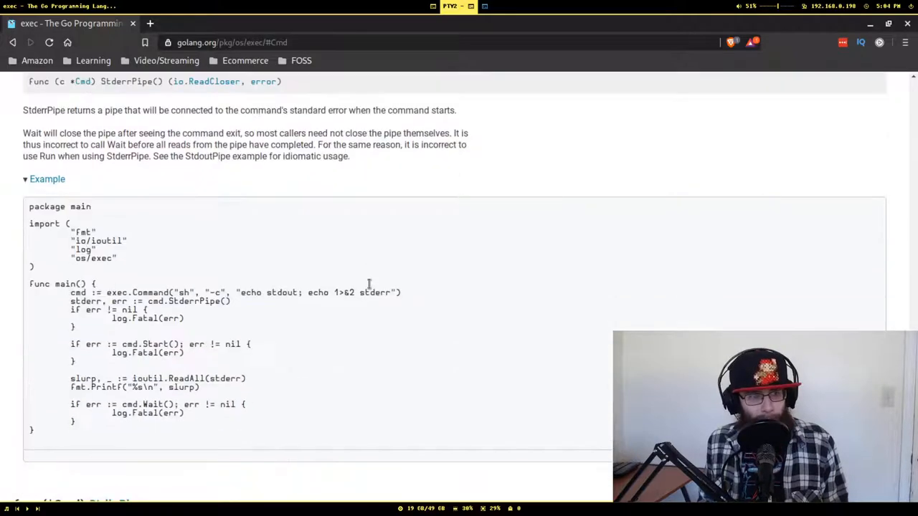
{"action": "scroll", "scroll_direction": "down", "scroll_amount": 3}
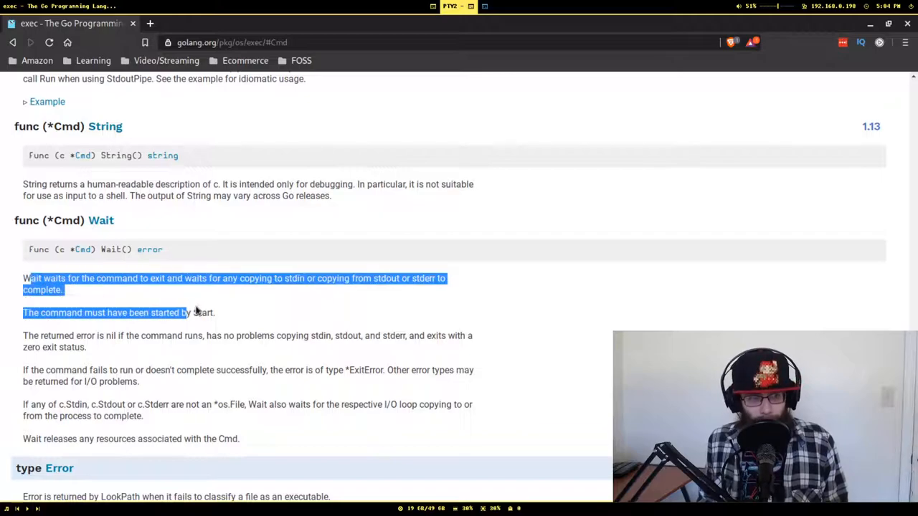
{"action": "left_click", "coordinate": [247, 278]}
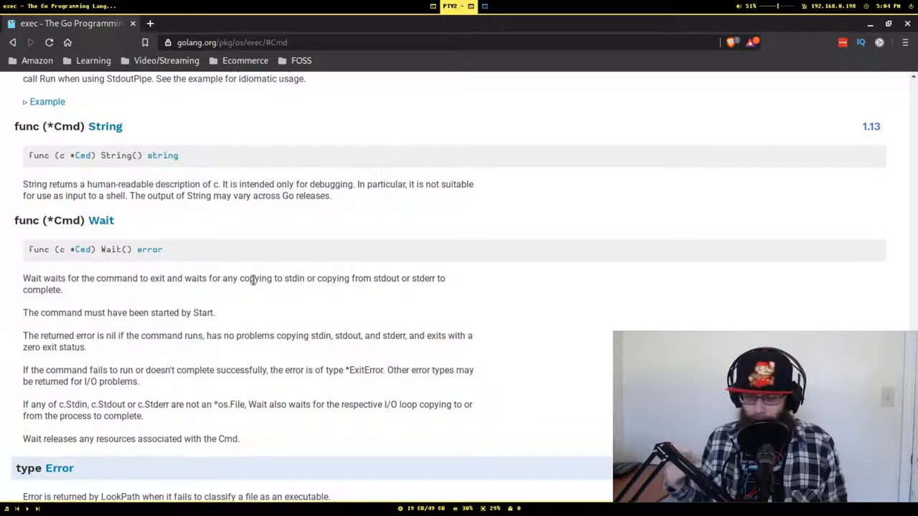
{"action": "scroll", "scroll_direction": "down", "scroll_amount": 3}
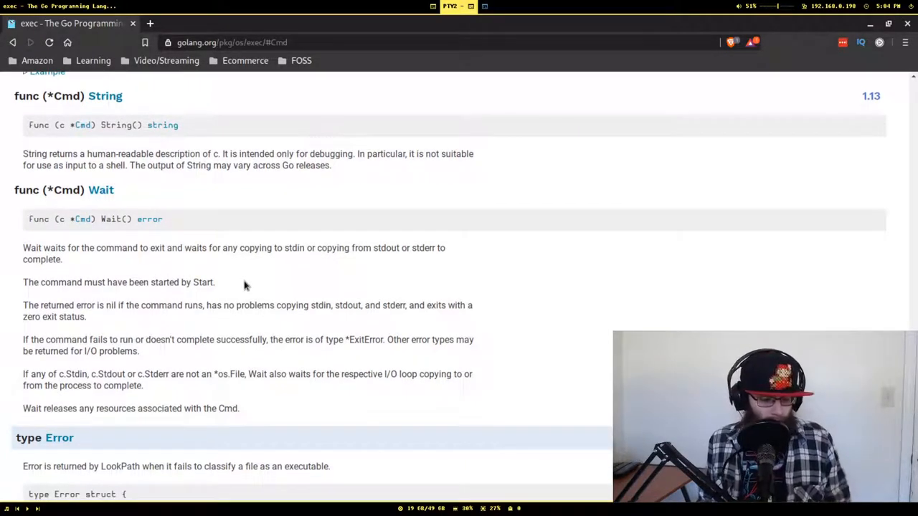
{"action": "mouse_move", "coordinate": [480, 231]}
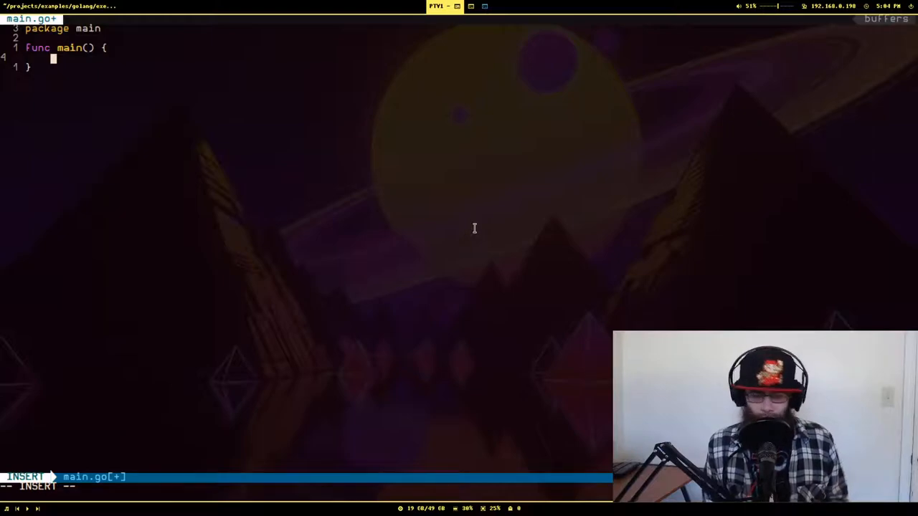
Step: Write cmd := exec.Command("ls", ".") inside main and start the next line
{"action": "type", "text": "cmd :="}
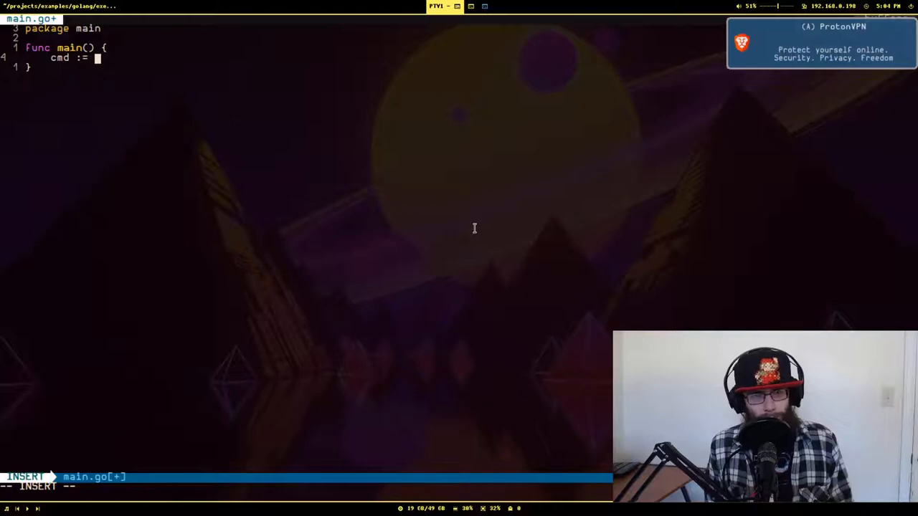
{"action": "type", "text": "exec."}
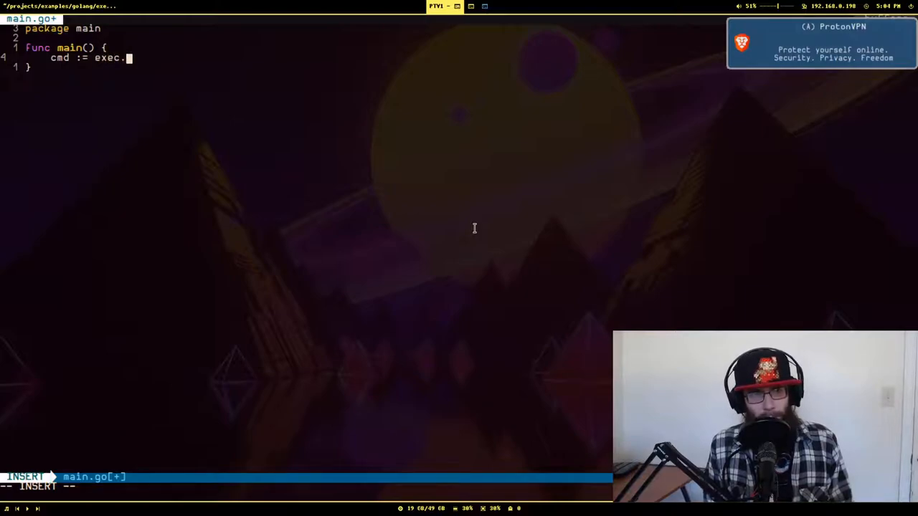
{"action": "type", "text": "Command(\""}
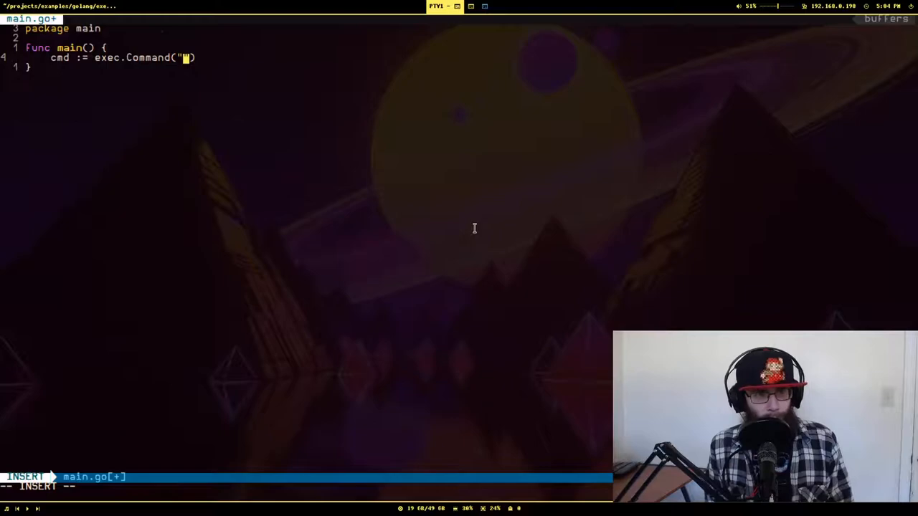
{"action": "type", "text": "ls\","}
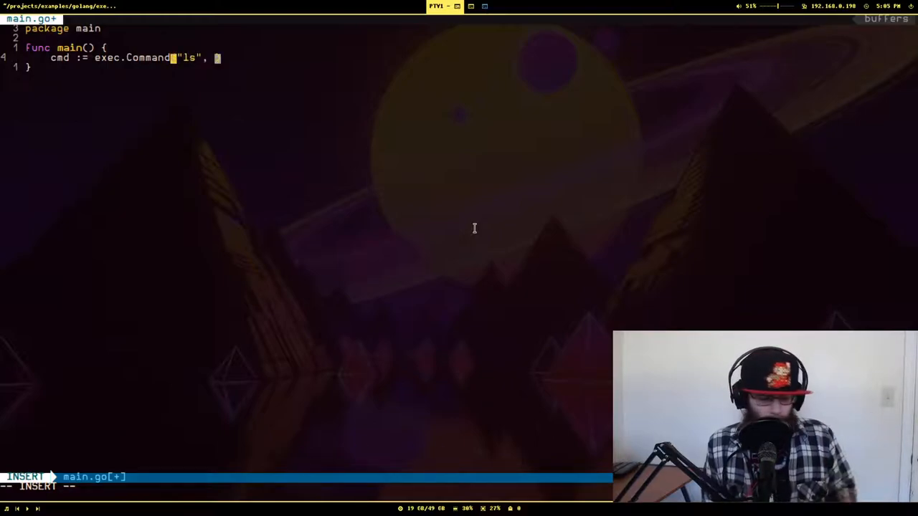
{"action": "type", "text": "\""}
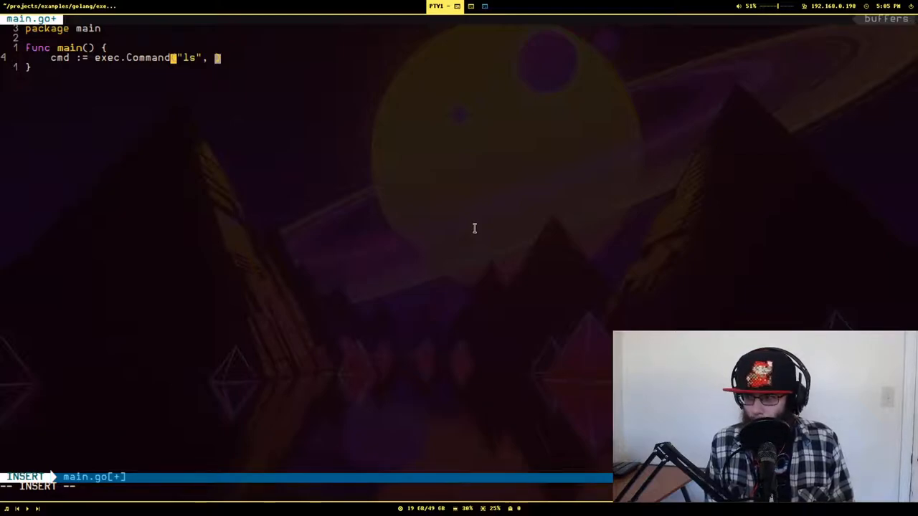
{"action": "type", "text": "\".\""}
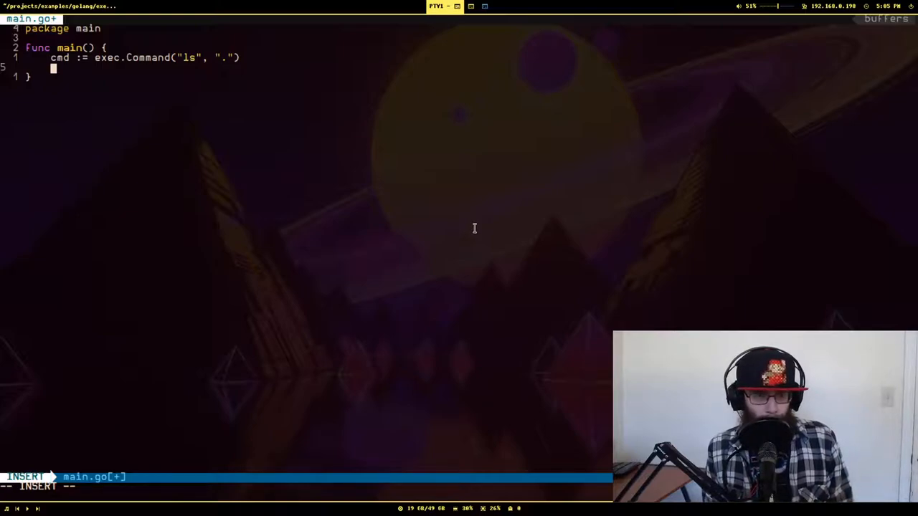
{"action": "type", "text": "out"}
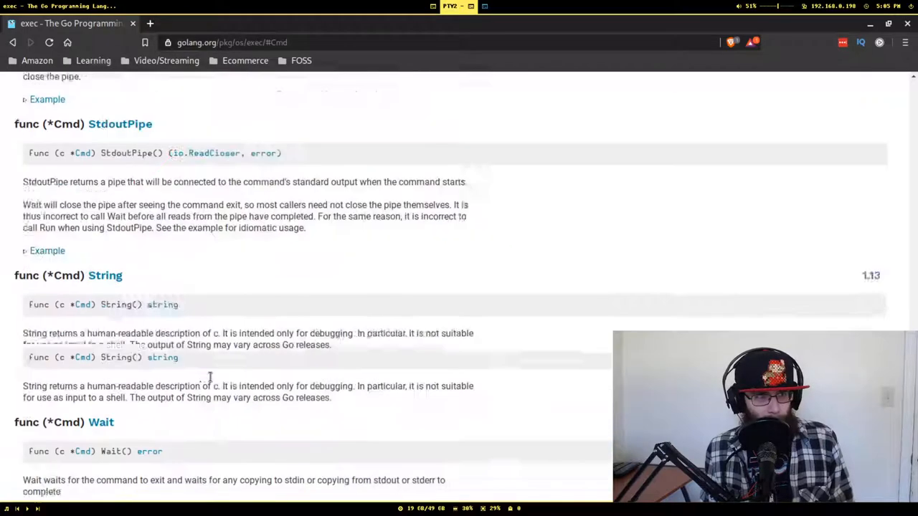
Step: Scroll to the Output method example and select exec.Command("date").Output()
{"action": "scroll", "scroll_direction": "up", "scroll_amount": 3}
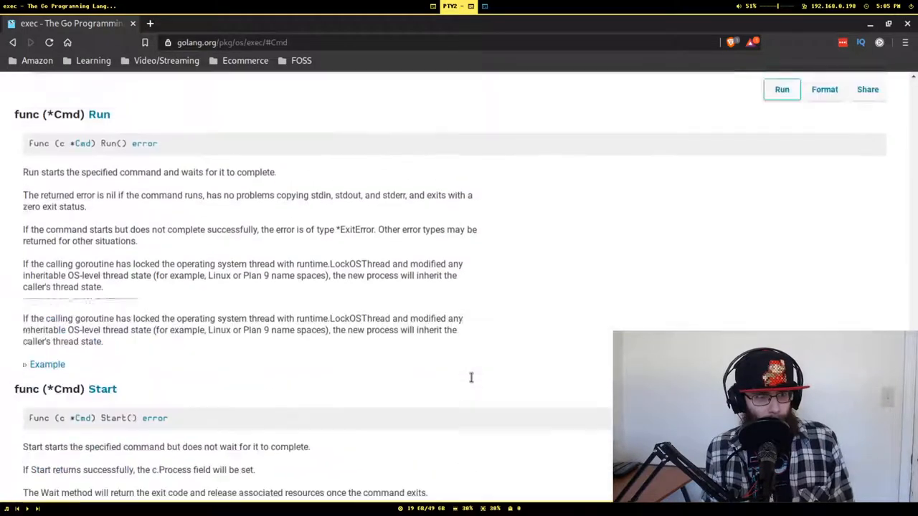
{"action": "scroll", "scroll_direction": "down", "scroll_amount": 3}
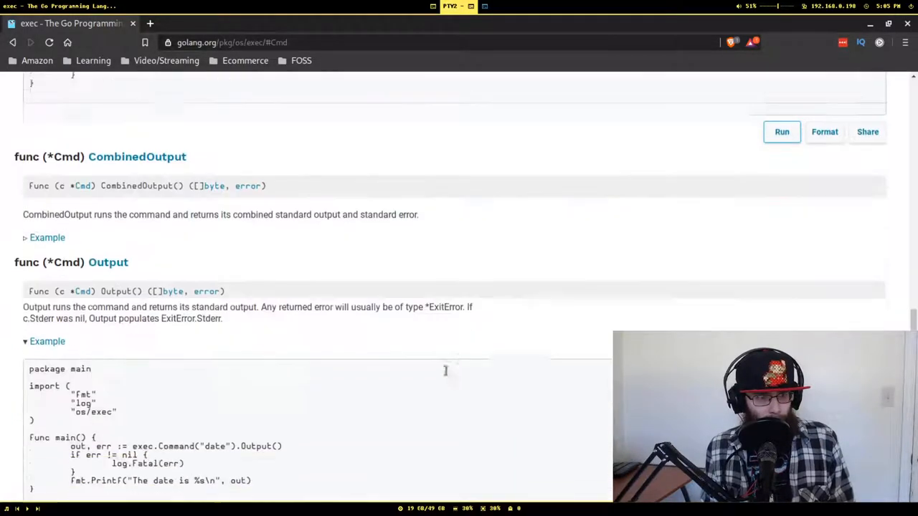
{"action": "scroll", "scroll_direction": "up", "scroll_amount": 3}
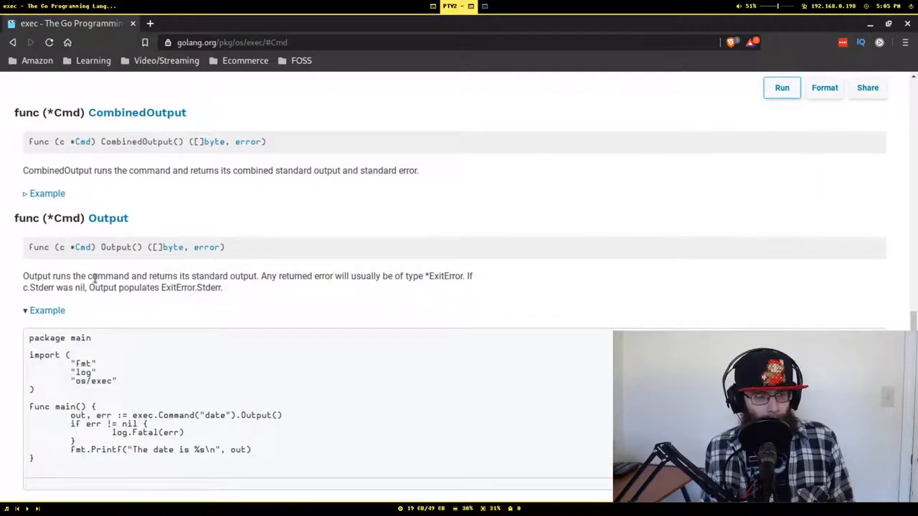
{"action": "scroll", "scroll_direction": "down", "scroll_amount": 3}
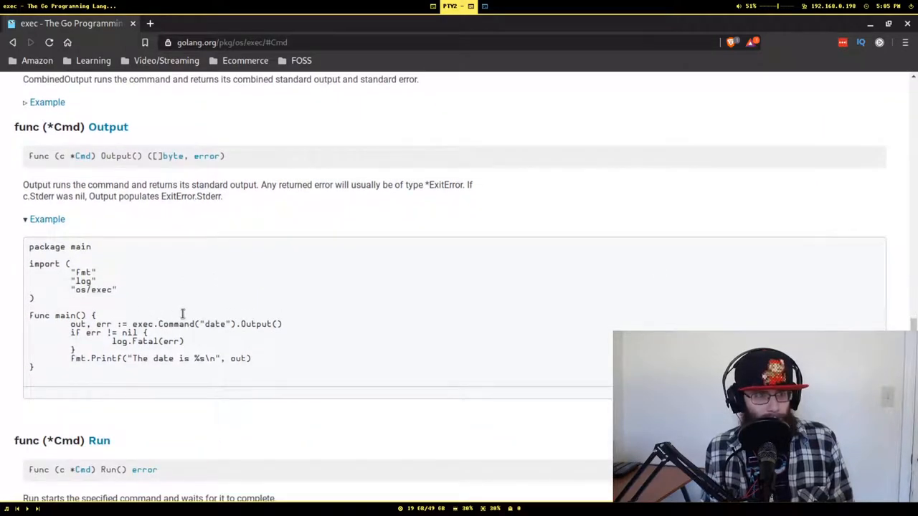
{"action": "scroll", "scroll_direction": "down", "scroll_amount": 3}
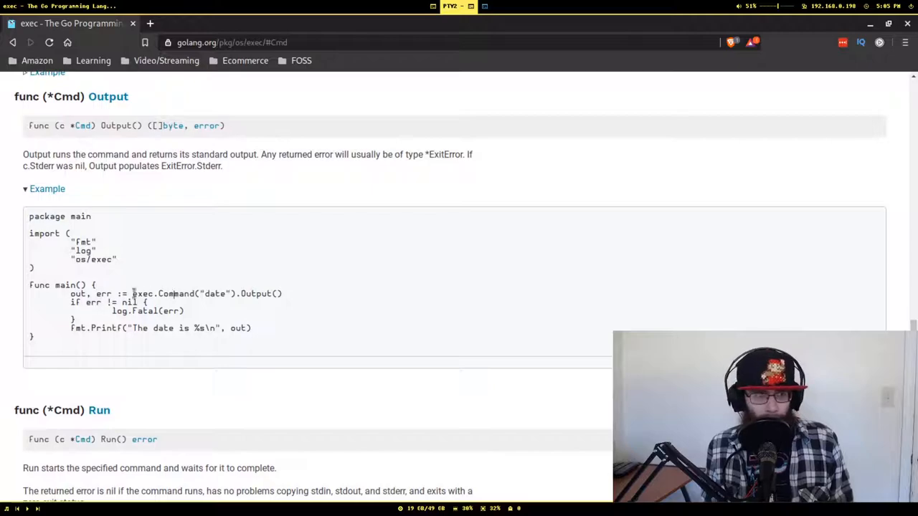
{"action": "mouse_move", "coordinate": [179, 297]}
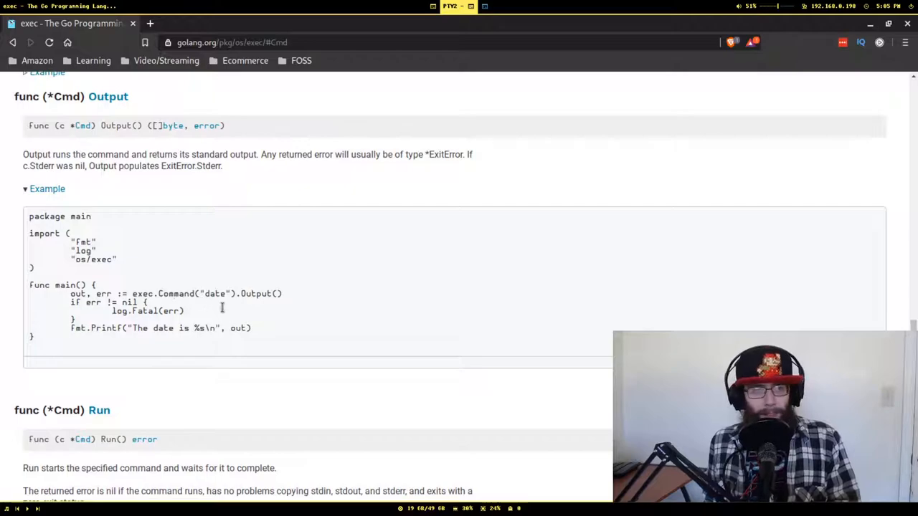
{"action": "left_click_drag", "start_coordinate": [132, 293], "coordinate": [282, 294]}
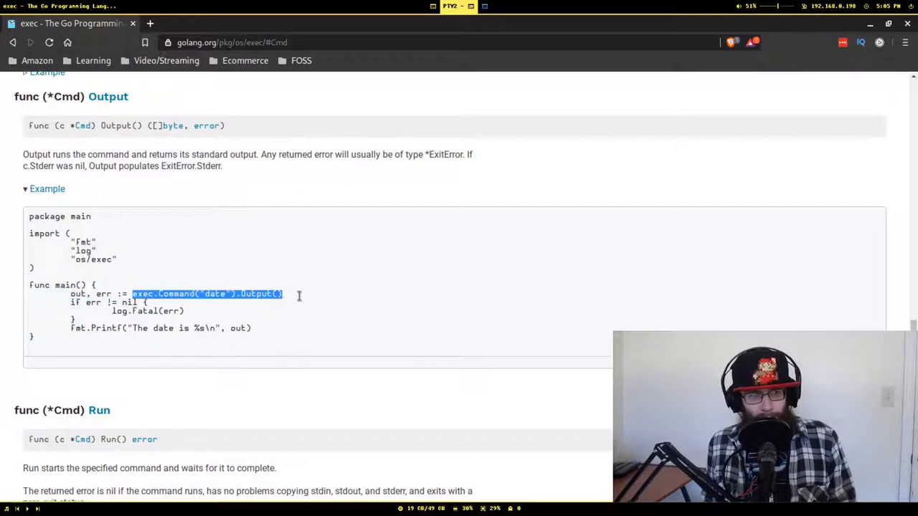
{"action": "left_click", "coordinate": [248, 293]}
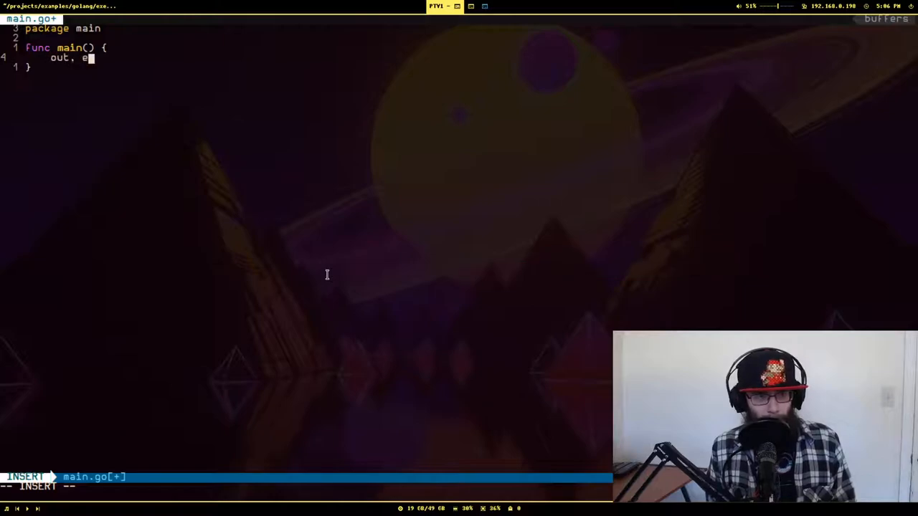
Step: Change main's first line to start with out, err := and run killall compton
{"action": "type", "text": "rr :="}
{"action": "type", "text": "killall com"}
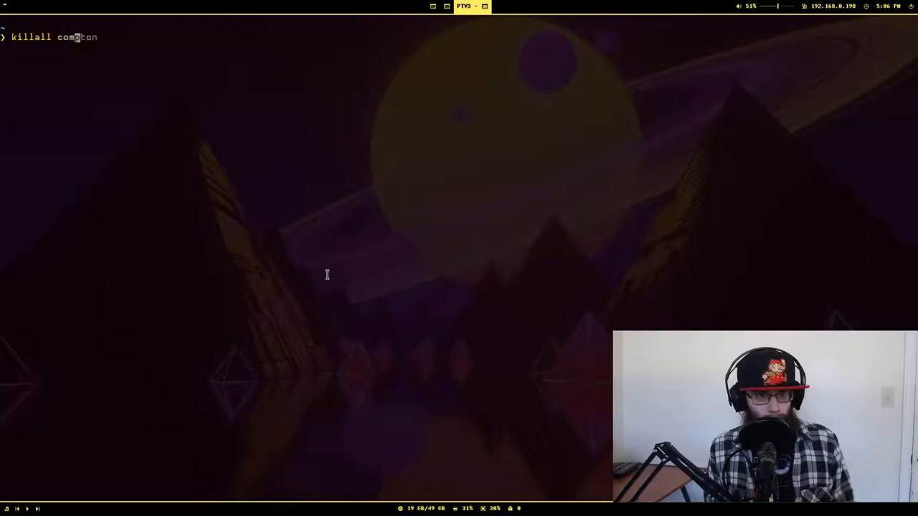
{"action": "key", "text": "Return"}
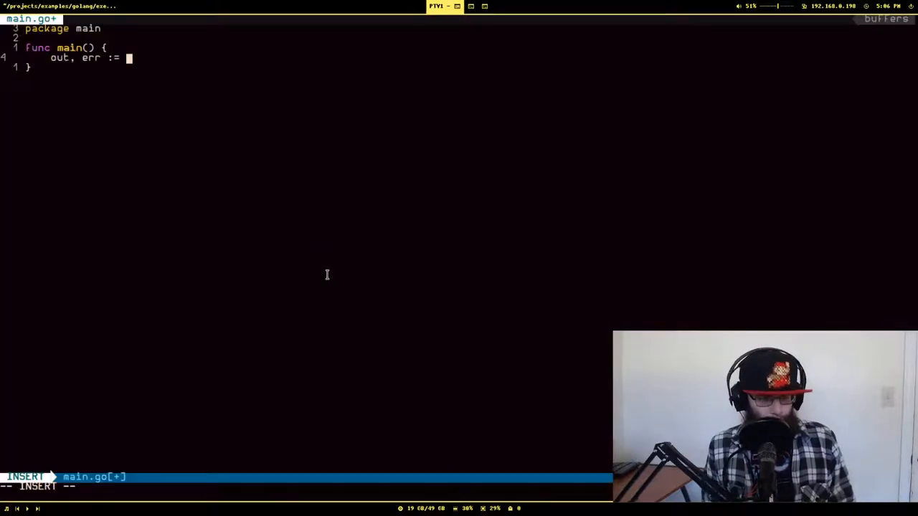
Step: Finish the line as out, err := exec.Command("ls", ".").Output()
{"action": "type", "text": "exec.Co"}
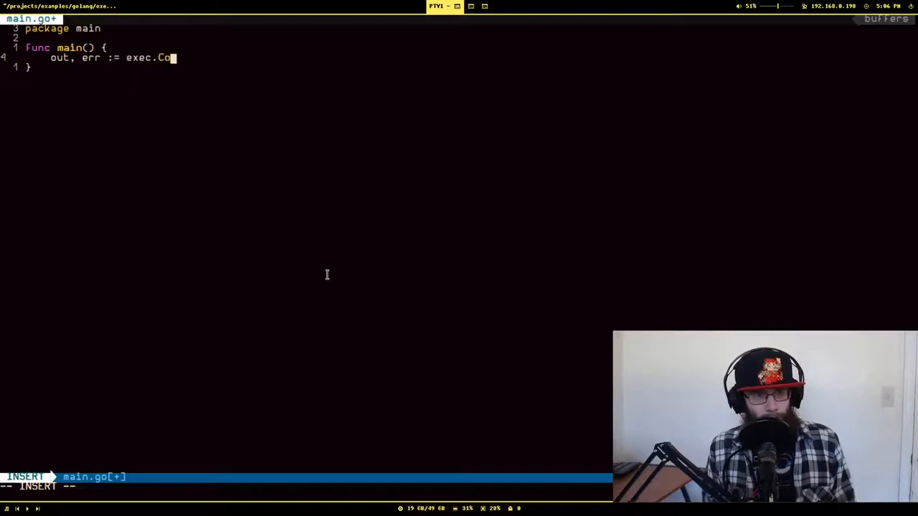
{"action": "type", "text": "mmand('ls')"}
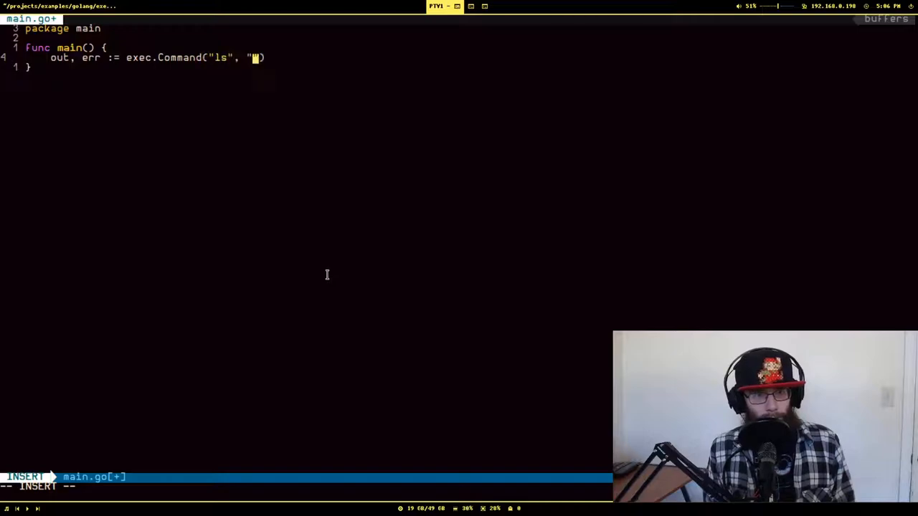
{"action": "type", "text": ".\")."}
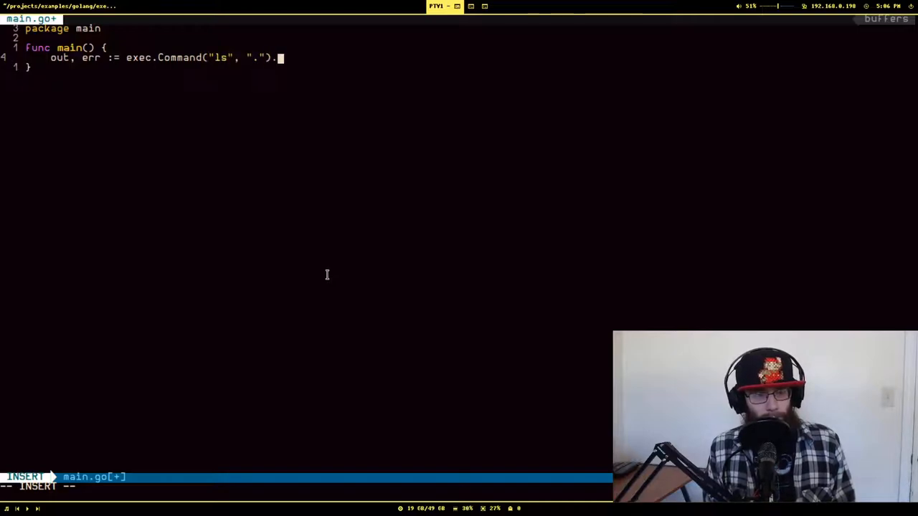
{"action": "type", "text": "Output()"}
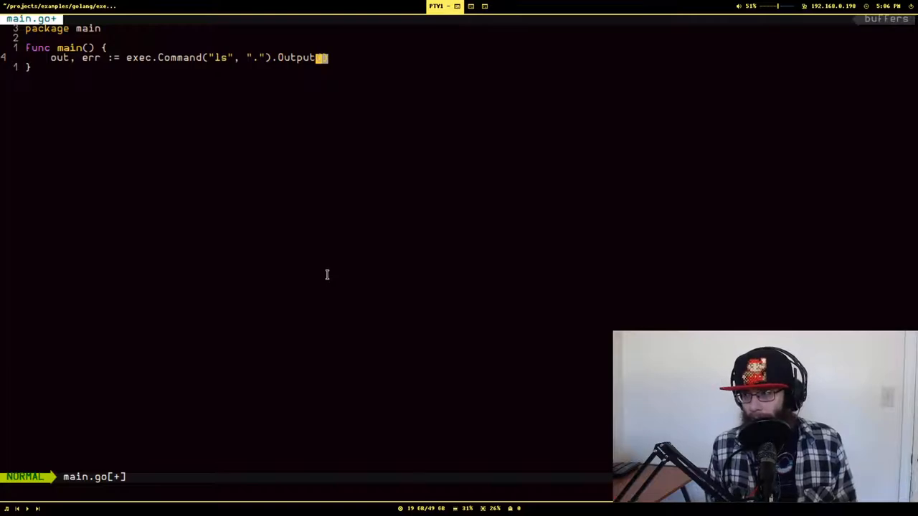
Step: Add an if err != nil check calling log.Fatalf with a 'Command did not run' message
{"action": "key", "text": "o"}
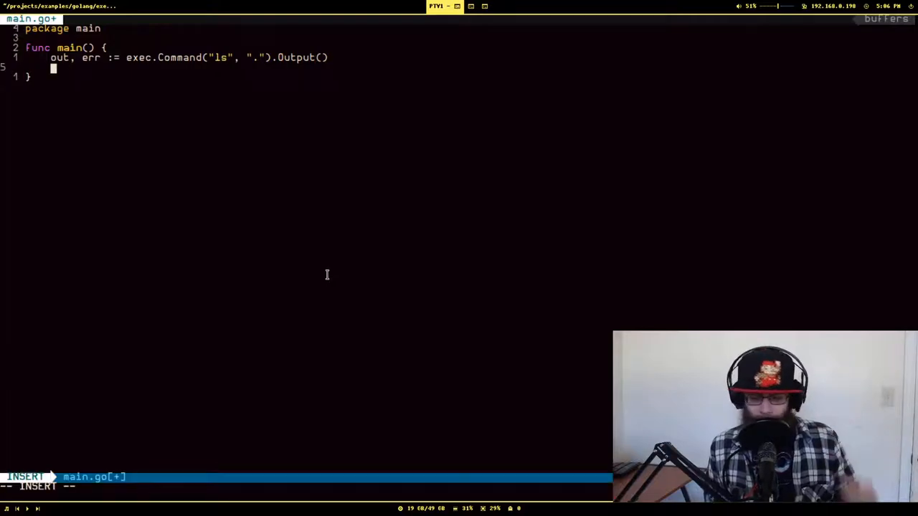
{"action": "type", "text": "if e"}
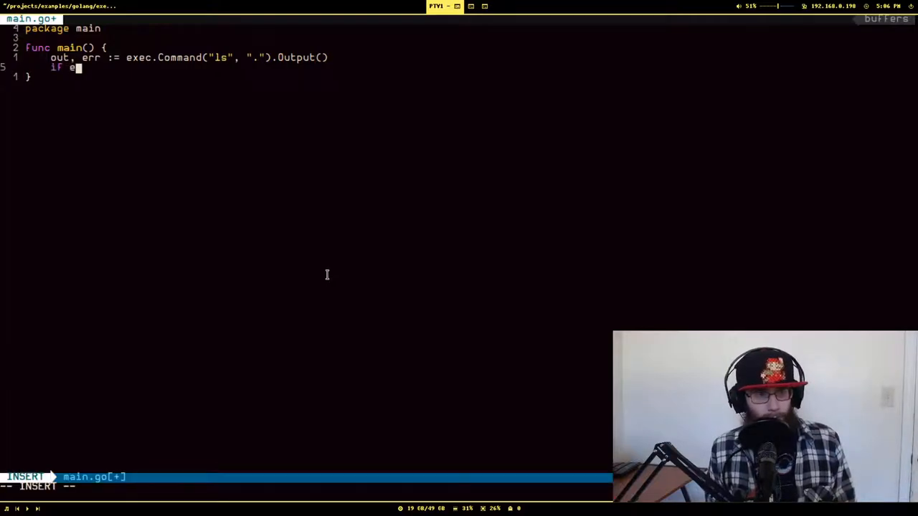
{"action": "type", "text": "rr != n"}
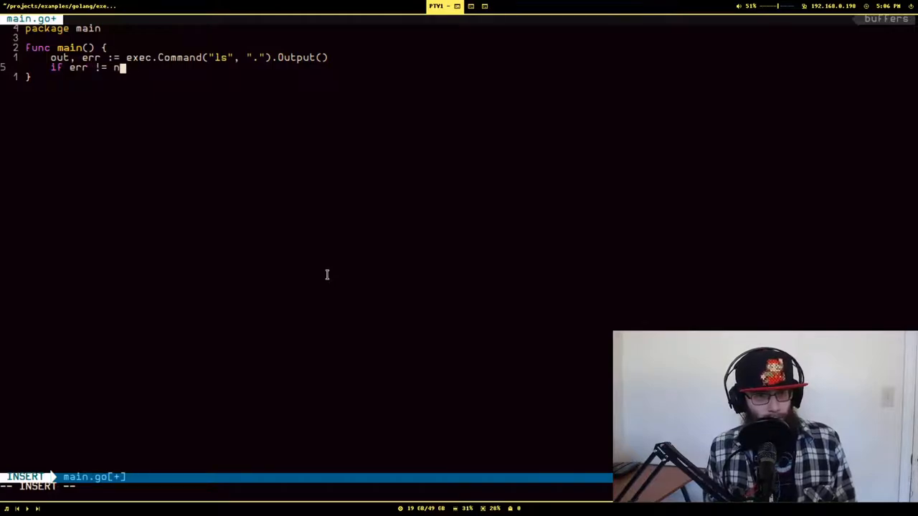
{"action": "type", "text": "il {"}
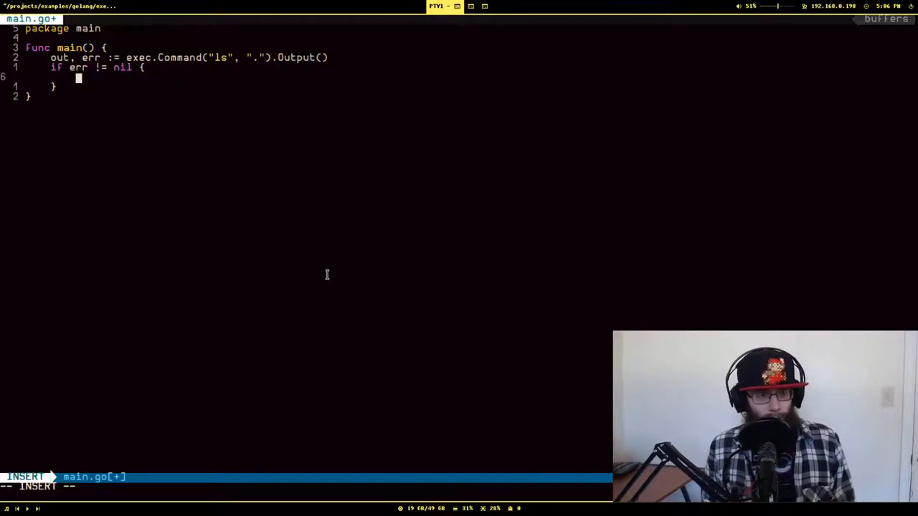
{"action": "type", "text": "log.Fatal"}
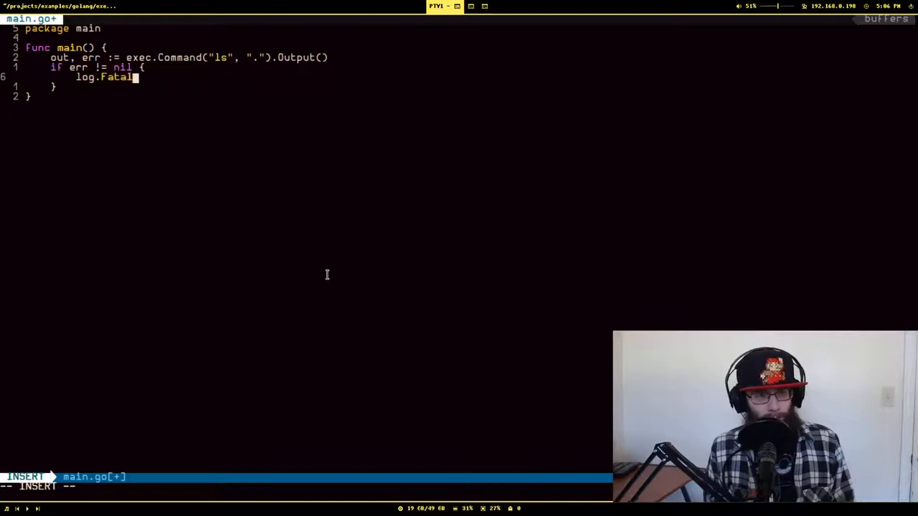
{"action": "type", "text": "f"}
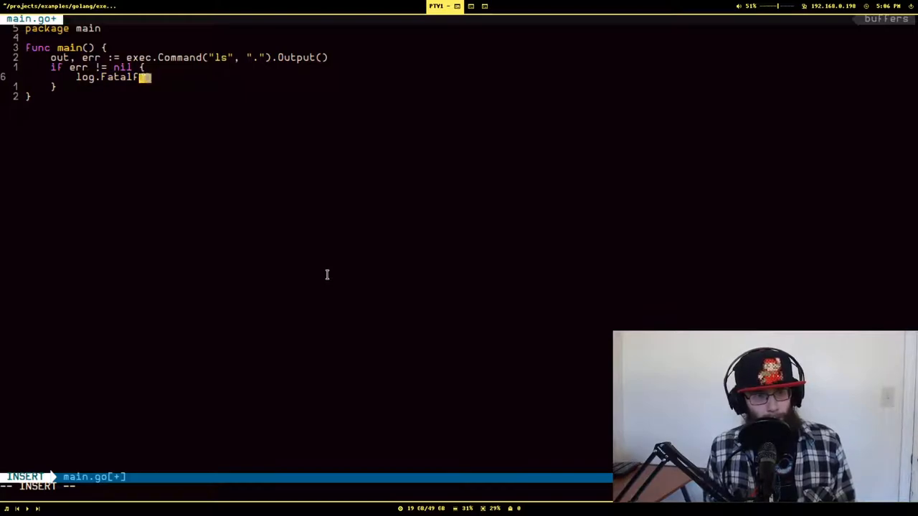
{"action": "type", "text": "(\""}
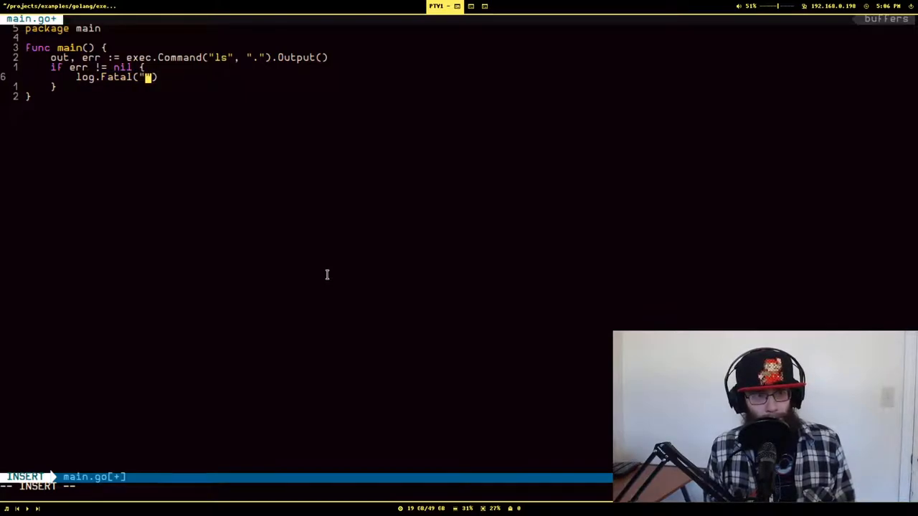
{"action": "type", "text": "Command"}
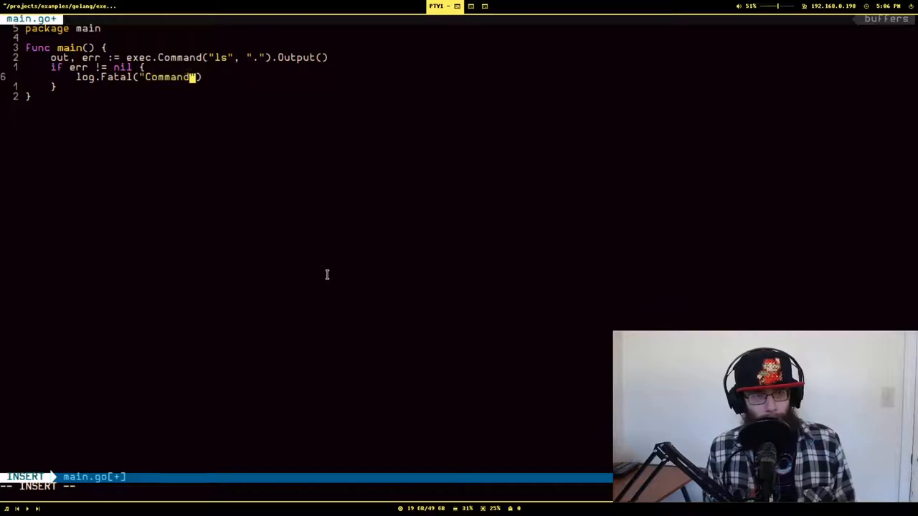
{"action": "type", "text": "did not run"}
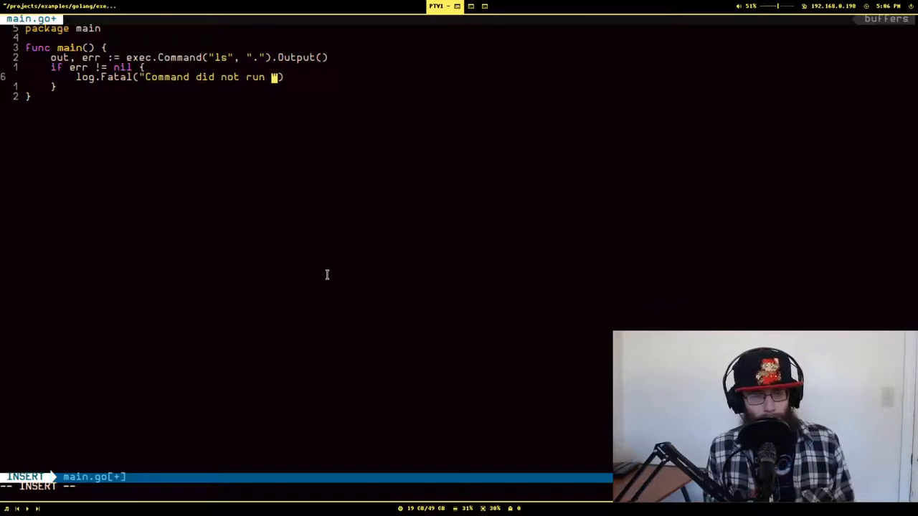
{"action": "type", "text": "successfully"}
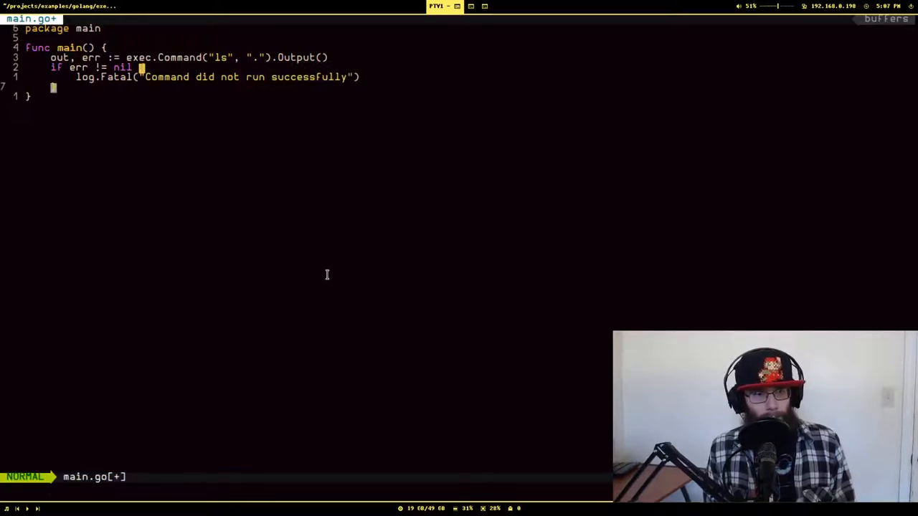
Step: Print the result with fmt.Printf("Output from ls: %s", out)
{"action": "type", "text": "fmt.Printf(\"\""}
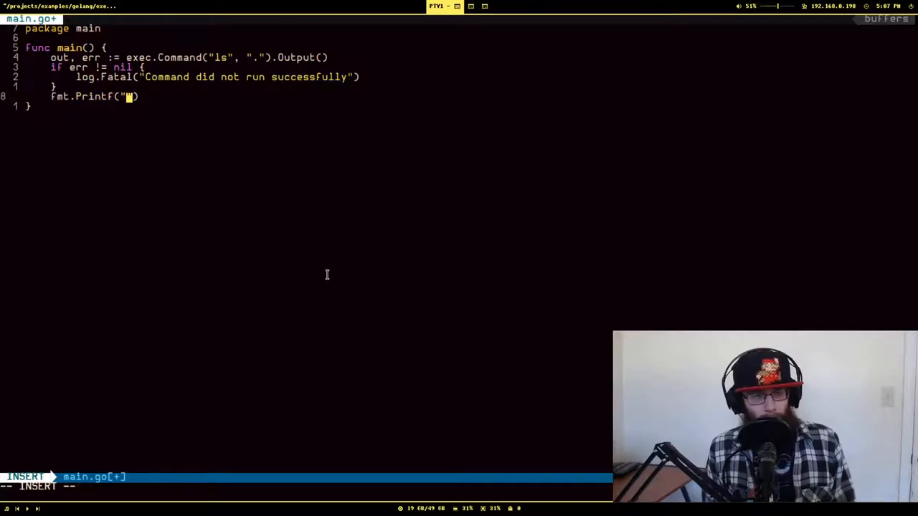
{"action": "type", "text": "Output from ls:"}
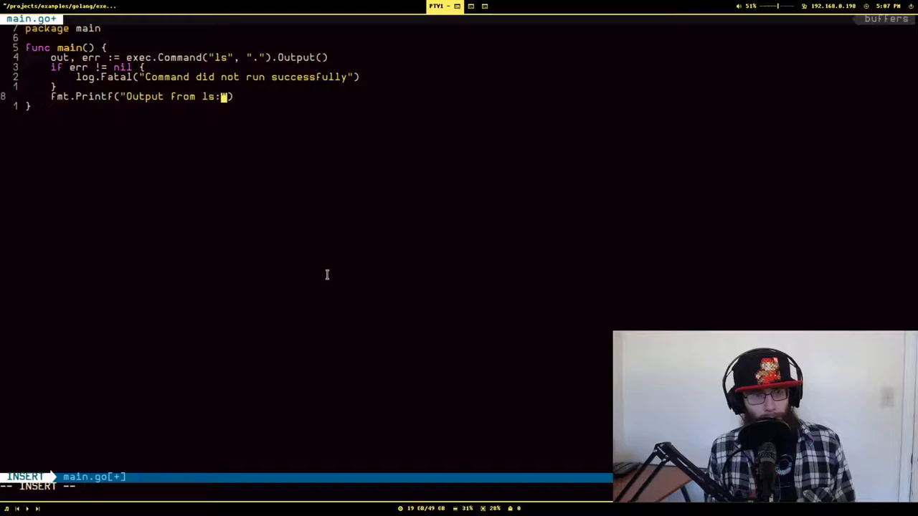
{"action": "type", "text": "%s\", out"}
{"action": "left_click", "coordinate": [307, 487]}
{"action": "type", "text": ":"}
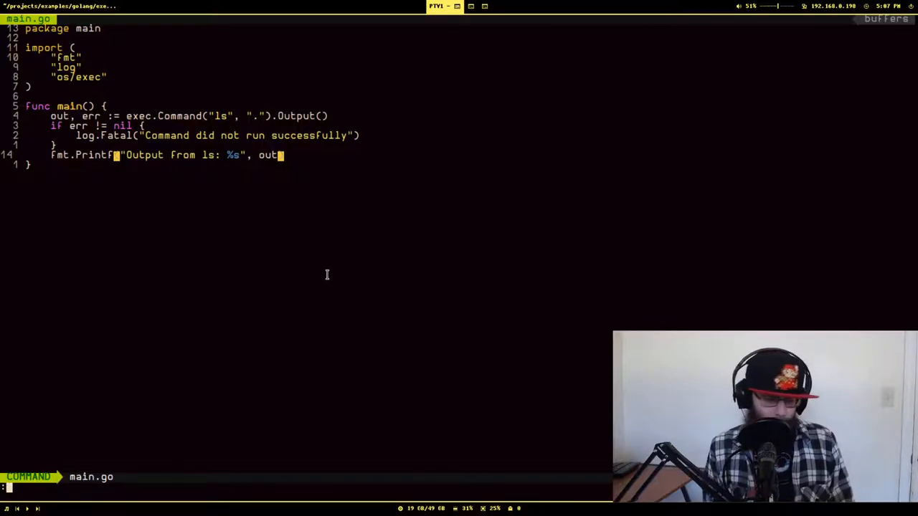
Step: Run main.go with :GoRun, showing 'Output from ls: main.go', then dismiss it
{"action": "type", "text": "GoRun"}
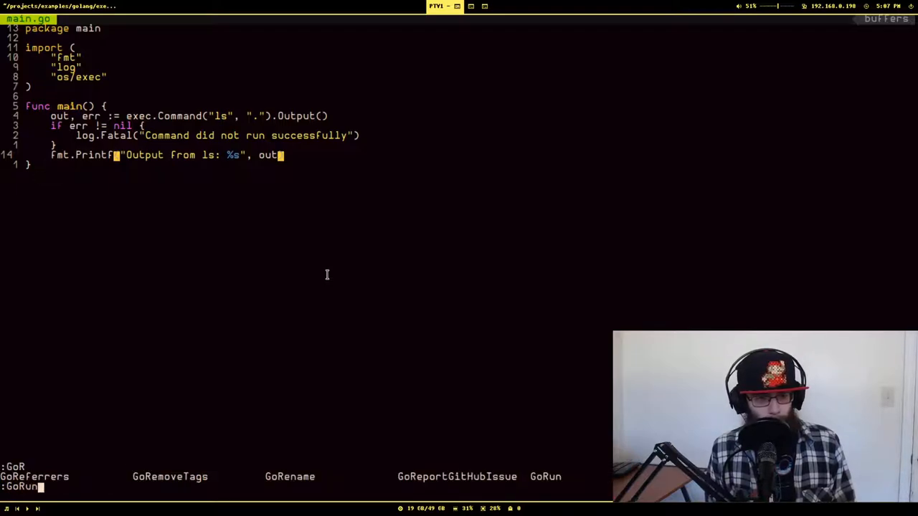
{"action": "key", "text": "Return"}
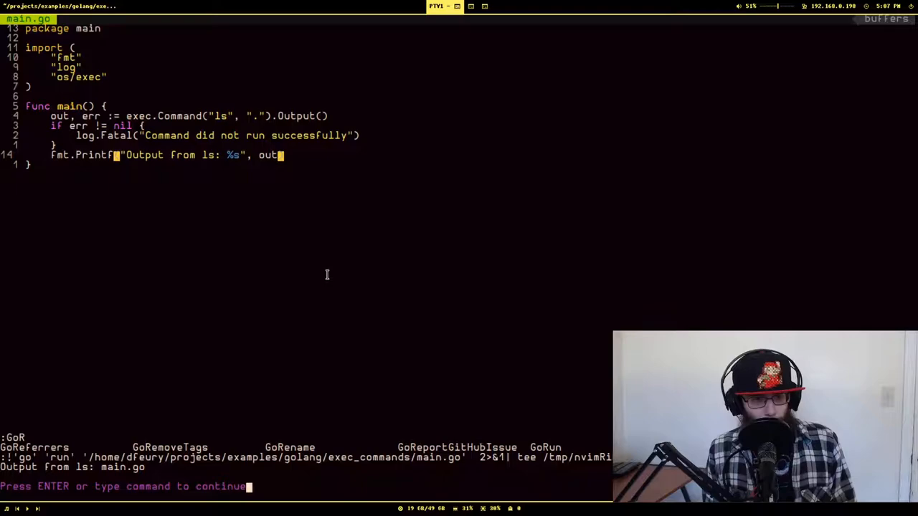
{"action": "key", "text": "Return"}
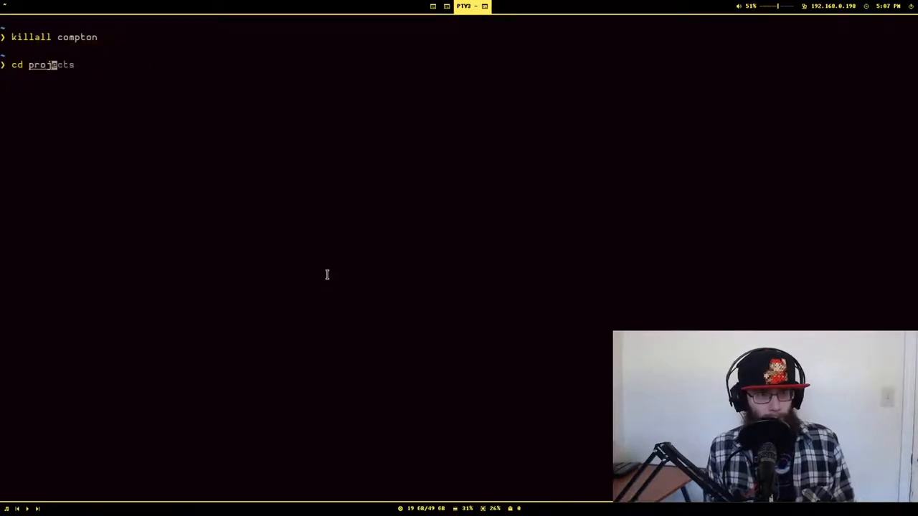
Step: Change directory to projects/examples/golang/exec_commands/ in the terminal
{"action": "type", "text": "/examples/golang/exec_commands/"}
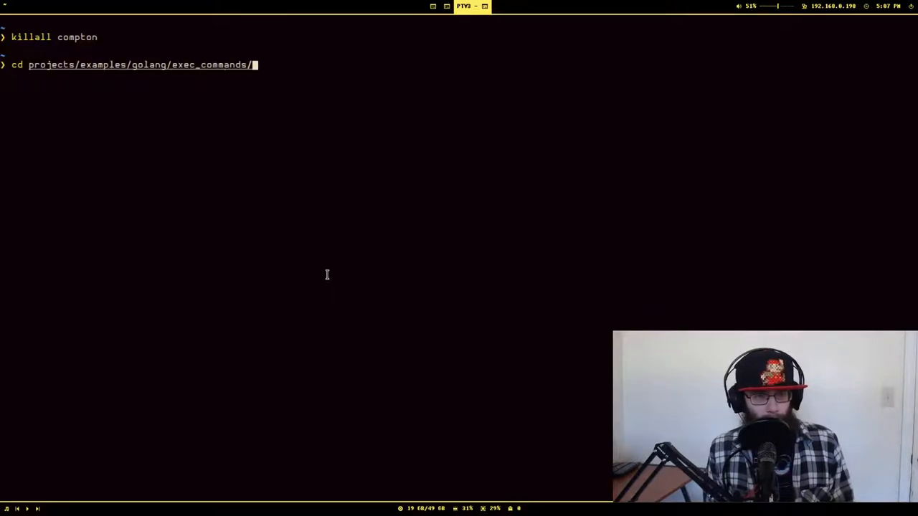
{"action": "key", "text": "Return"}
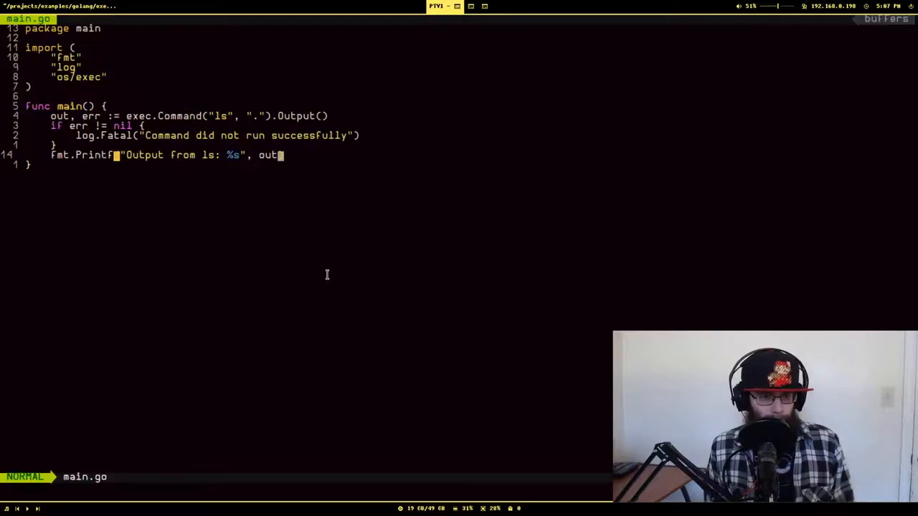
Step: Rerun main.go with :GoRun, now listing main.go and test.go, and close the output
{"action": "type", "text": ":GoRun"}
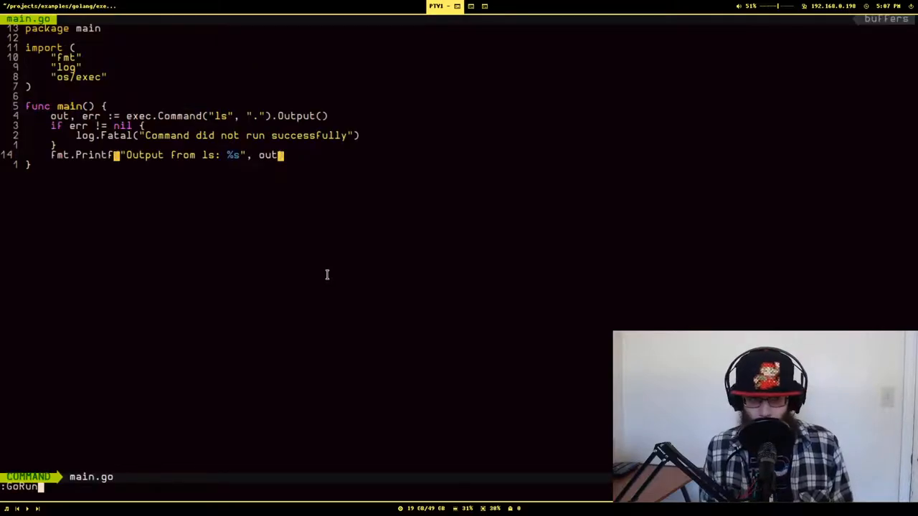
{"action": "key", "text": "Return"}
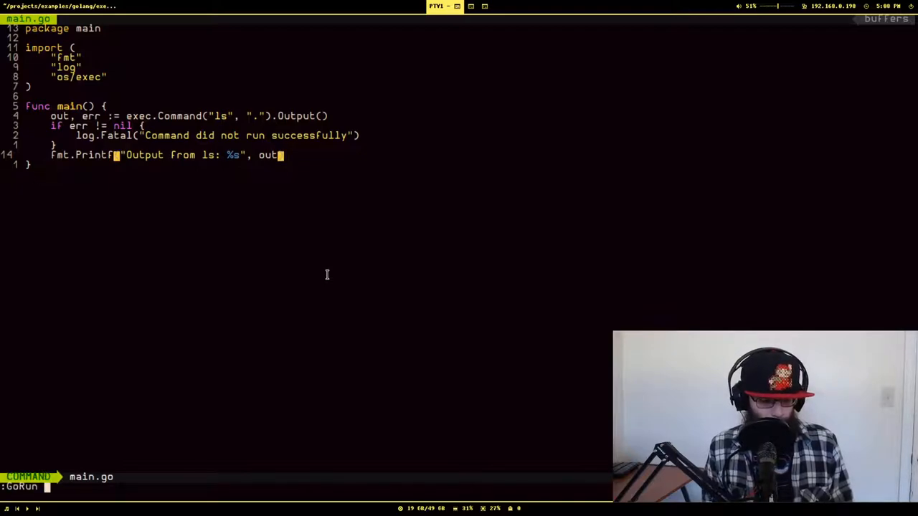
{"action": "key", "text": "Return"}
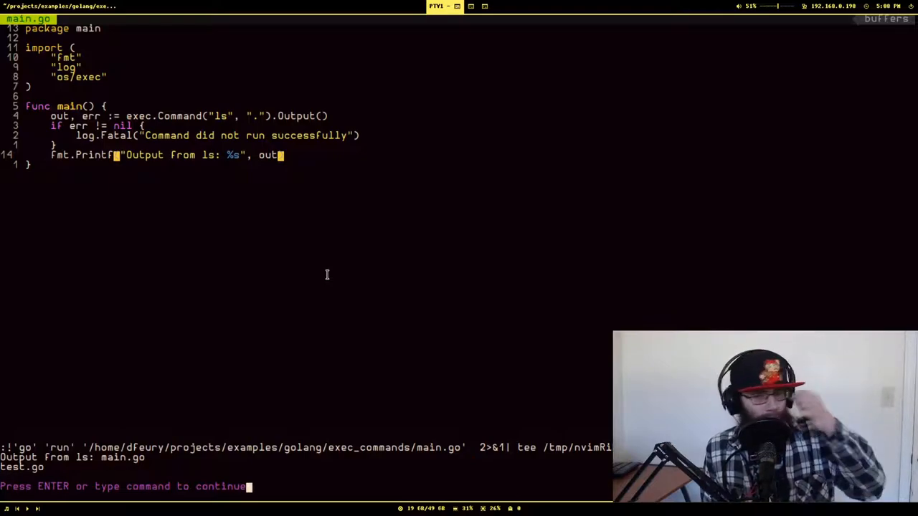
{"action": "key", "text": "Return"}
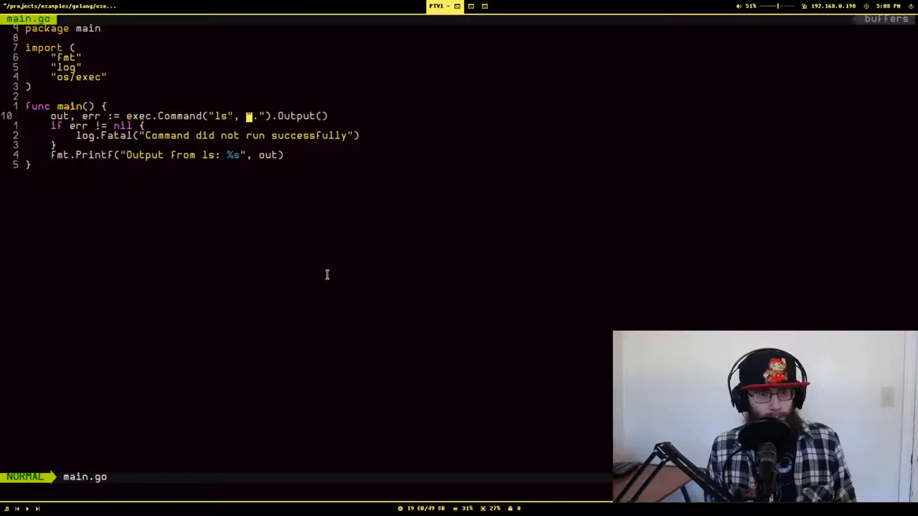
Step: Add the -l flag before "." in the ls exec.Command, then dismiss the long listing output
{"action": "type", "text": "-"}
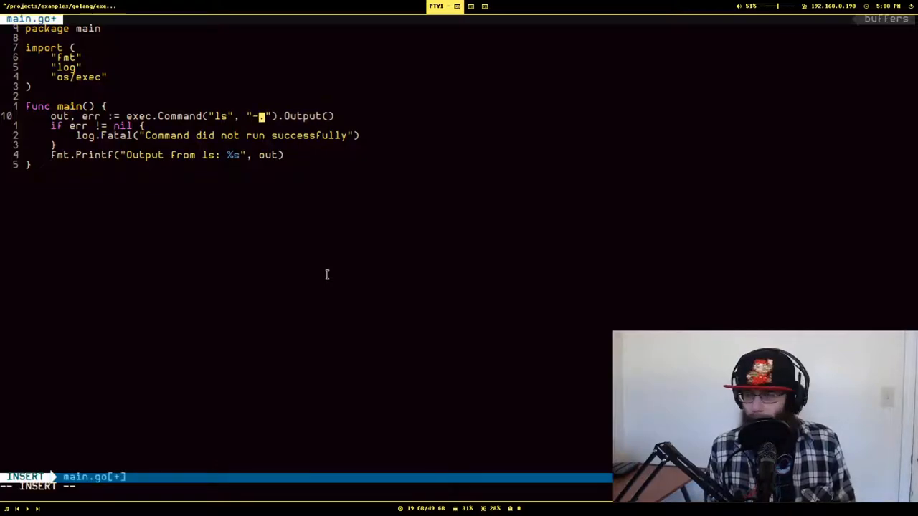
{"action": "type", "text": "l\","}
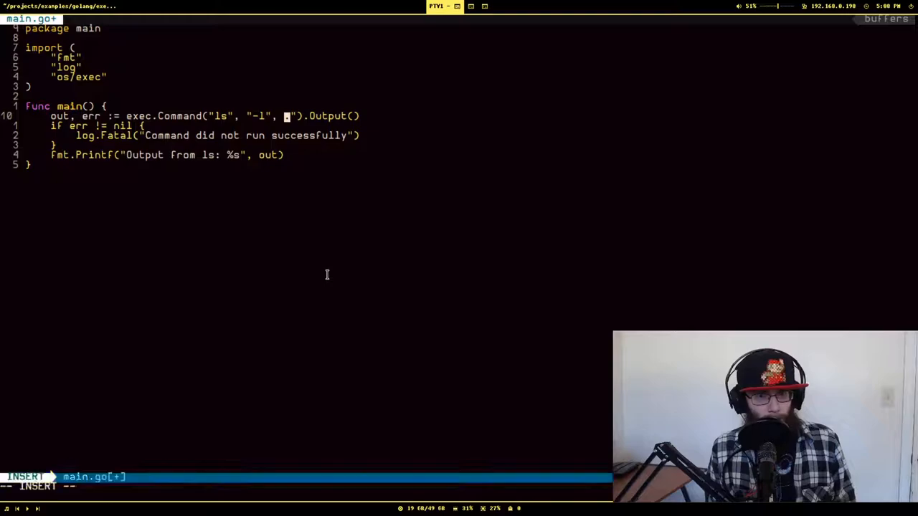
{"action": "key", "text": "Escape"}
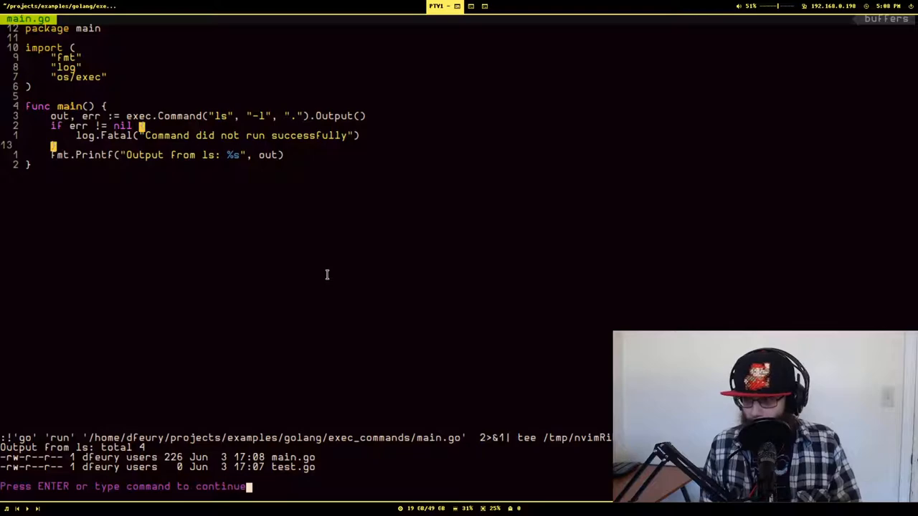
{"action": "key", "text": "Return"}
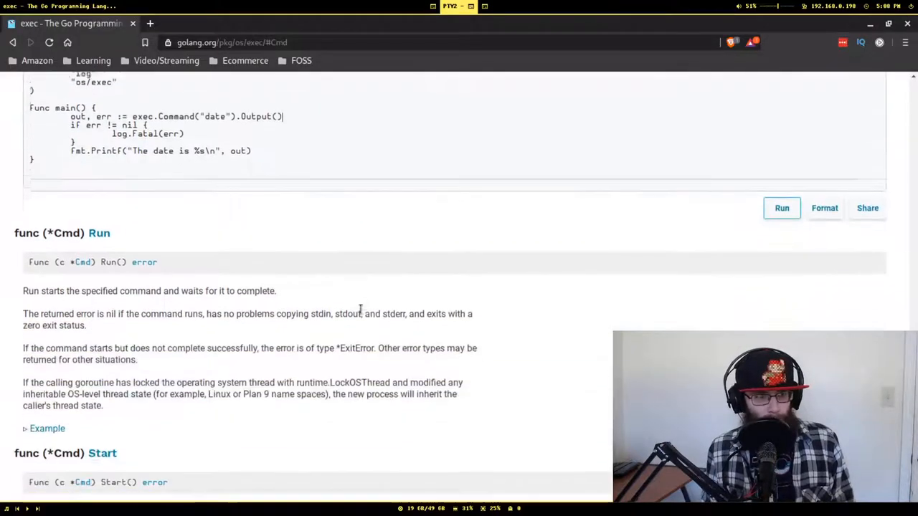
Step: Scroll the os/exec docs down to the Cmd Run and Start method descriptions
{"action": "scroll", "scroll_direction": "down", "scroll_amount": 3}
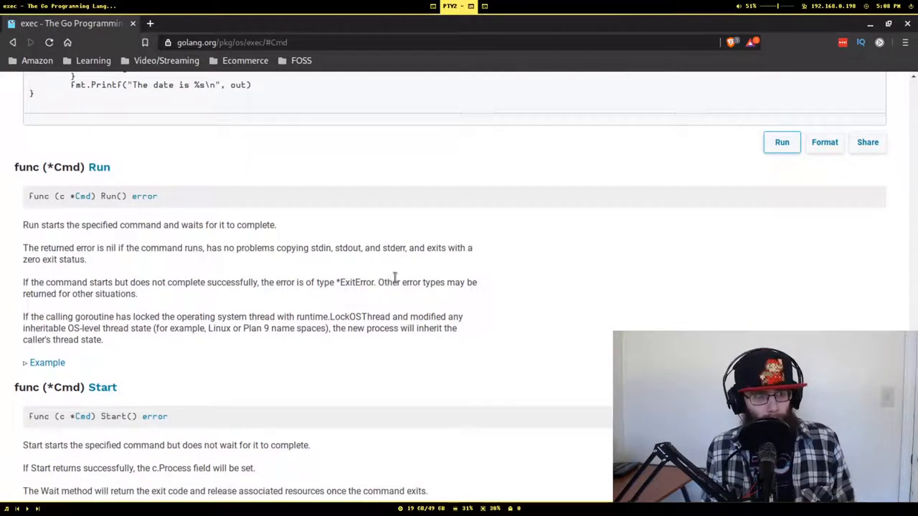
{"action": "mouse_move", "coordinate": [472, 279]}
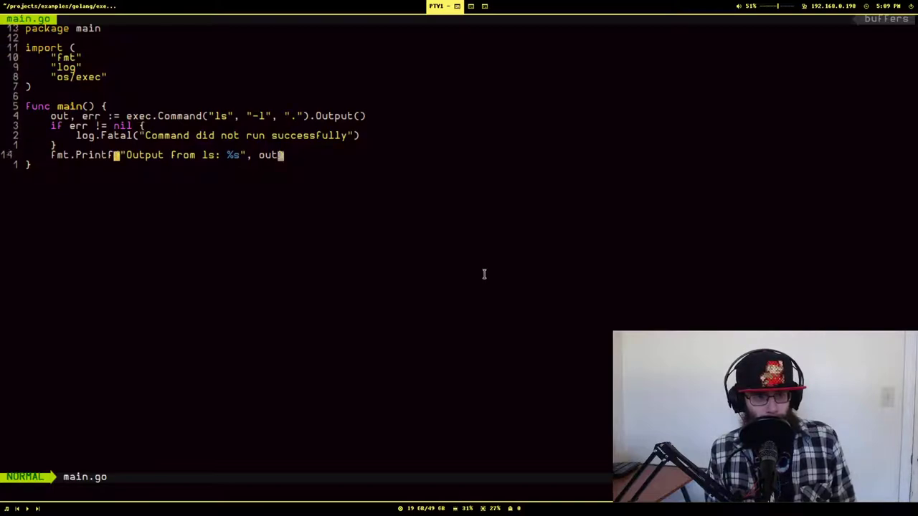
Step: Add err := exec.Command("rm", "test.go") with an if err == nil check
{"action": "type", "text": "cmd :"}
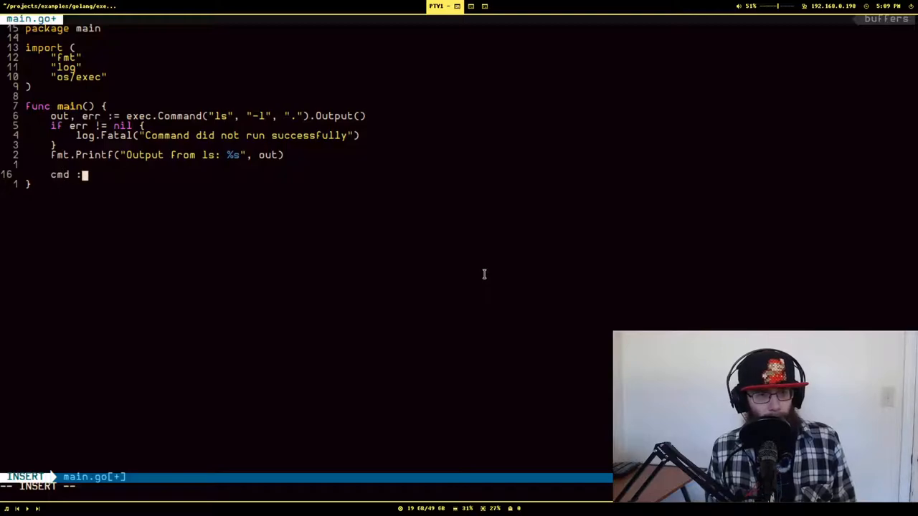
{"action": "left_click", "coordinate": [457, 6]}
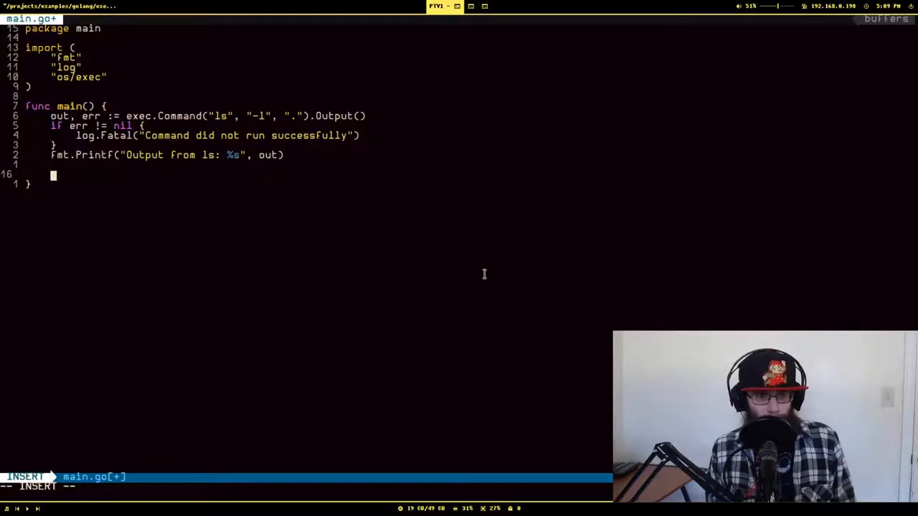
{"action": "type", "text": "err := exe"}
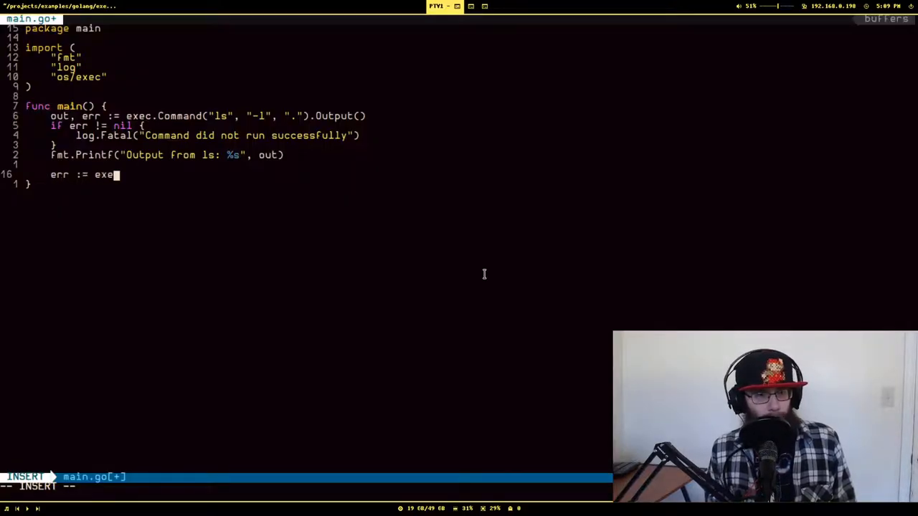
{"action": "type", "text": "c."}
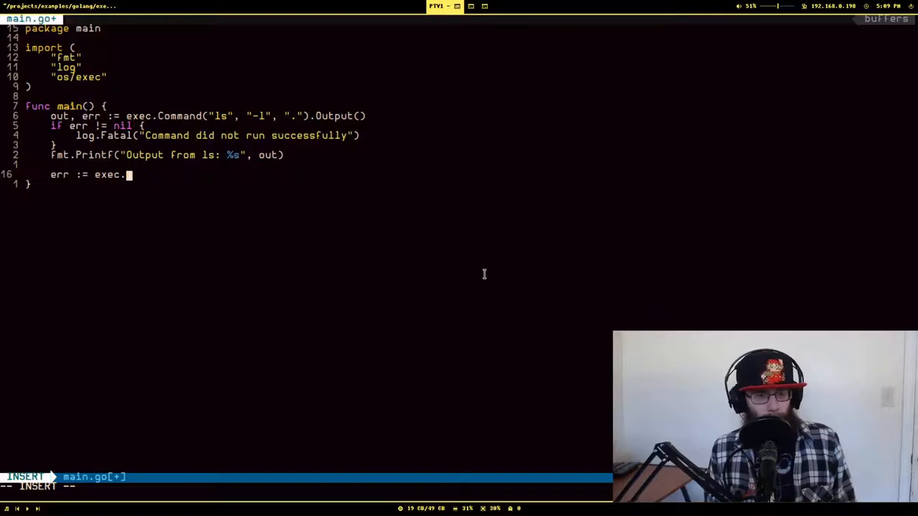
{"action": "type", "text": "Command(\""}
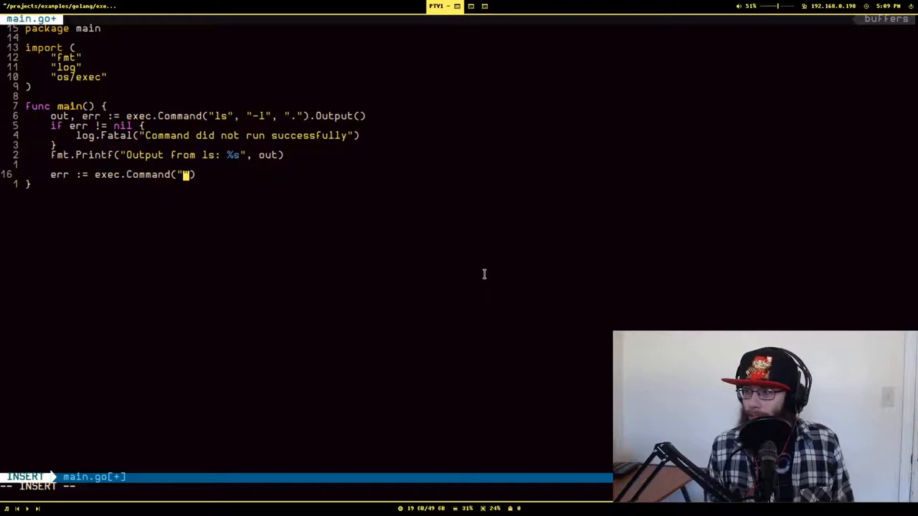
{"action": "type", "text": "rm"}
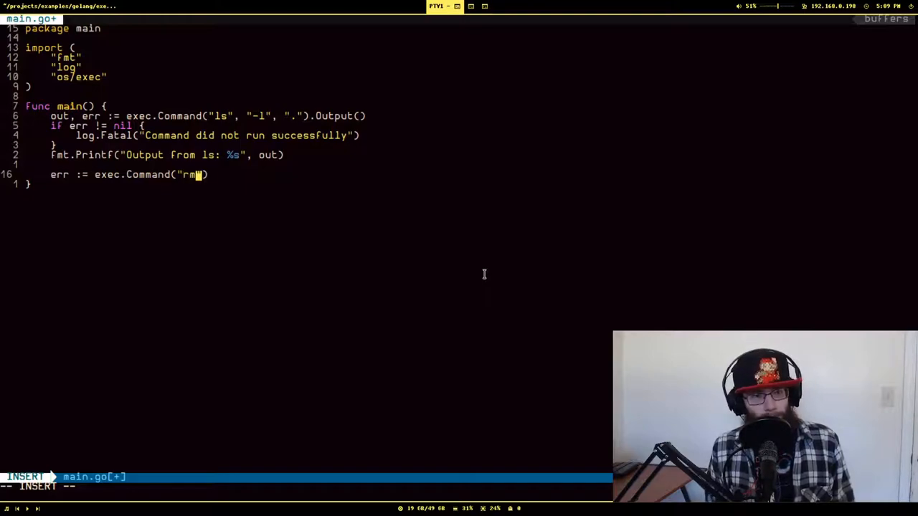
{"action": "type", "text": ", \"\""}
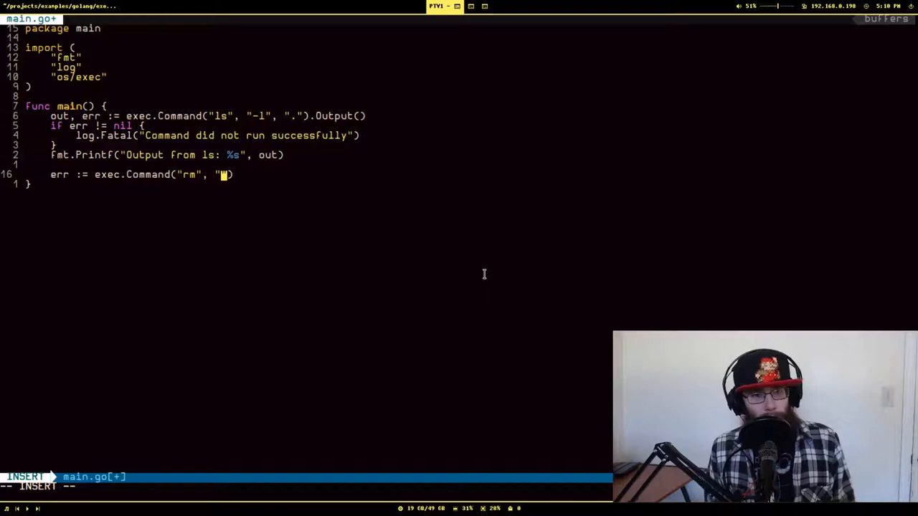
{"action": "type", "text": "test.go"}
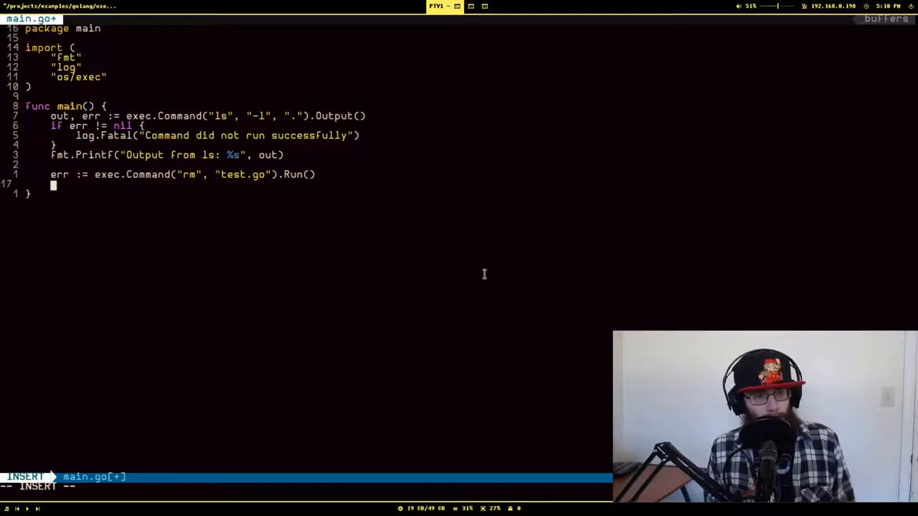
{"action": "type", "text": "if err"}
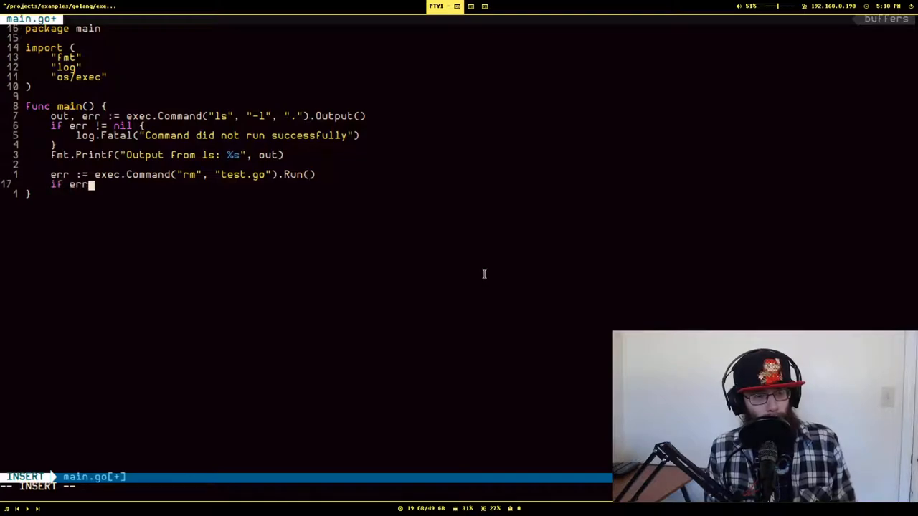
{"action": "key", "text": "Escape"}
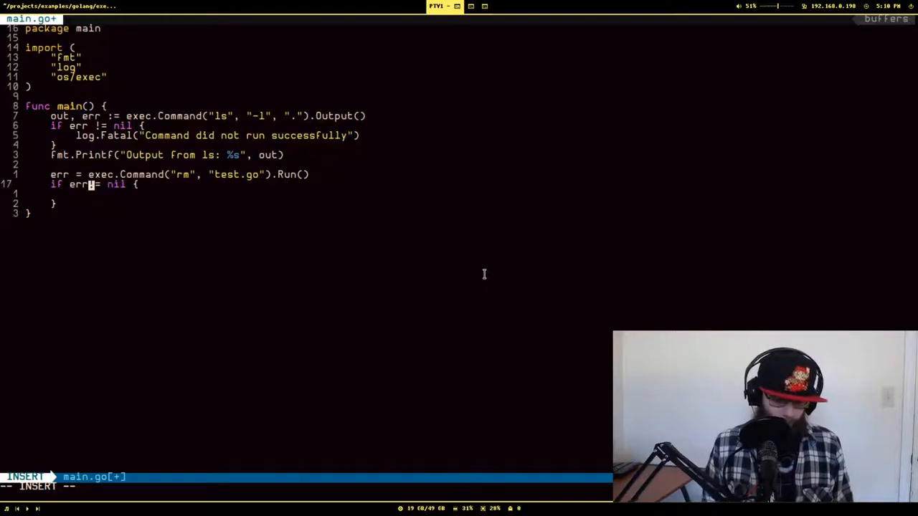
Step: Make the if block print 'File removed successfully' with fmt.Println
{"action": "key", "text": "BackSpace"}
{"action": "type", "text": "="}
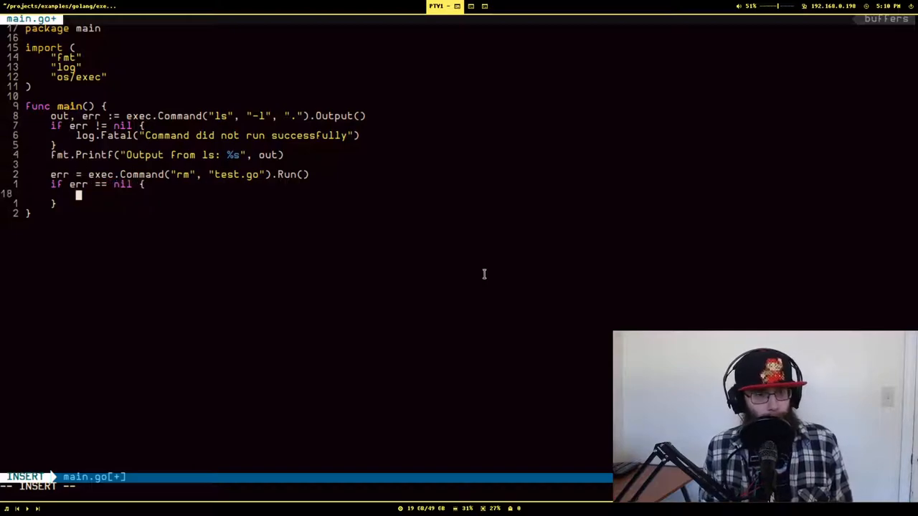
{"action": "type", "text": "fmt."}
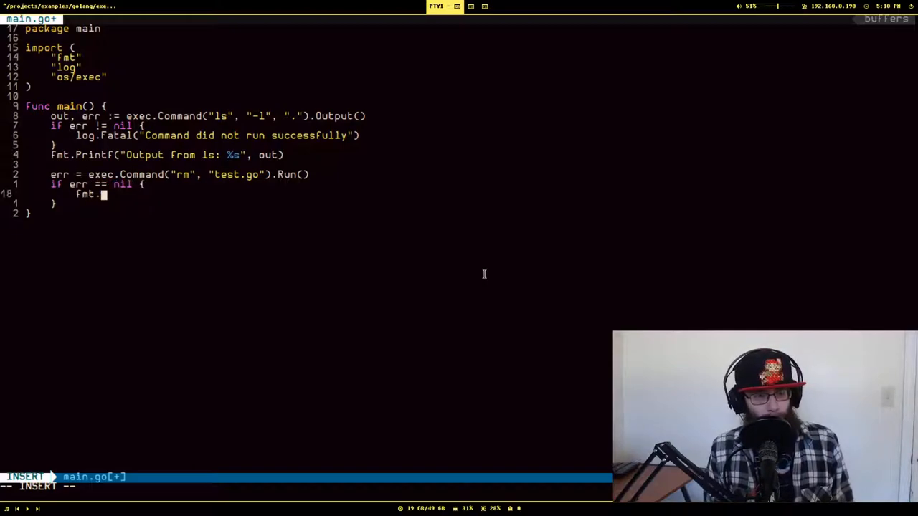
{"action": "type", "text": "Println(\""}
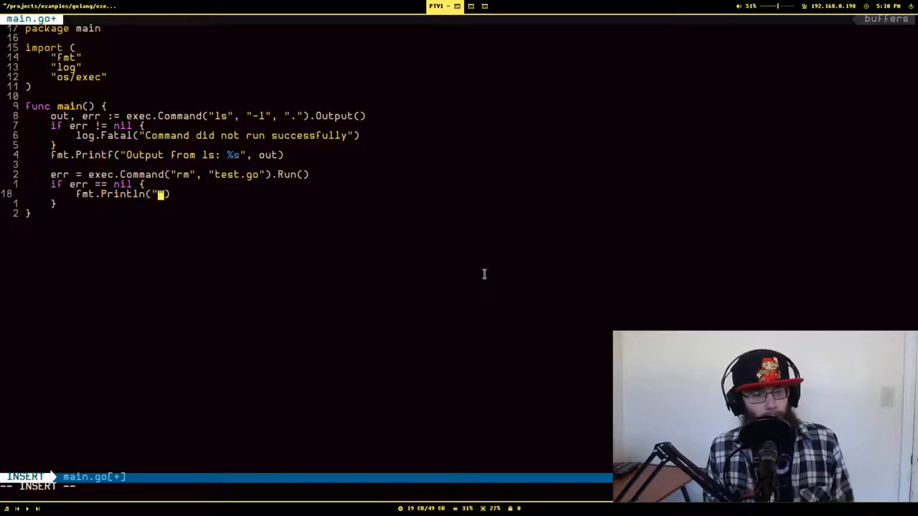
{"action": "type", "text": "File"}
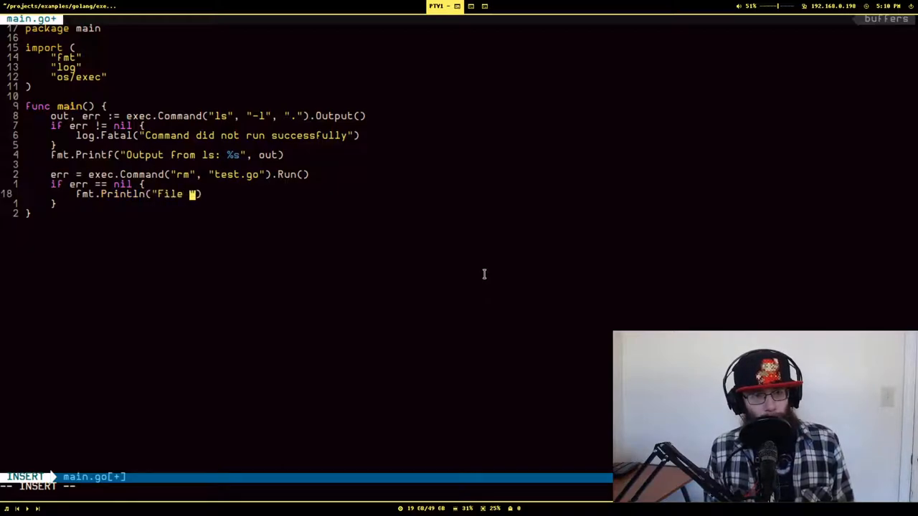
{"action": "type", "text": "removed"}
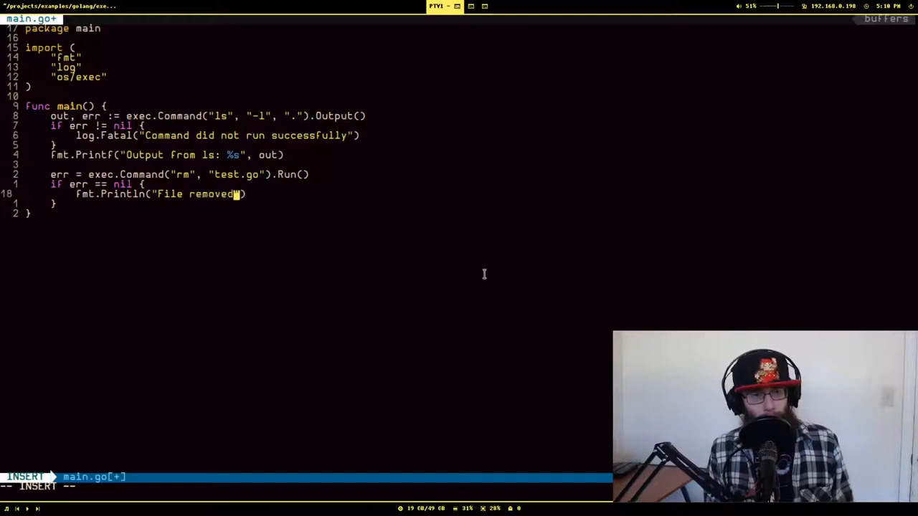
{"action": "type", "text": "successfully"}
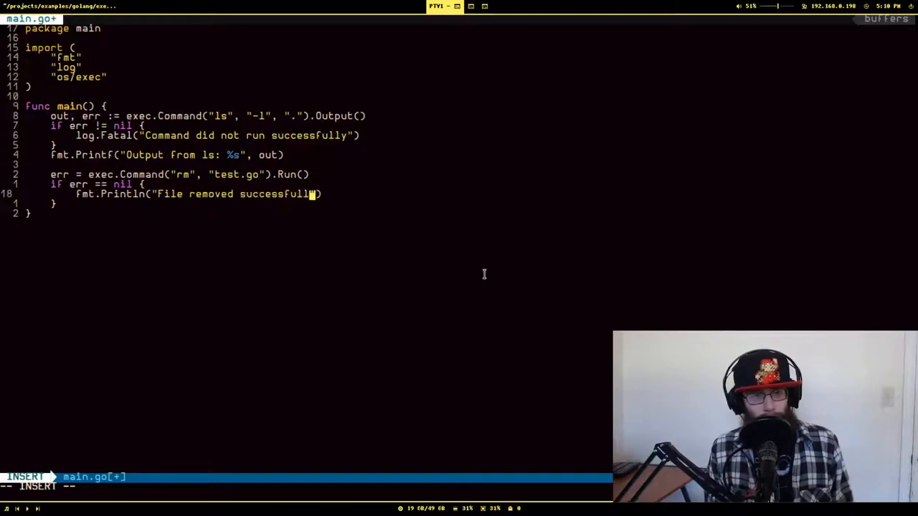
{"action": "key", "text": "Escape"}
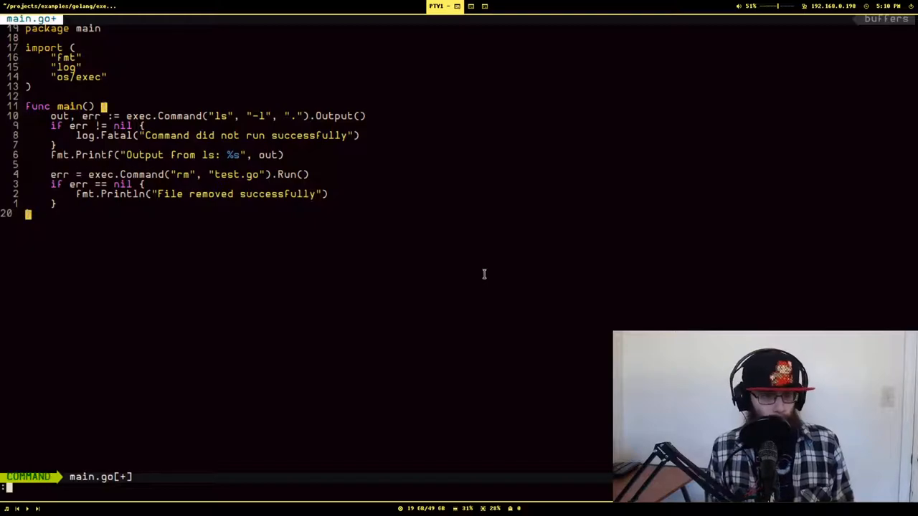
Step: Save and run main.go, showing the ls listing and 'File removed successfully', then dismiss it
{"action": "key", "text": "Return"}
{"action": "type", "text": "GoRun %"}
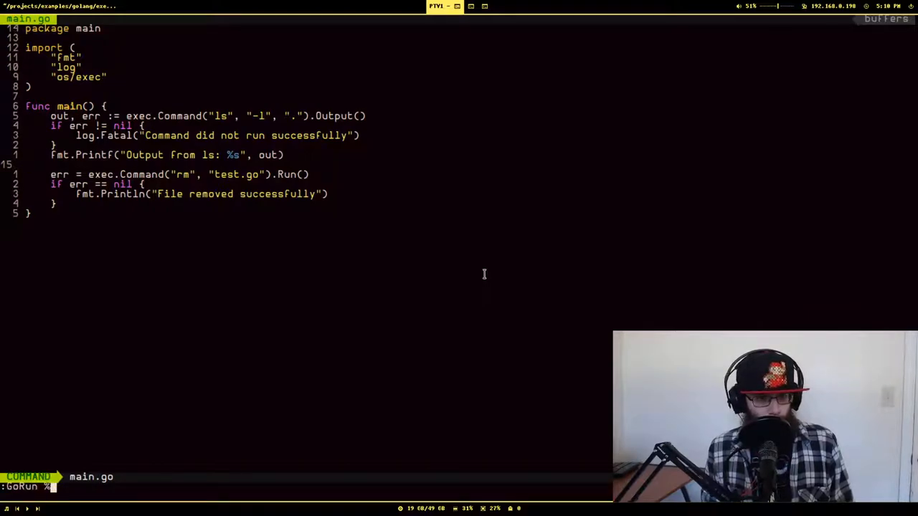
{"action": "key", "text": "Return"}
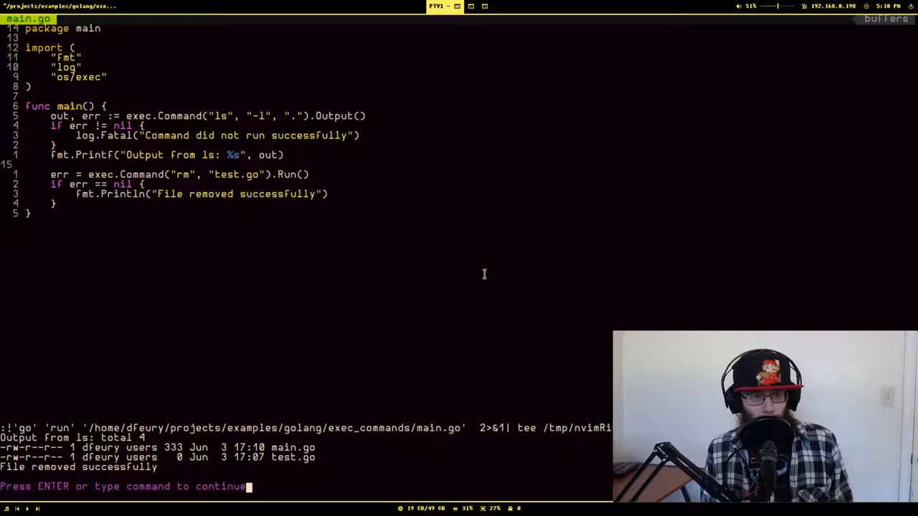
{"action": "key", "text": "Return"}
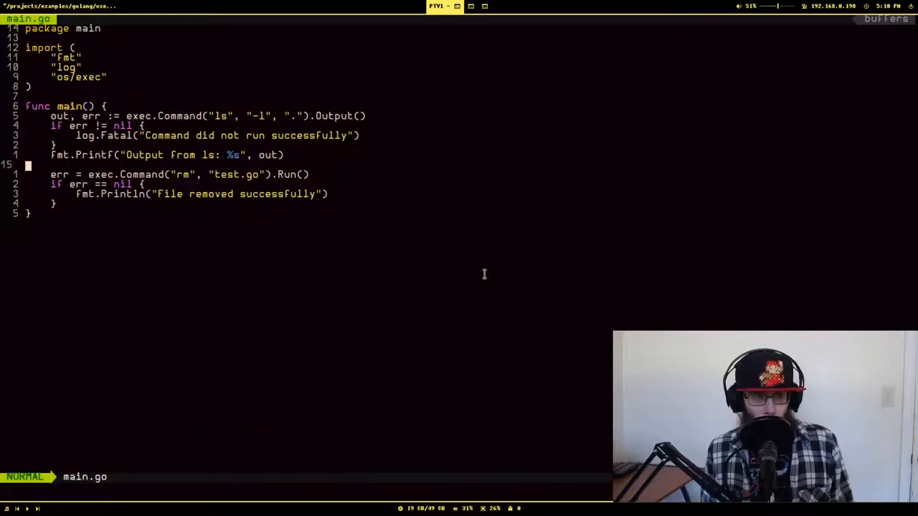
{"action": "key", "text": "j"}
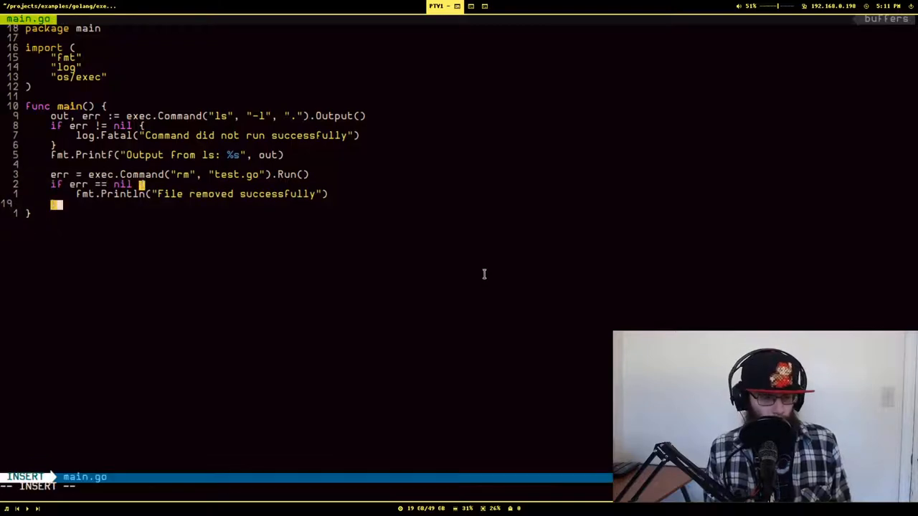
Step: Add an else branch printing 'There was a problem removing the file' via fmt.Printf, then enter :GoRun %
{"action": "type", "text": "} else {"}
{"action": "type", "text": "fm"}
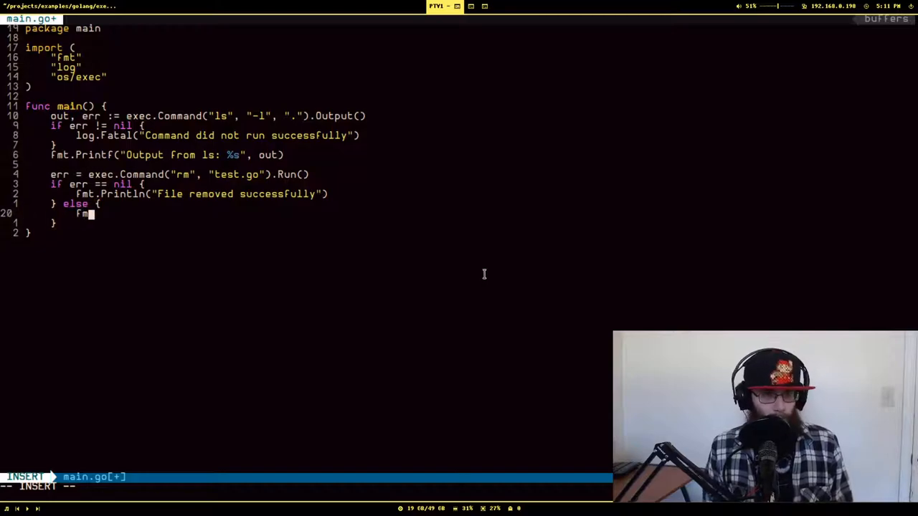
{"action": "type", "text": "t.Printf(\"Problem"}
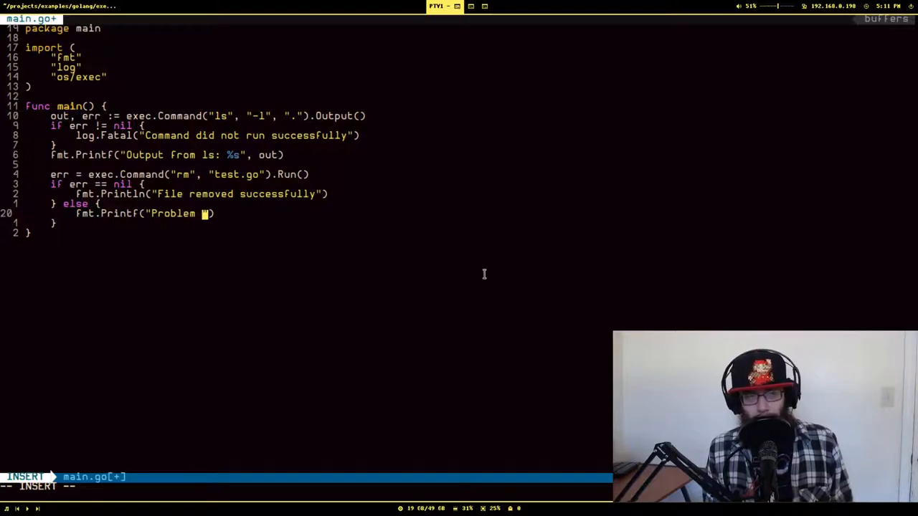
{"action": "type", "text": "There"}
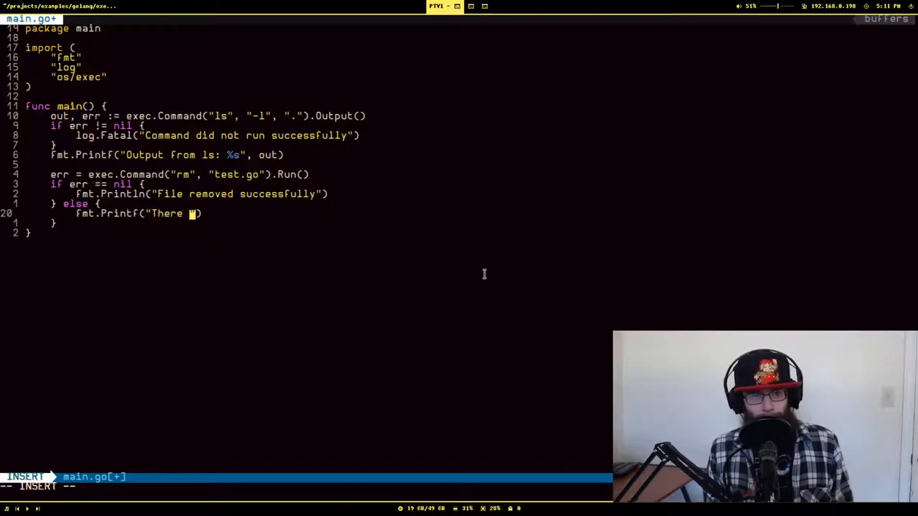
{"action": "type", "text": "was a problem removing the file"}
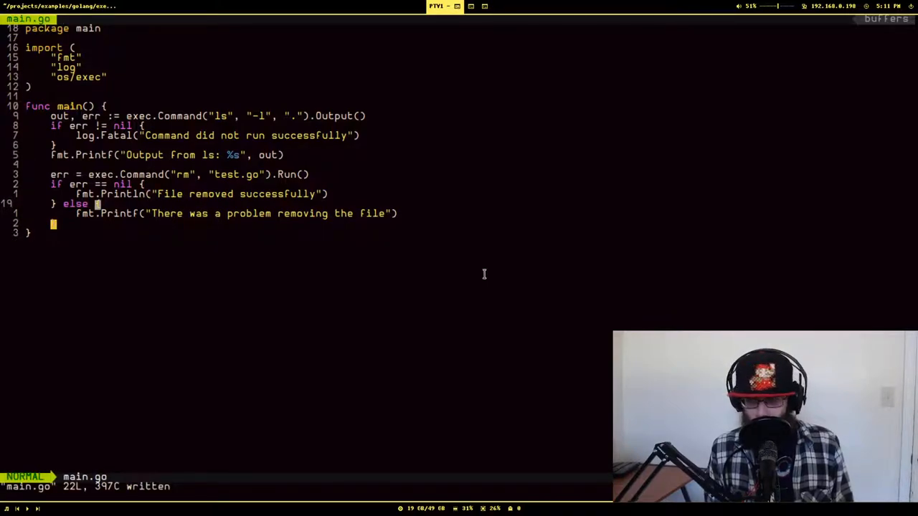
{"action": "type", "text": ":GoRun %"}
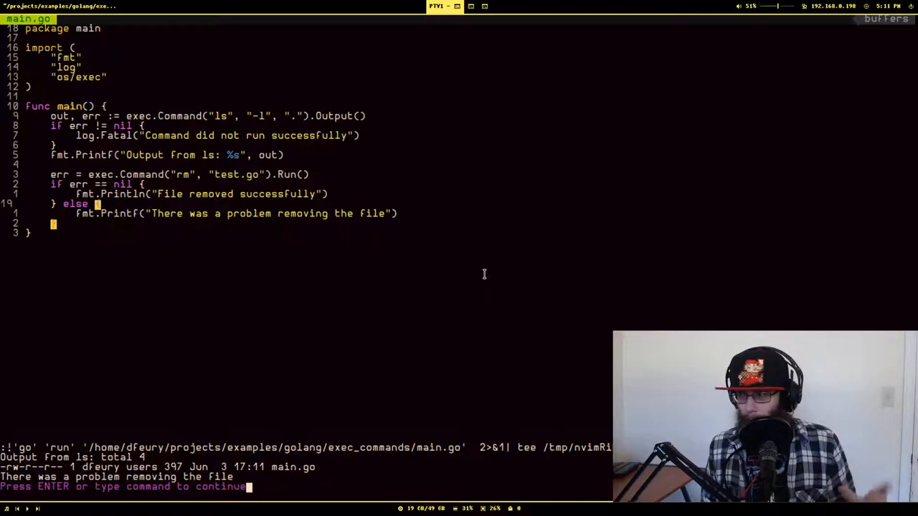
Step: Dismiss the rerun output listing main.go and reporting the removal problem
{"action": "key", "text": "Return"}
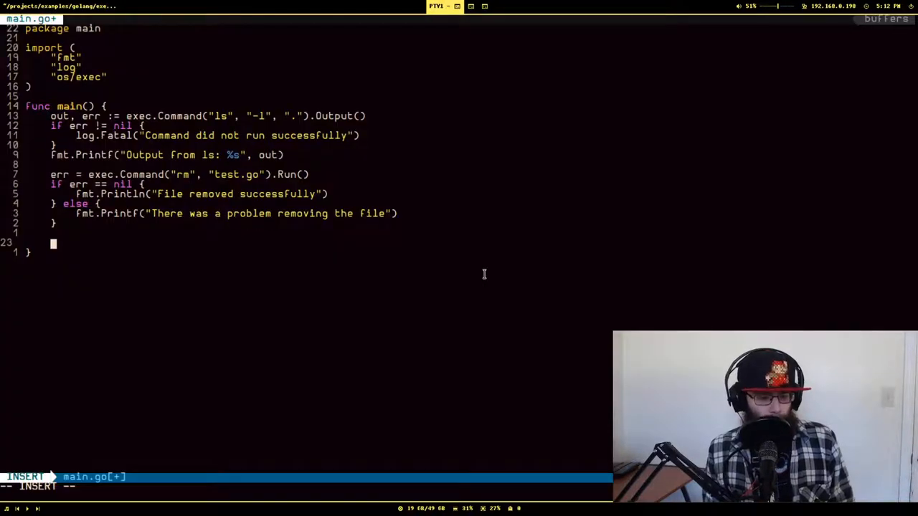
Step: Type err = exec.Command("ls", "-l").Start on a new line inside main
{"action": "type", "text": "err :="}
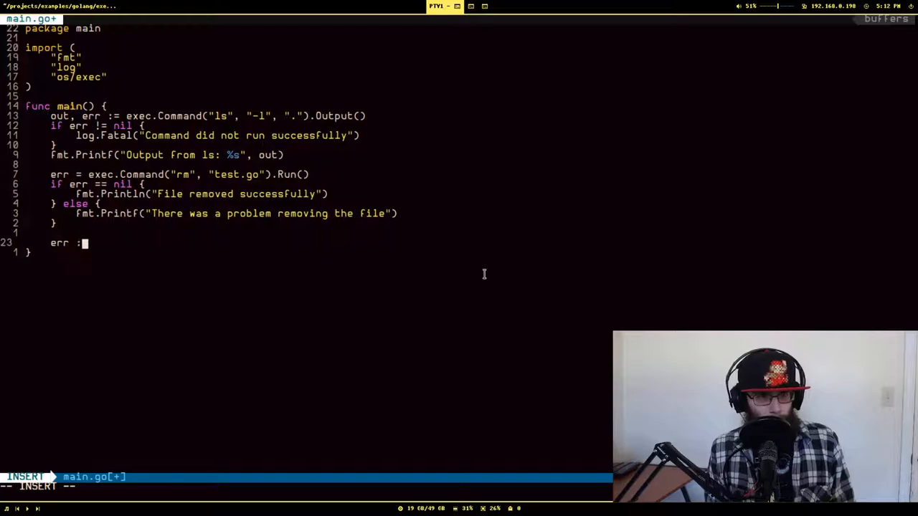
{"action": "type", "text": "="}
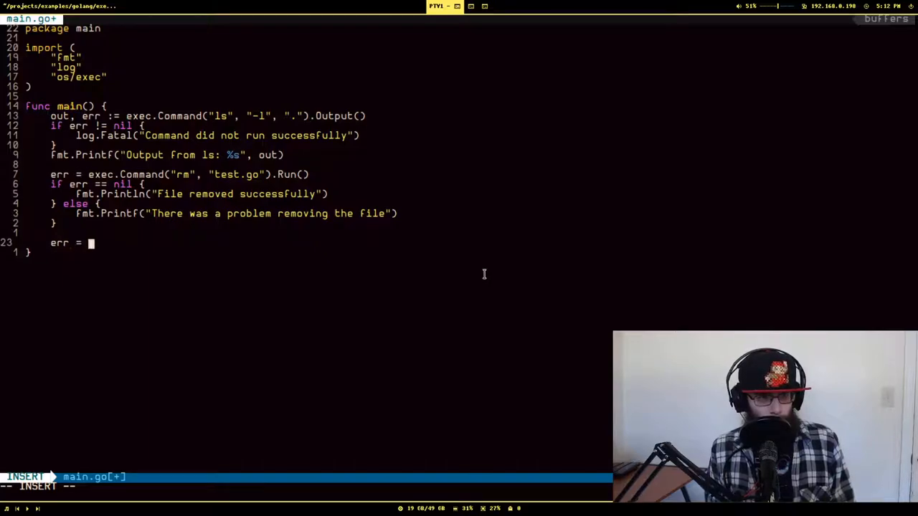
{"action": "type", "text": "exec.command(\""}
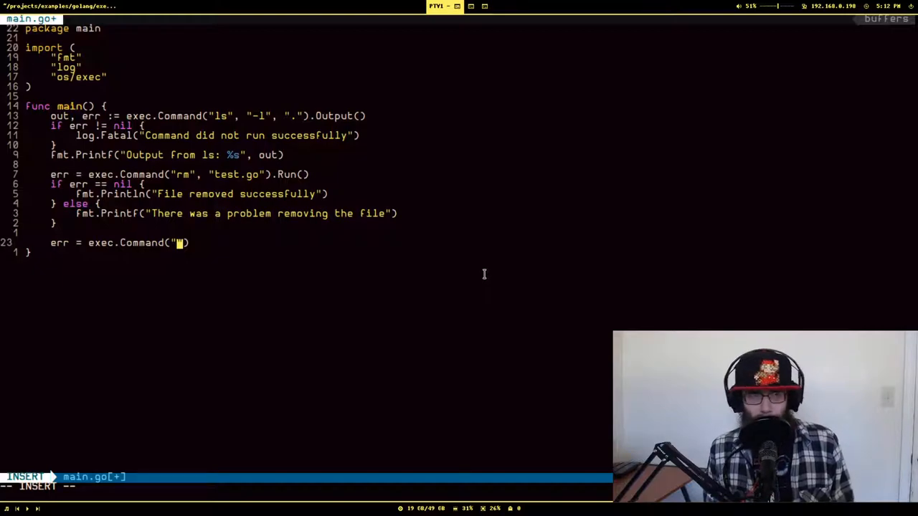
{"action": "type", "text": "ls\", \"-l"}
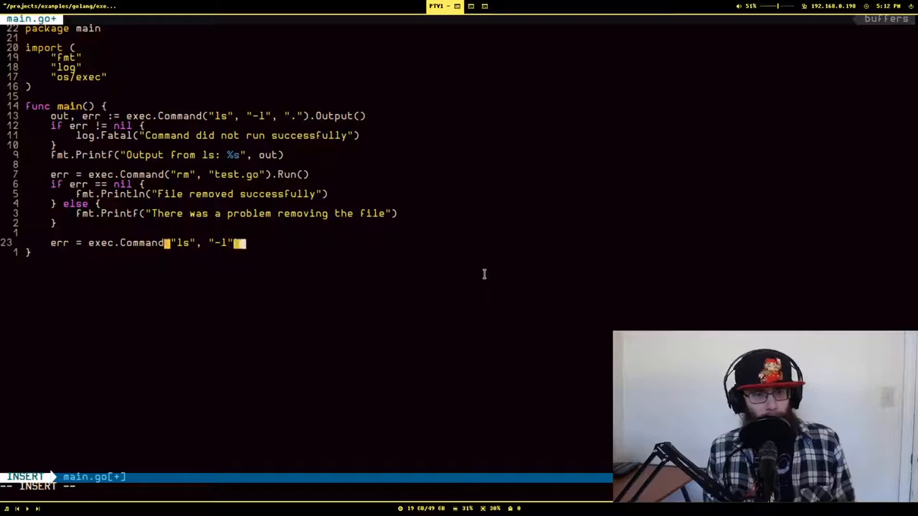
{"action": "type", "text": ".Start"}
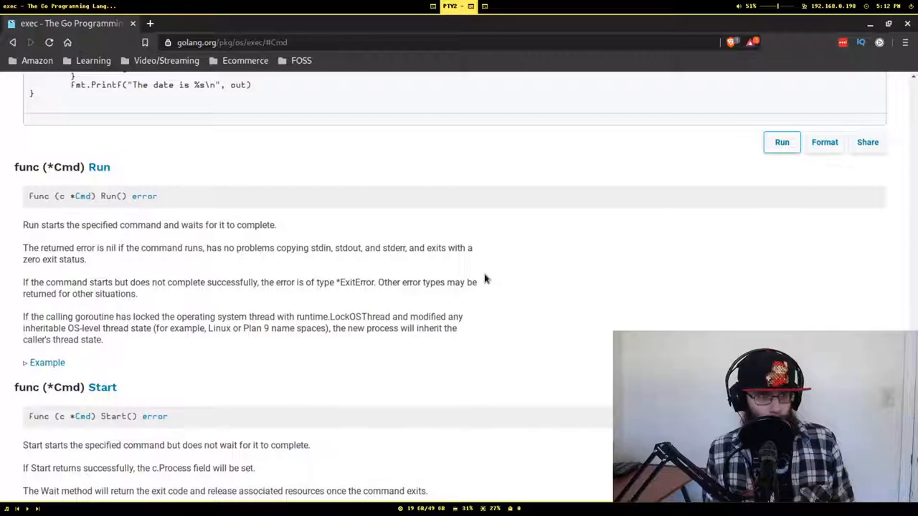
Step: Scroll the golang.org exec docs down to the Cmd Start and StderrPipe descriptions
{"action": "scroll", "scroll_direction": "down", "scroll_amount": 3}
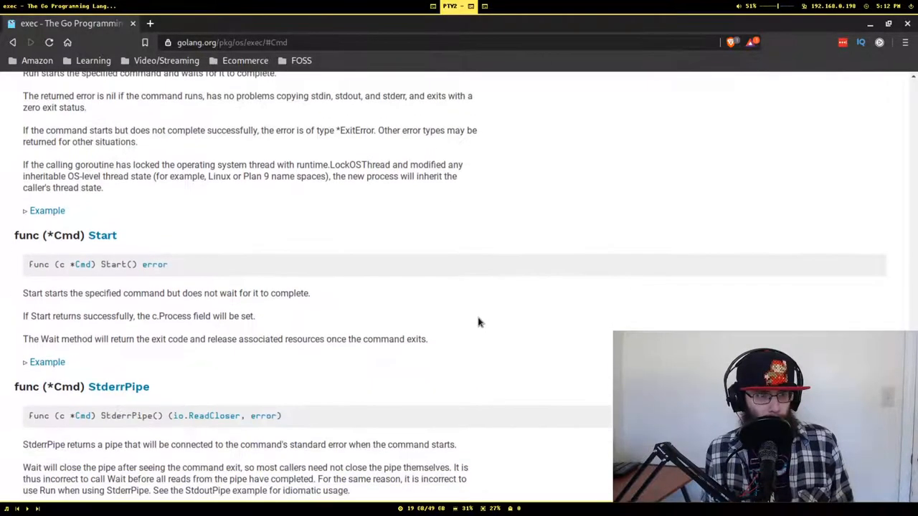
{"action": "scroll", "scroll_direction": "down", "scroll_amount": 3}
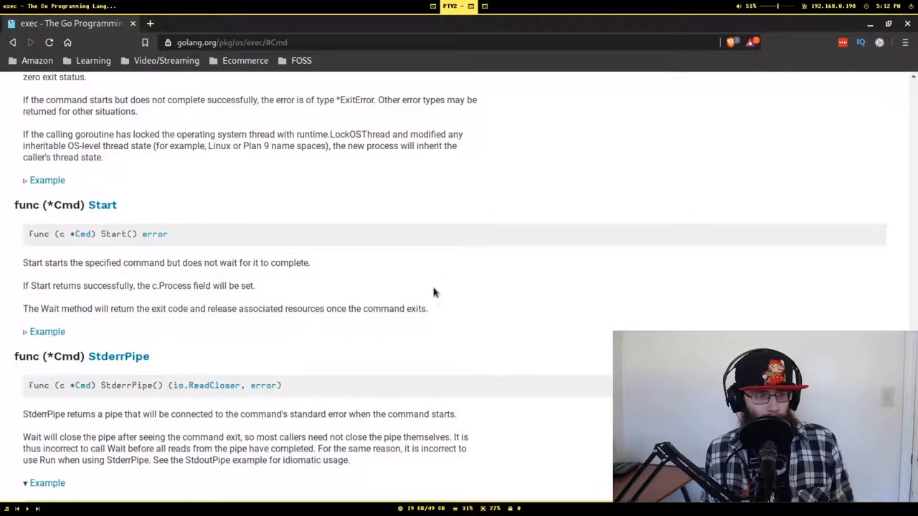
{"action": "mouse_move", "coordinate": [491, 290]}
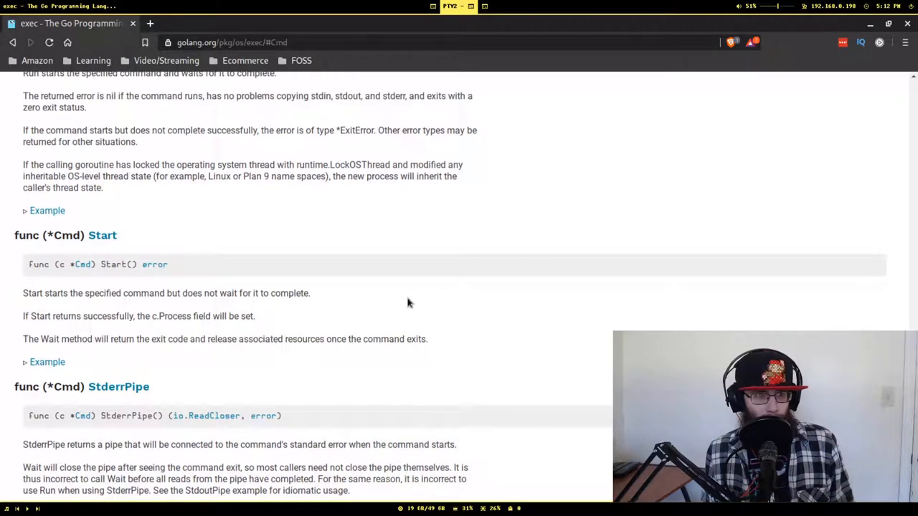
{"action": "mouse_move", "coordinate": [430, 300]}
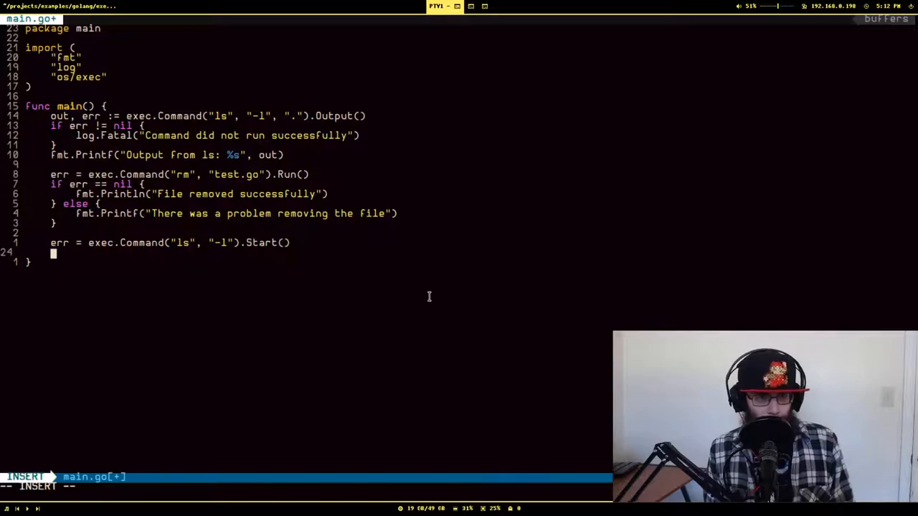
Step: Abandon an unfinished Fmt. line and begin an out := line
{"action": "type", "text": "Fmt."}
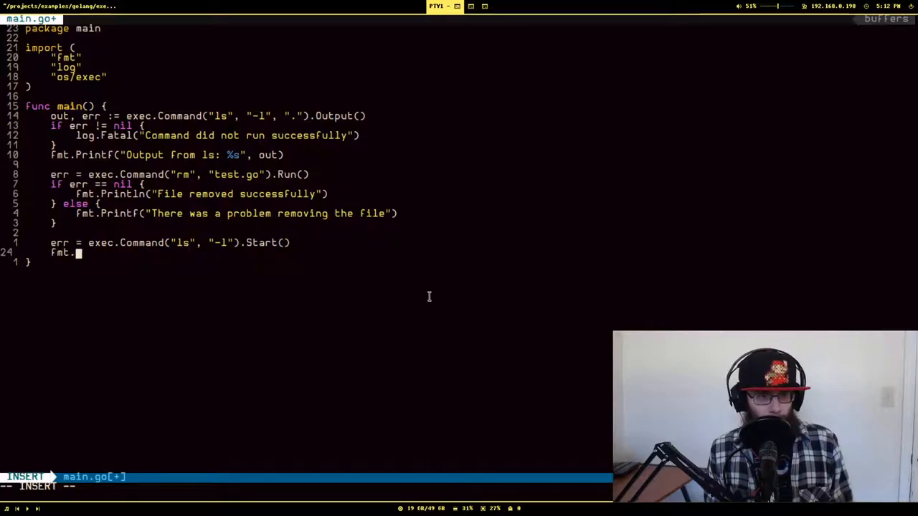
{"action": "key", "text": "Escape"}
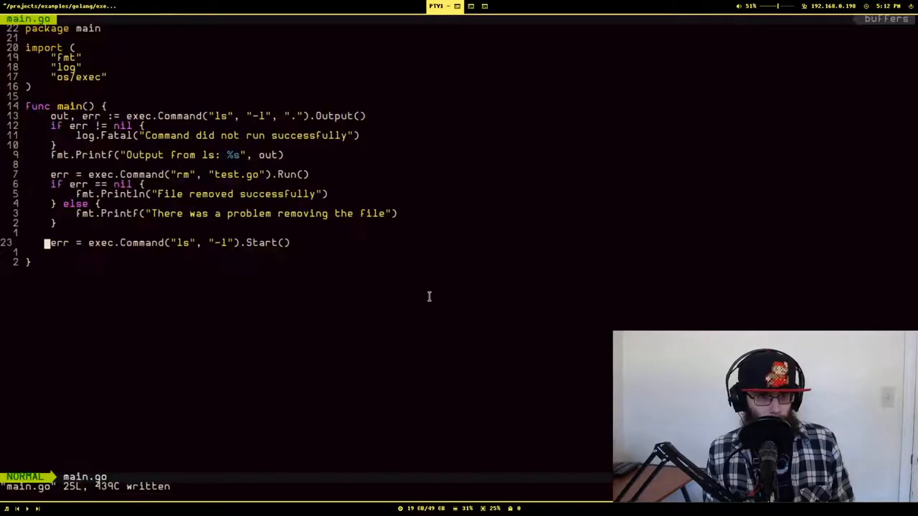
{"action": "left_click", "coordinate": [464, 5]}
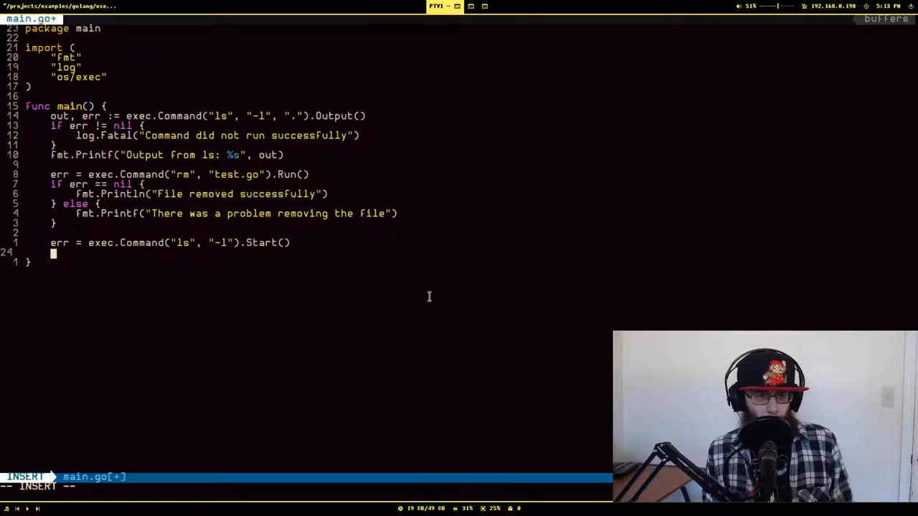
{"action": "type", "text": "out"}
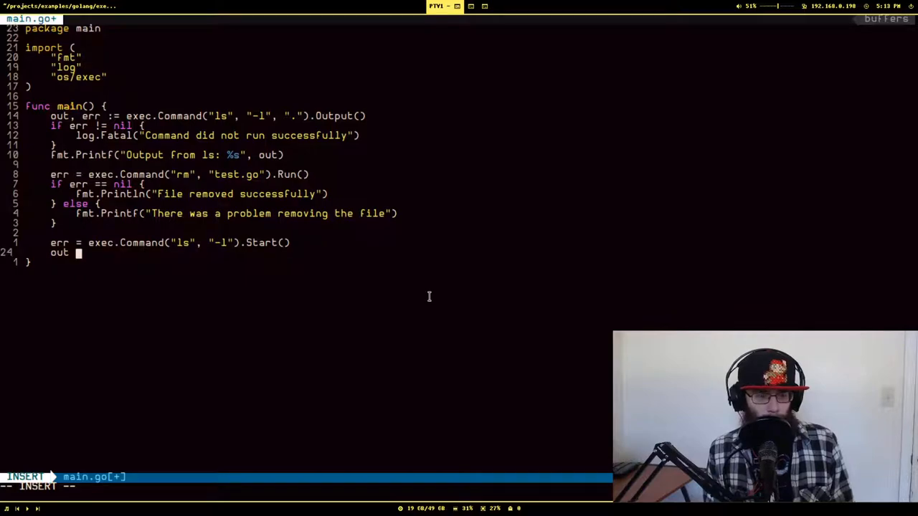
{"action": "type", "text": ":="}
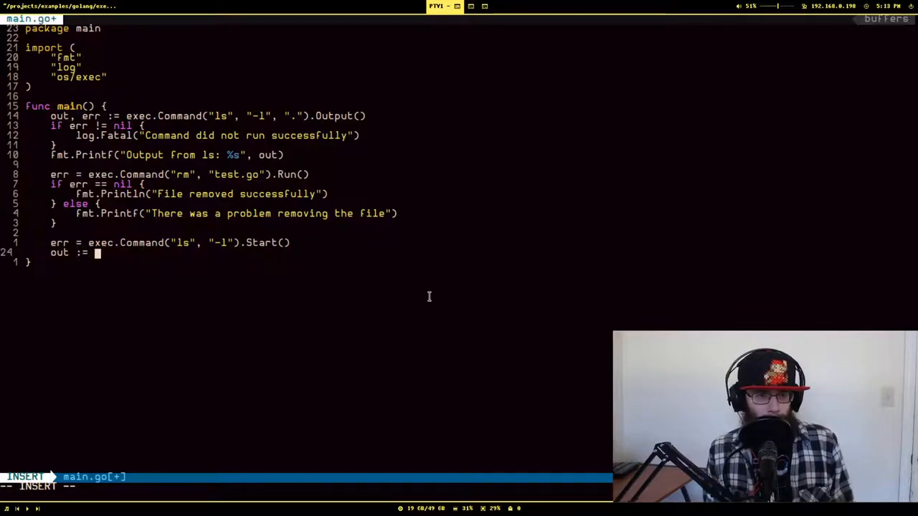
{"action": "key", "text": "Escape"}
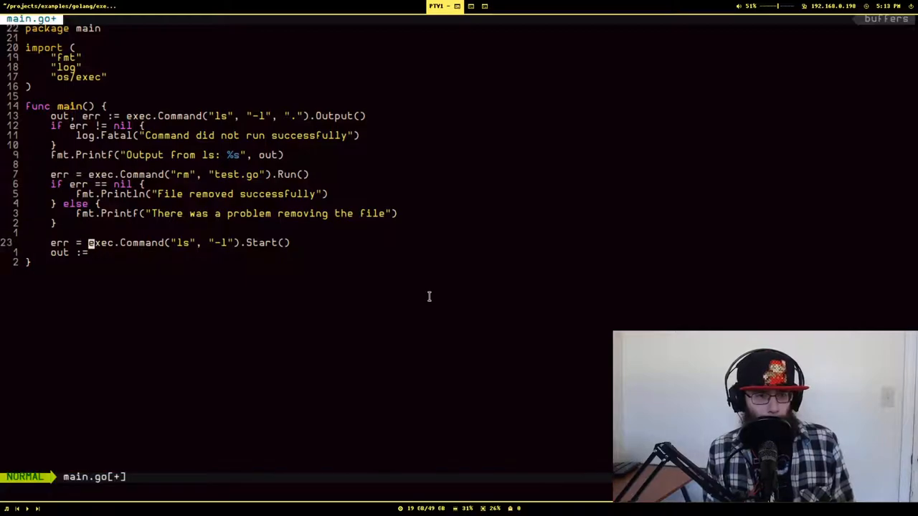
Step: Add cmd := exec.Command("ls", "-l") on a new line above the Start call
{"action": "key", "text": "o"}
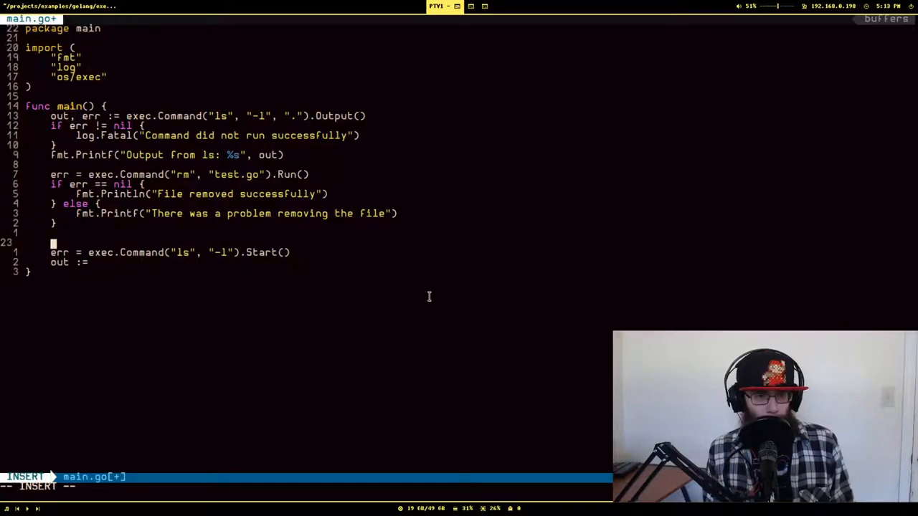
{"action": "key", "text": "Escape"}
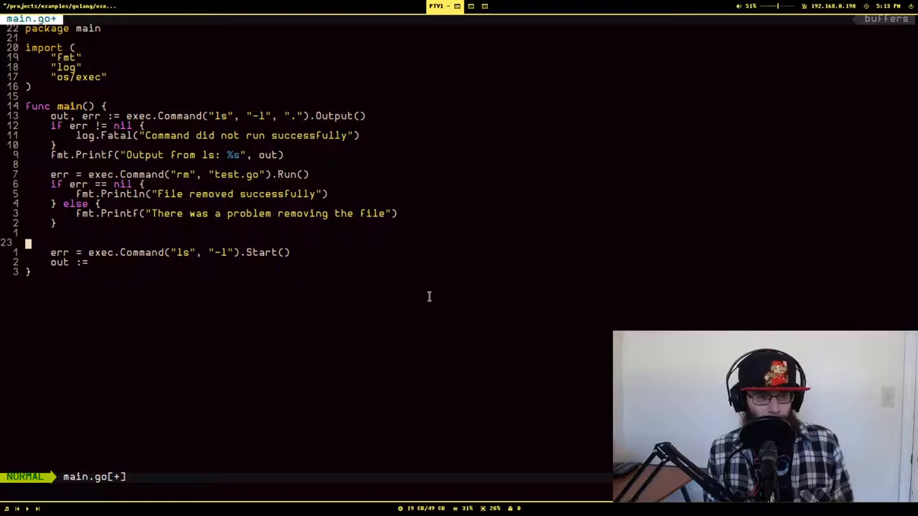
{"action": "type", "text": "cmd :="}
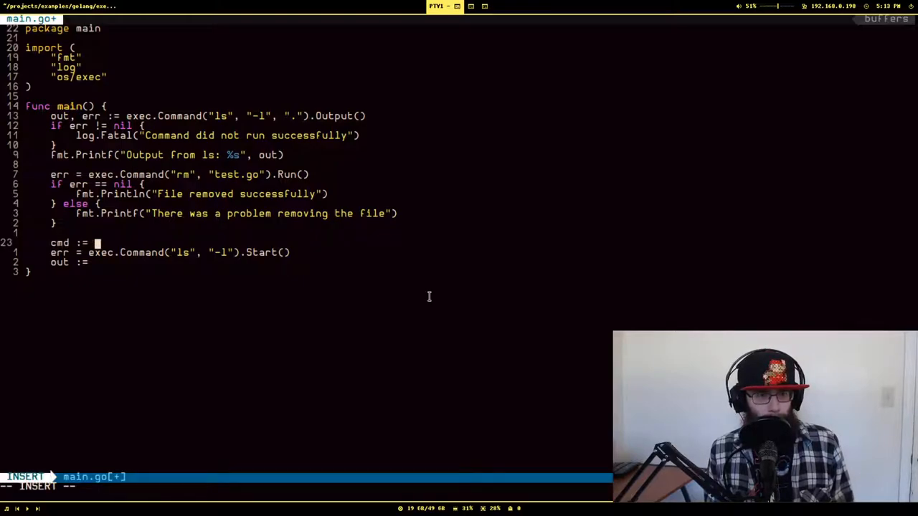
{"action": "type", "text": "exec.Co"}
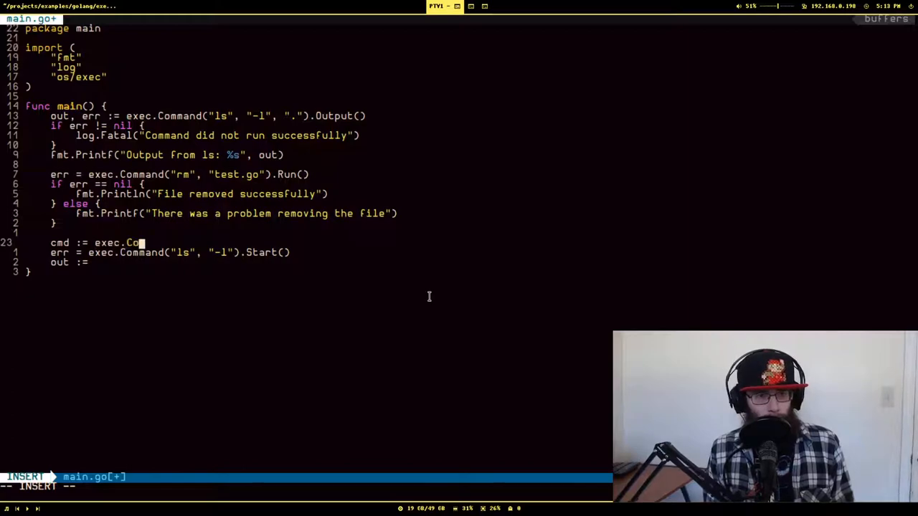
{"action": "type", "text": "mmand(\"ls\""}
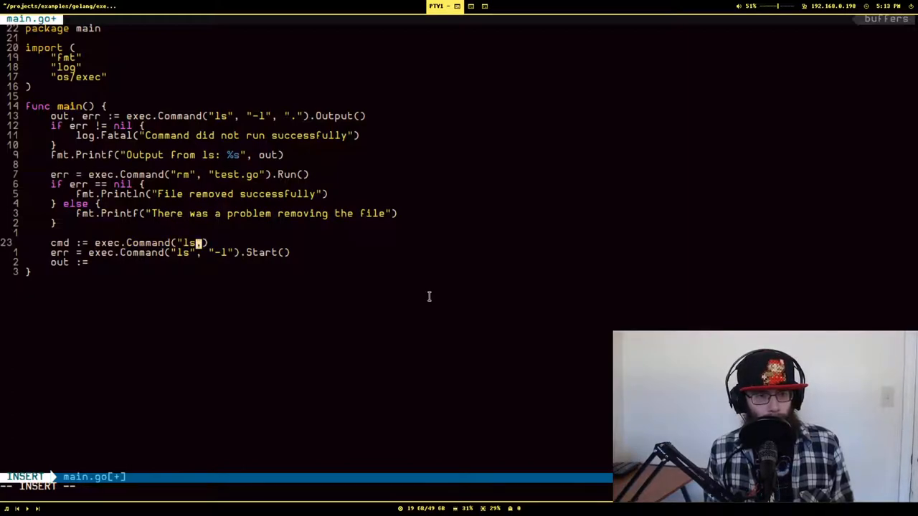
{"action": "type", "text": ", \"-1\""}
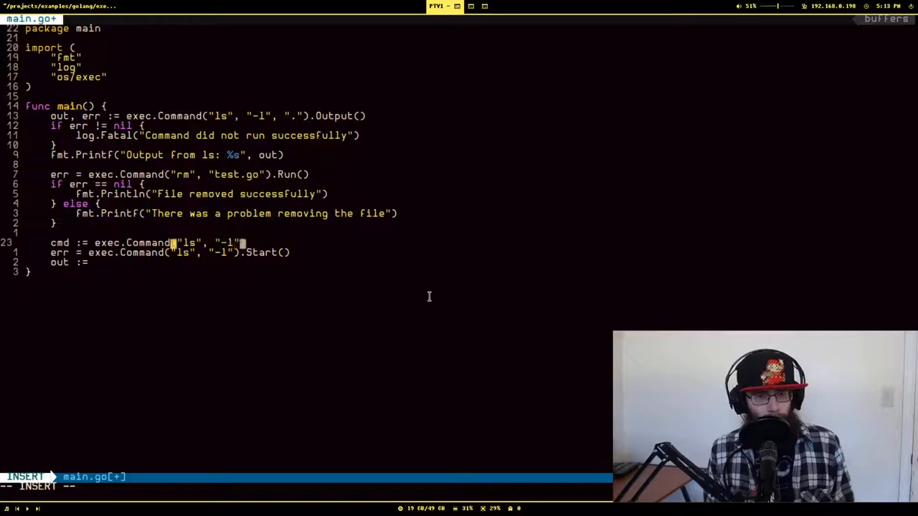
{"action": "key", "text": "Escape"}
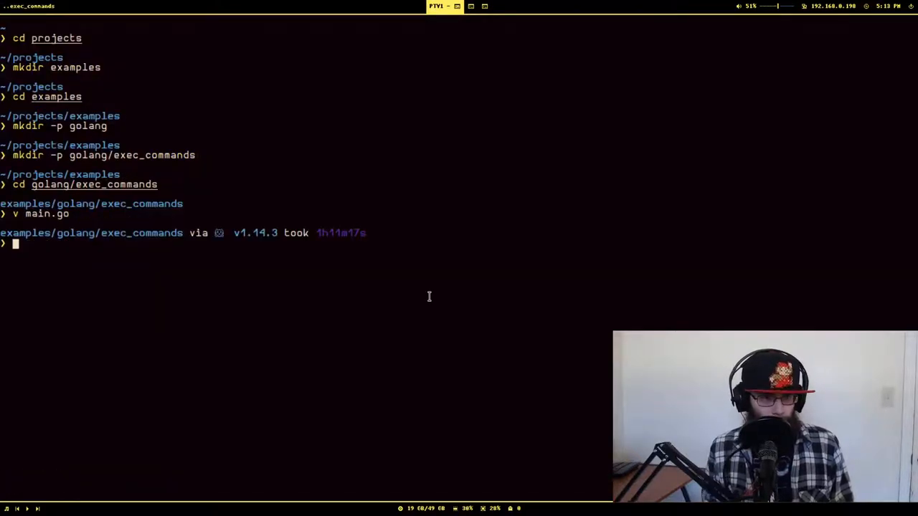
{"action": "key", "text": "Return"}
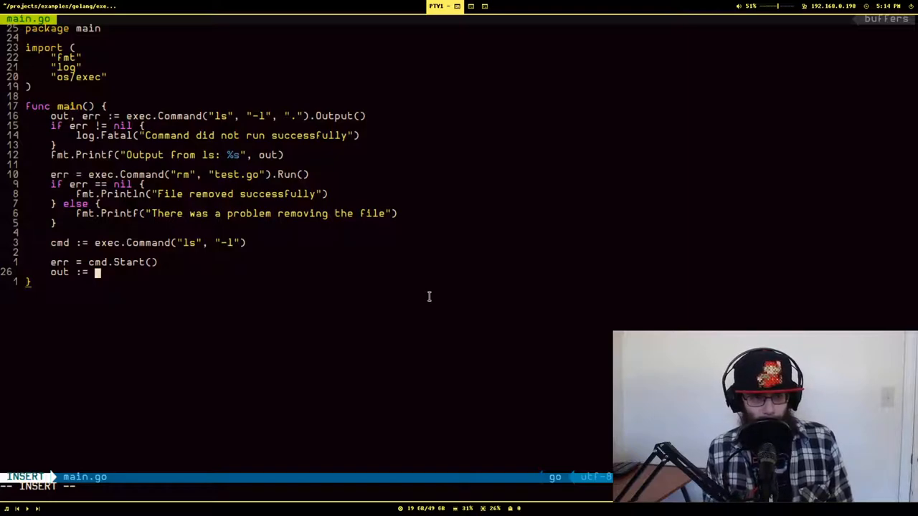
Step: Drop the unfinished out := cmd.Std line and save main.go
{"action": "type", "text": "cmd."}
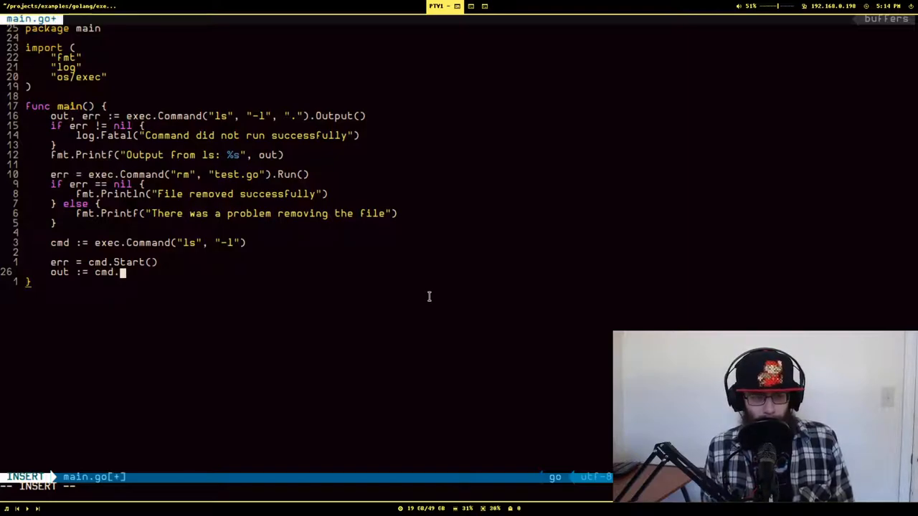
{"action": "type", "text": "Std"}
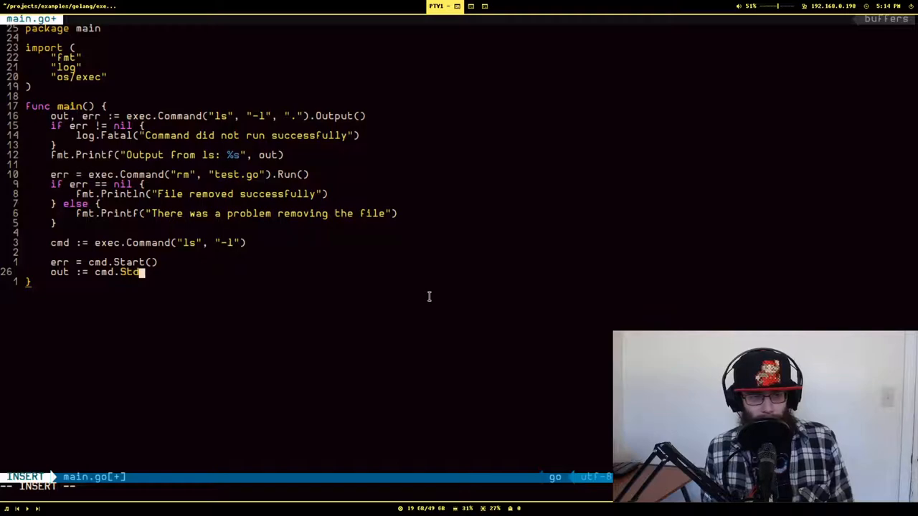
{"action": "type", "text": "i"}
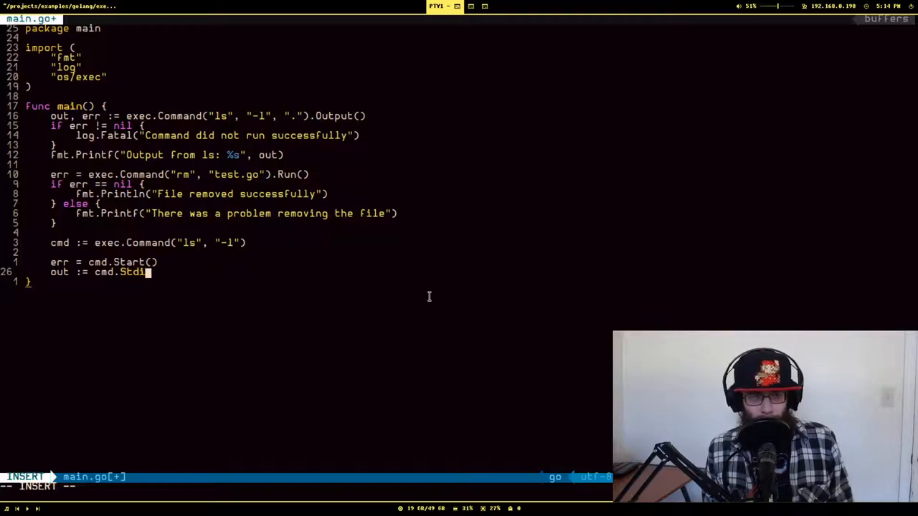
{"action": "key", "text": "BackSpace"}
{"action": "type", "text": ":w"}
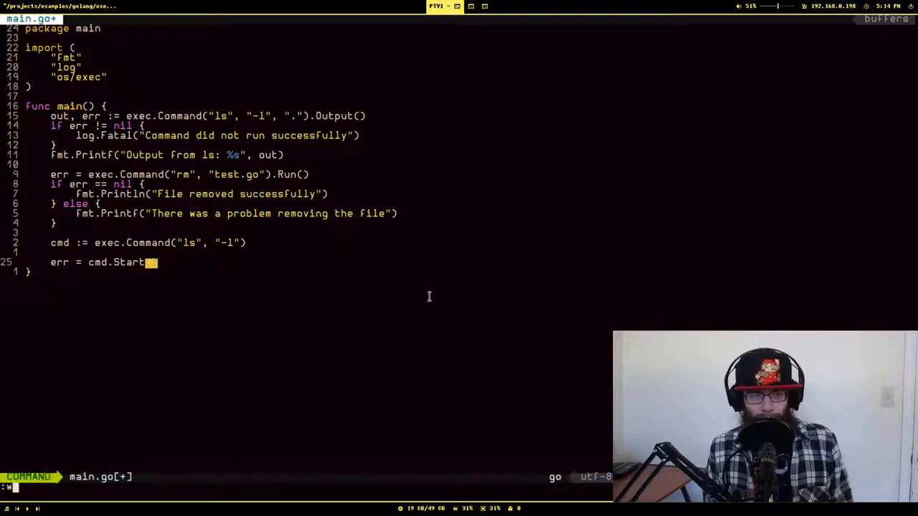
{"action": "key", "text": "Return"}
{"action": "type", "text": "if err"}
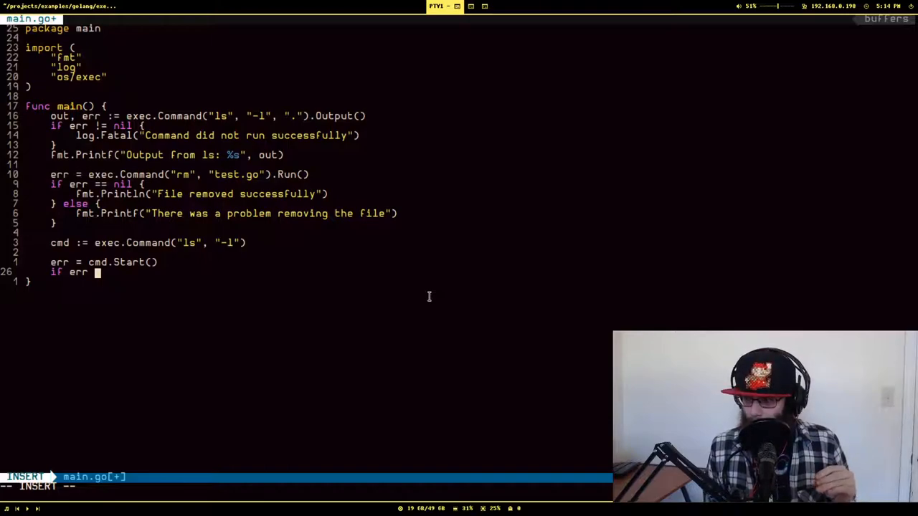
Step: Change the cmd arguments from "ls", "-l" to "rm", "test.go"
{"action": "key", "text": "Escape"}
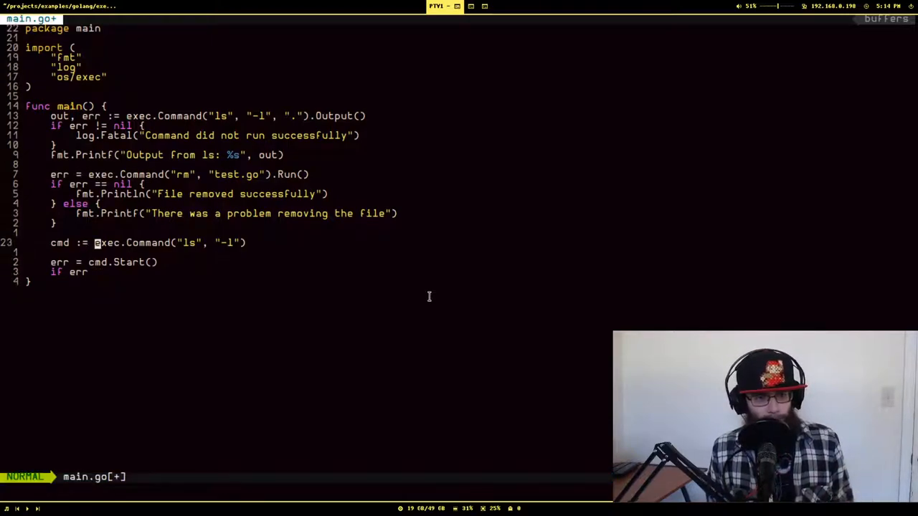
{"action": "mouse_move", "coordinate": [190, 242]}
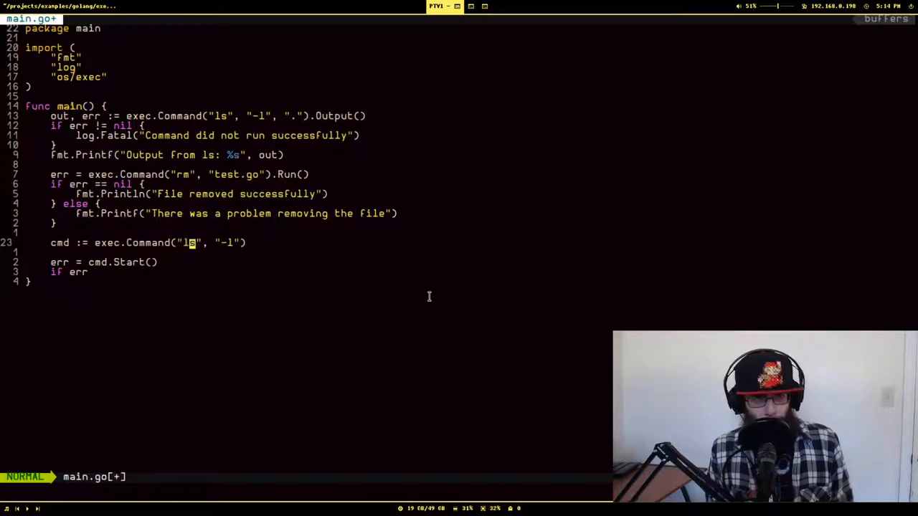
{"action": "type", "text": "rm"}
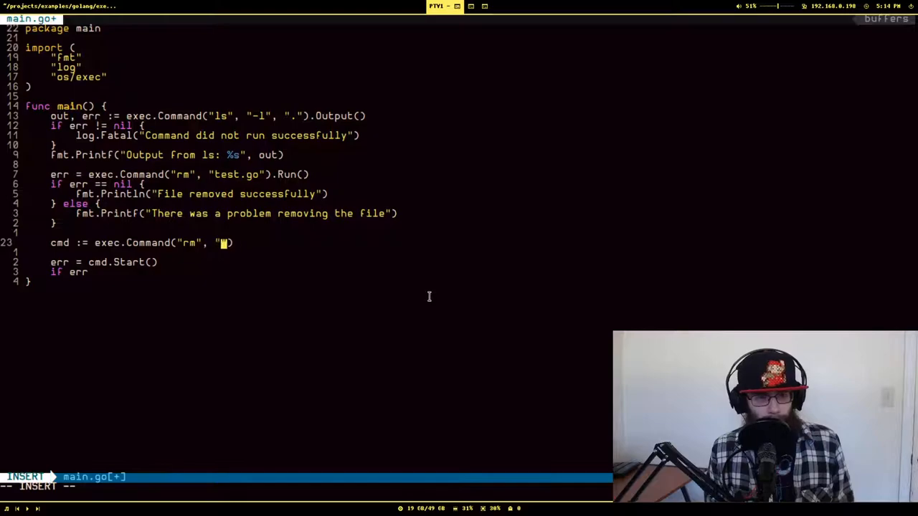
{"action": "type", "text": "test.go"}
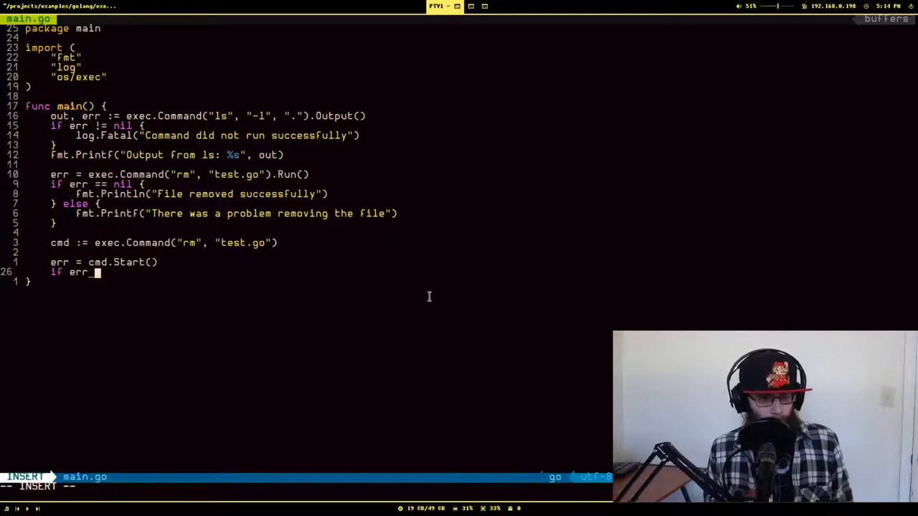
Step: Add an if err != nil block that prints "File not found"
{"action": "type", "text": "!= nil {"}
{"action": "type", "text": "fmt"}
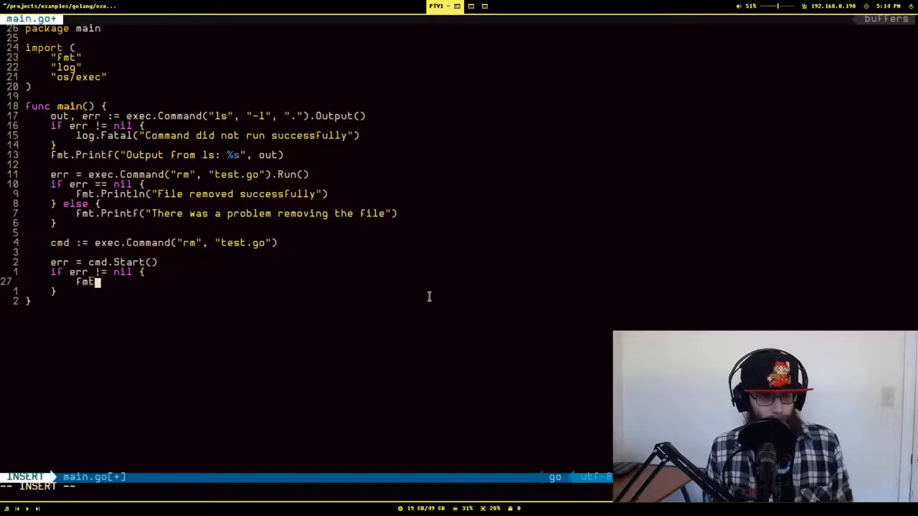
{"action": "type", "text": ".Print"}
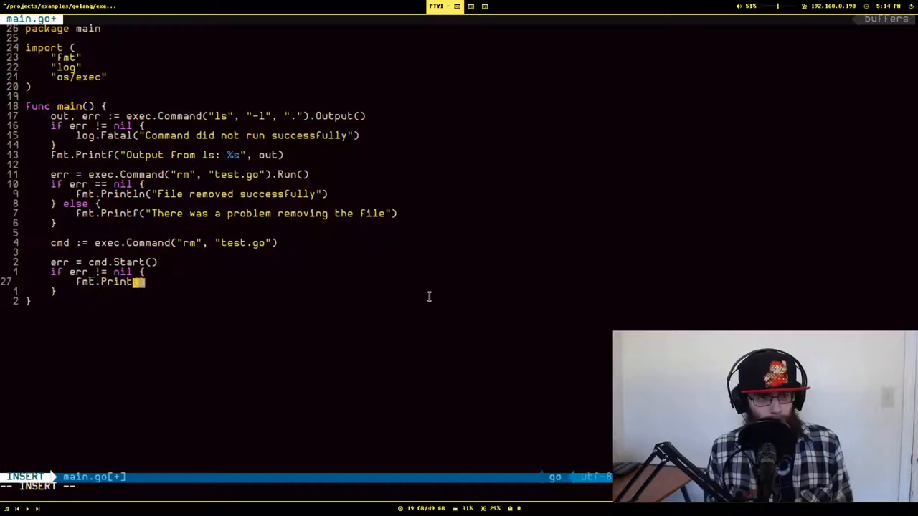
{"action": "type", "text": "n(\"File not found"}
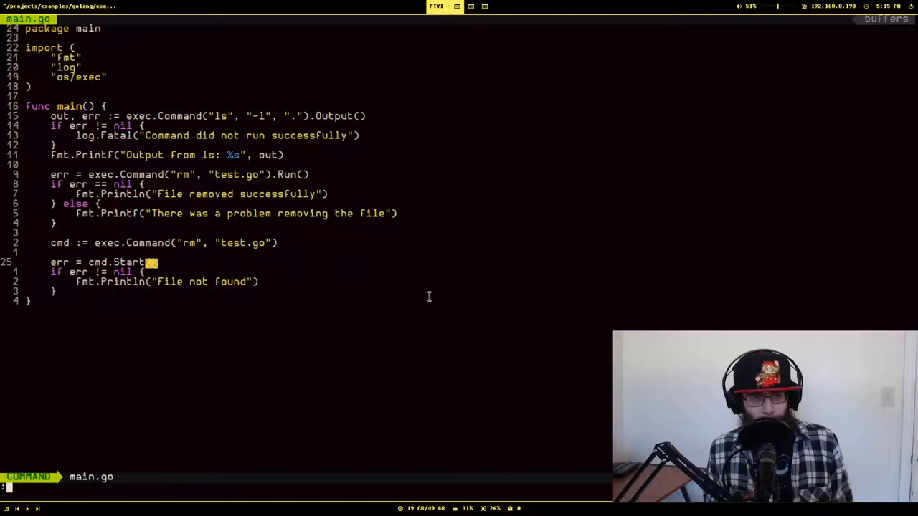
Step: Run main.go with :GoRun, view the ls listing and removal-failure message, then dismiss
{"action": "type", "text": "Go"}
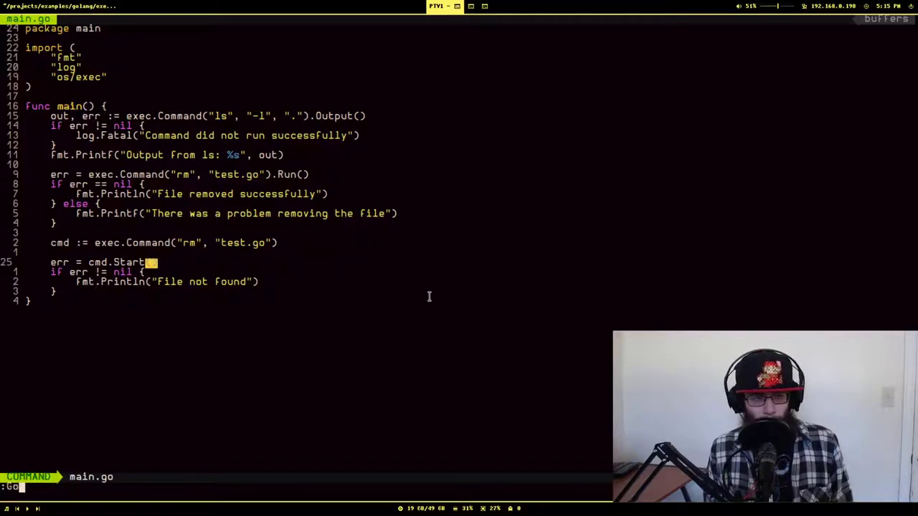
{"action": "type", "text": "Run"}
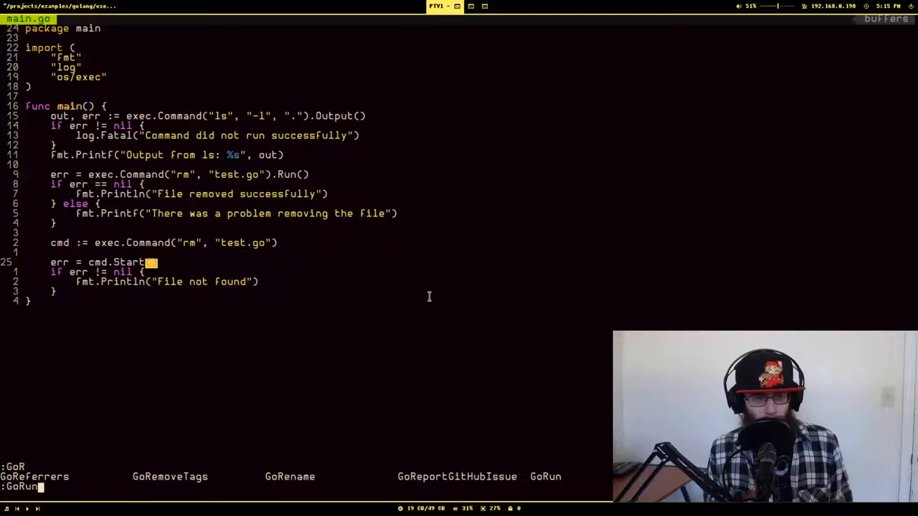
{"action": "key", "text": "Return"}
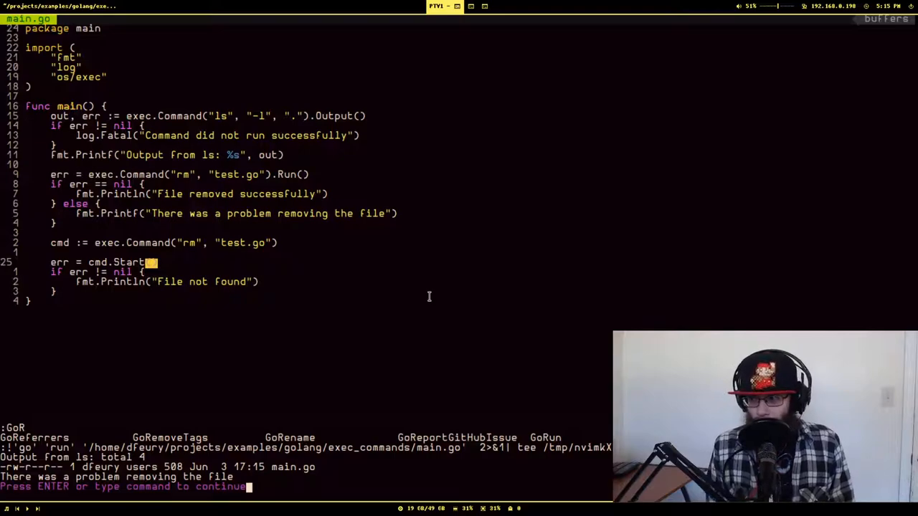
{"action": "key", "text": "Return"}
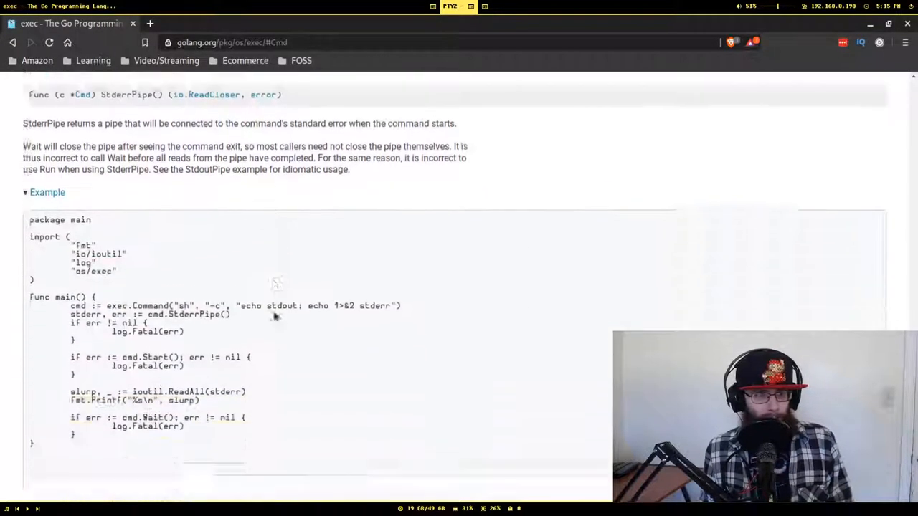
Step: Scroll the os/exec docs down to the func (*Cmd) Wait section
{"action": "scroll", "scroll_direction": "down", "scroll_amount": 3}
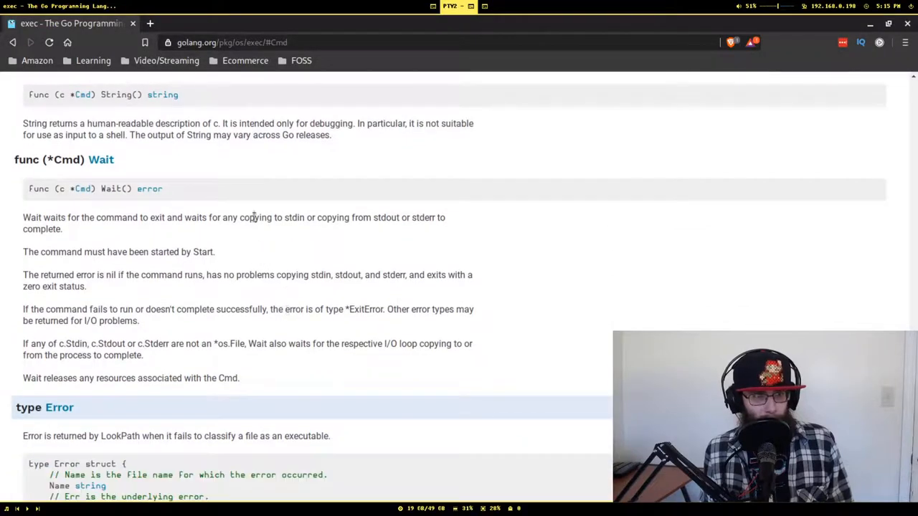
{"action": "mouse_move", "coordinate": [267, 247]}
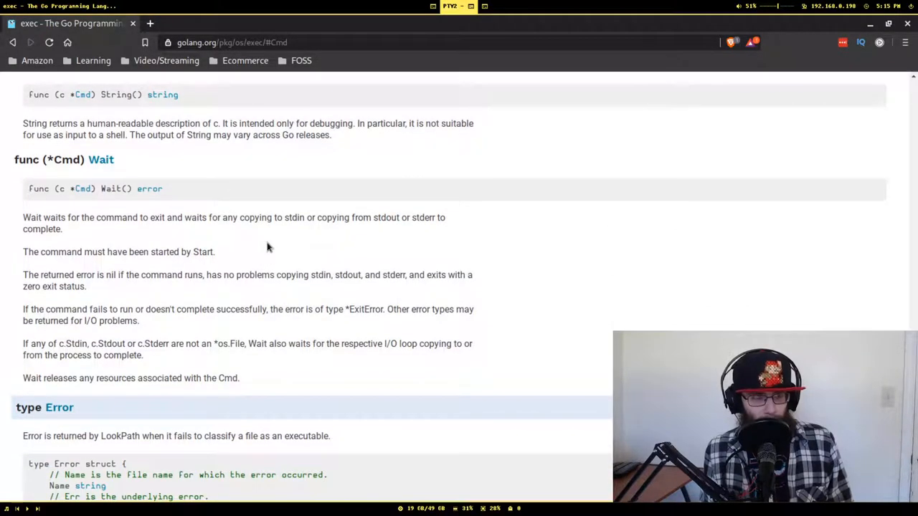
{"action": "scroll", "scroll_direction": "down", "scroll_amount": 3}
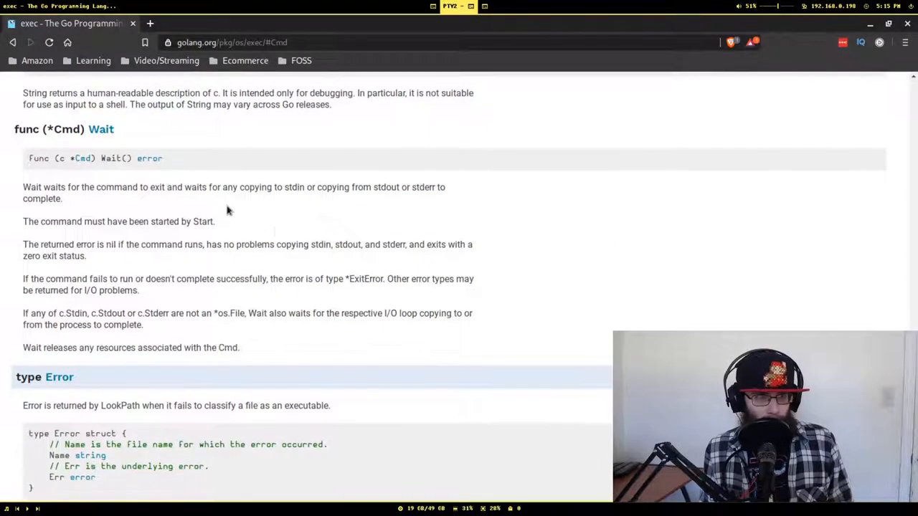
{"action": "mouse_move", "coordinate": [120, 259]}
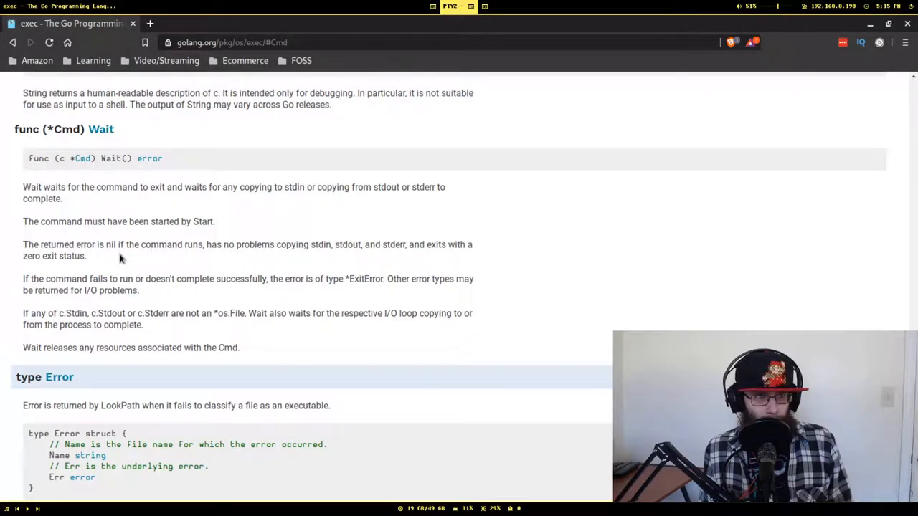
{"action": "mouse_move", "coordinate": [187, 267]}
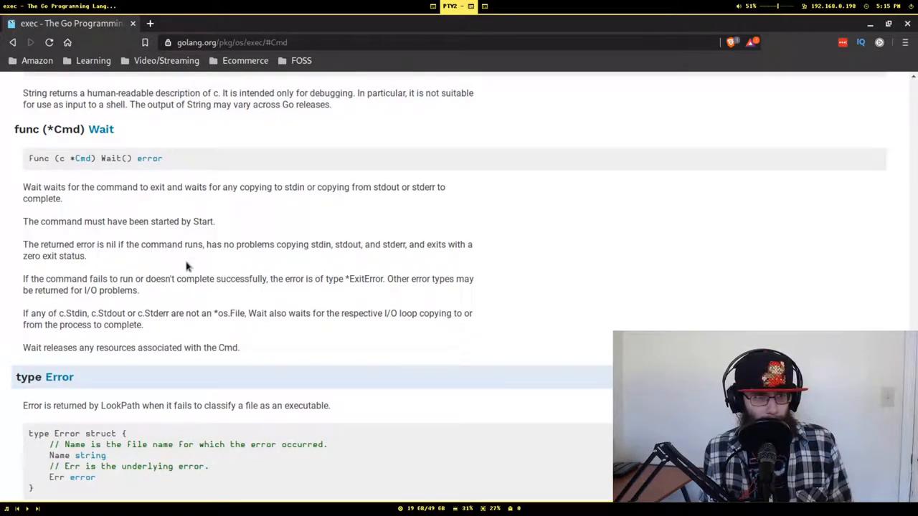
{"action": "mouse_move", "coordinate": [222, 273]}
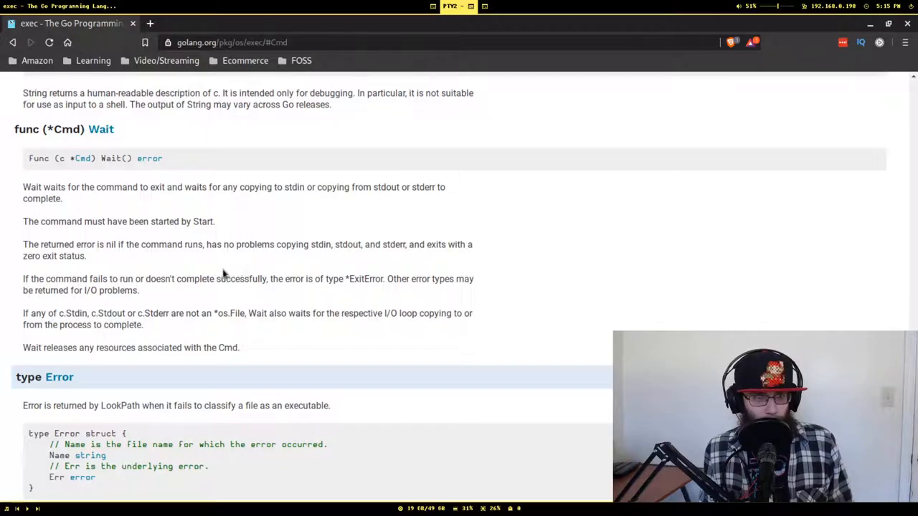
{"action": "mouse_move", "coordinate": [101, 268]}
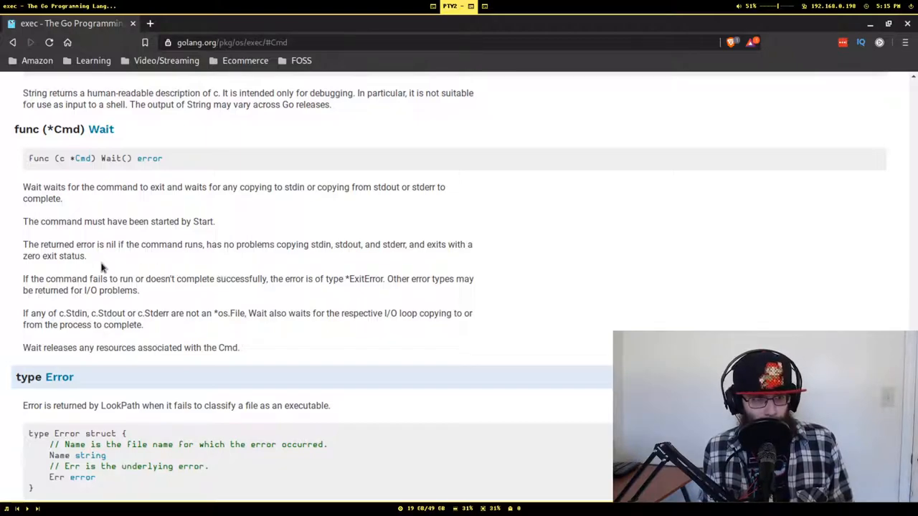
{"action": "mouse_move", "coordinate": [207, 292]}
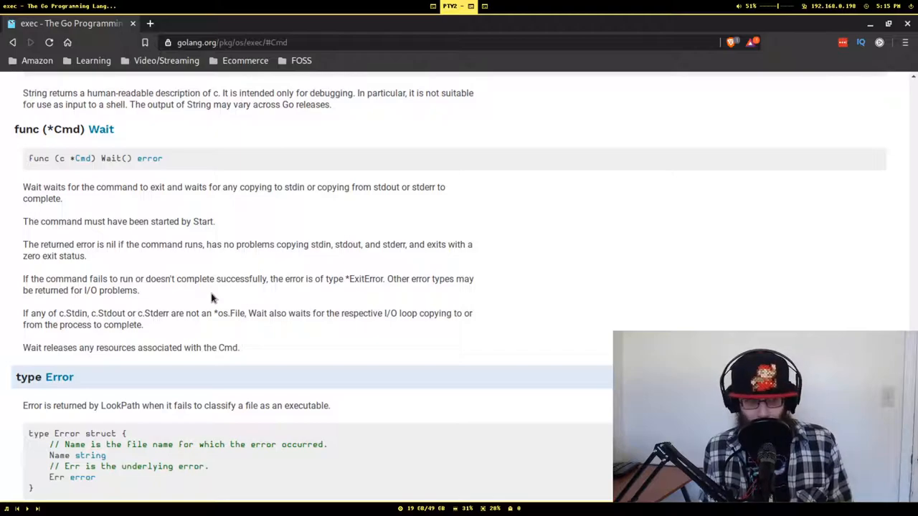
{"action": "mouse_move", "coordinate": [296, 295]}
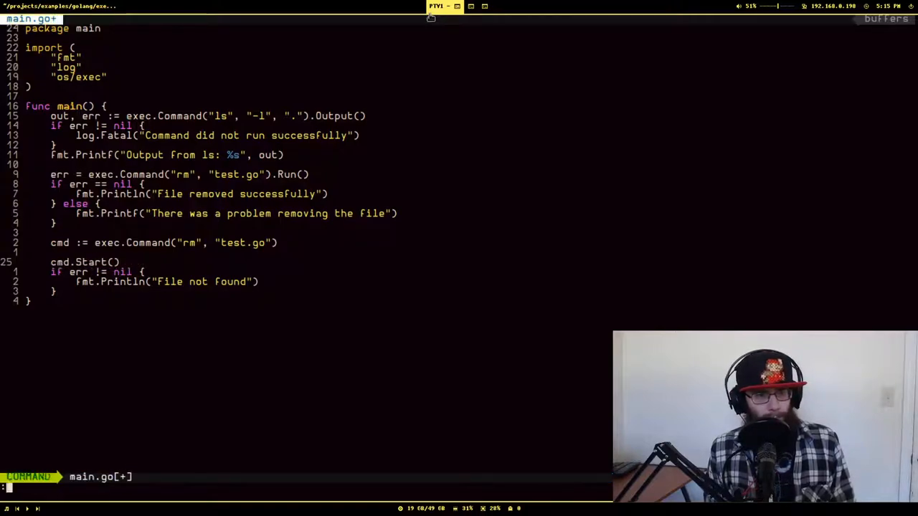
Step: Add err = cmd.Wait() after cmd.Start(), then run main.go with :GoRun
{"action": "key", "text": "o"}
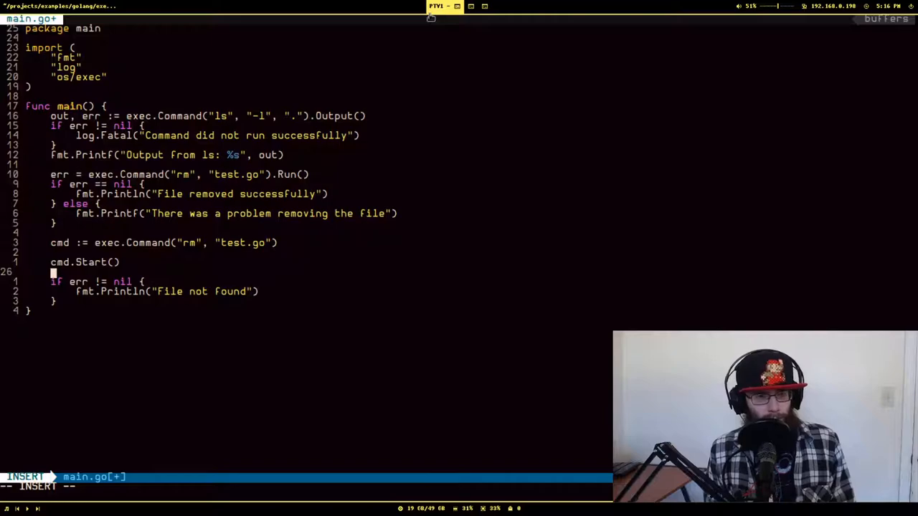
{"action": "type", "text": "err = cmd.Wait("}
{"action": "left_click", "coordinate": [107, 487]}
{"action": "type", "text": ":G"}
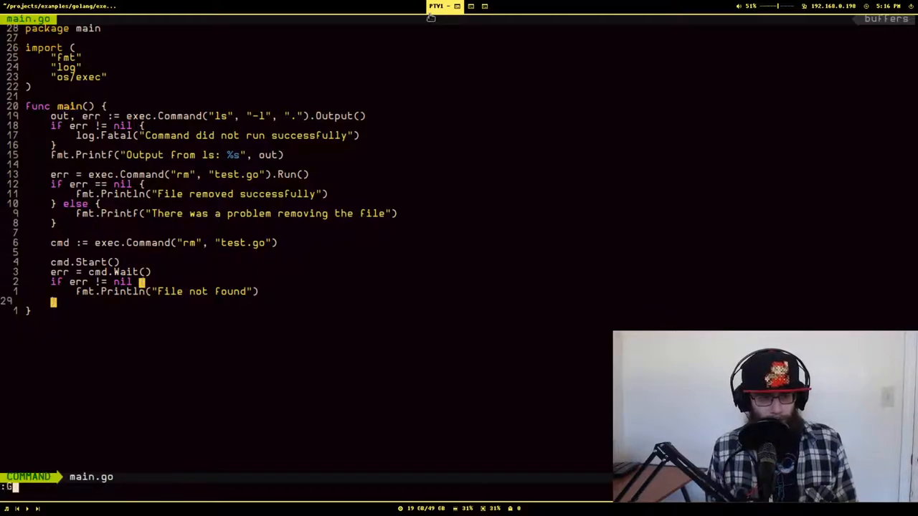
{"action": "type", "text": "oRun"}
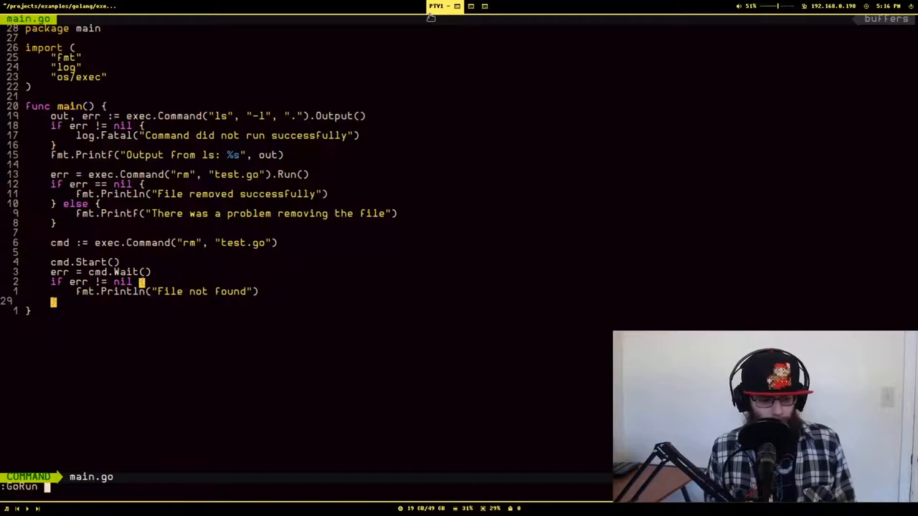
{"action": "key", "text": "Return"}
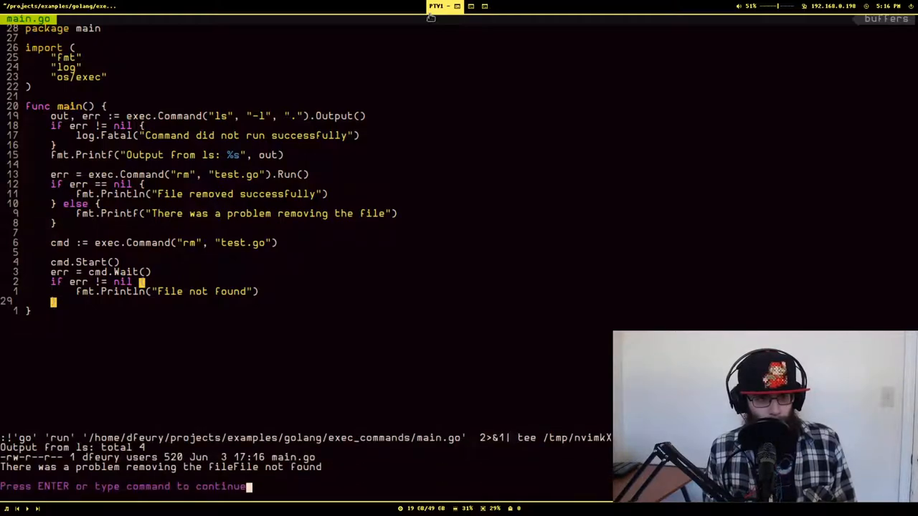
{"action": "key", "text": "Return"}
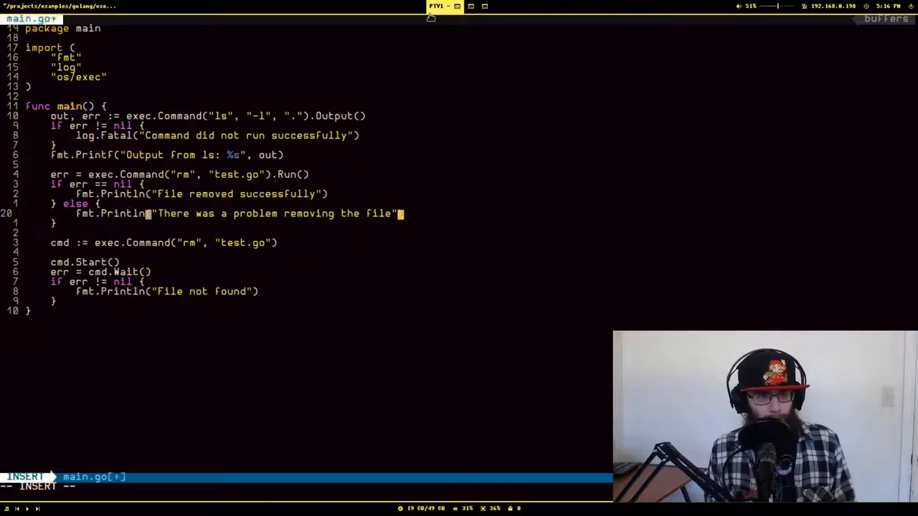
Step: Finish the Println fix on the removal-failure message and return to the os/exec docs
{"action": "key", "text": "Escape"}
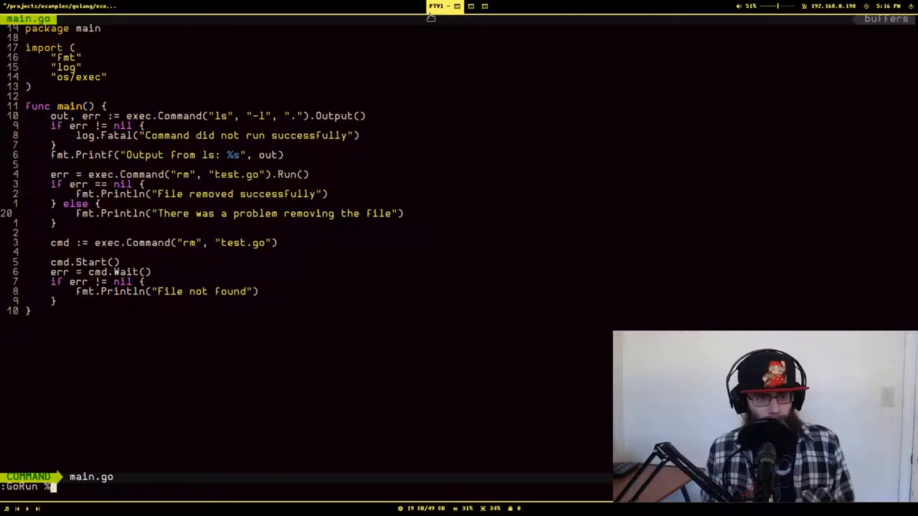
{"action": "key", "text": "Escape"}
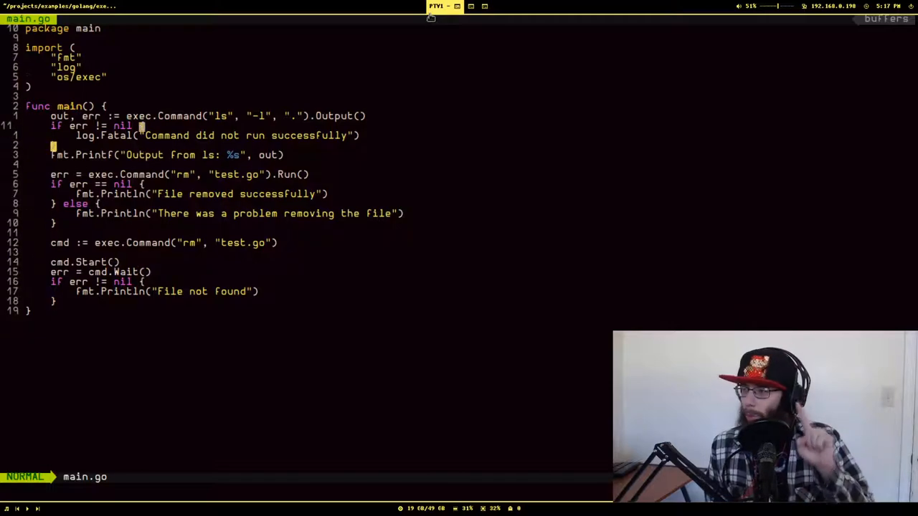
{"action": "left_click", "coordinate": [450, 6]}
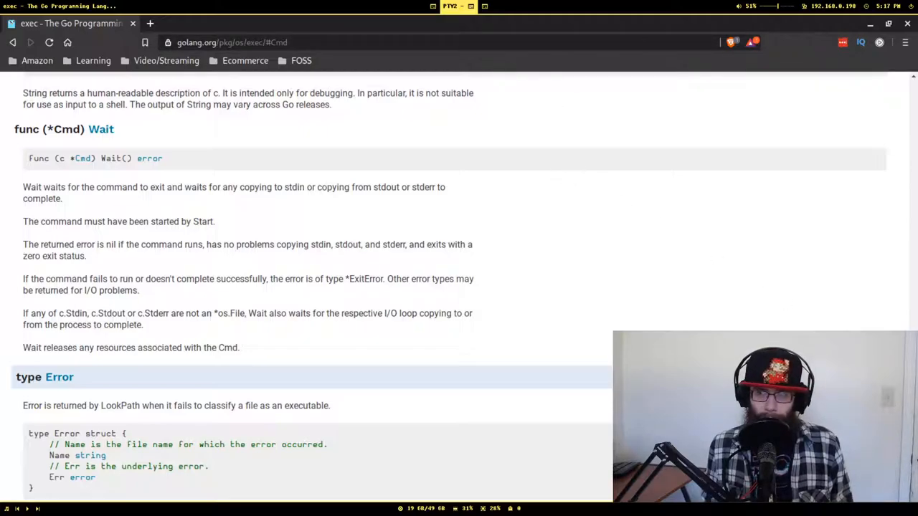
Step: Scroll the os/exec page up to func LookPath and its fortune example
{"action": "scroll", "scroll_direction": "up", "scroll_amount": 3}
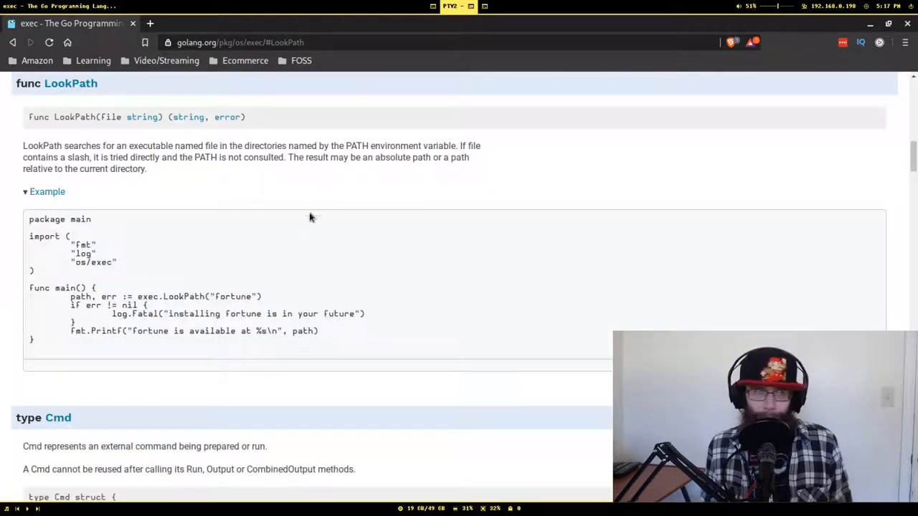
{"action": "mouse_move", "coordinate": [141, 146]}
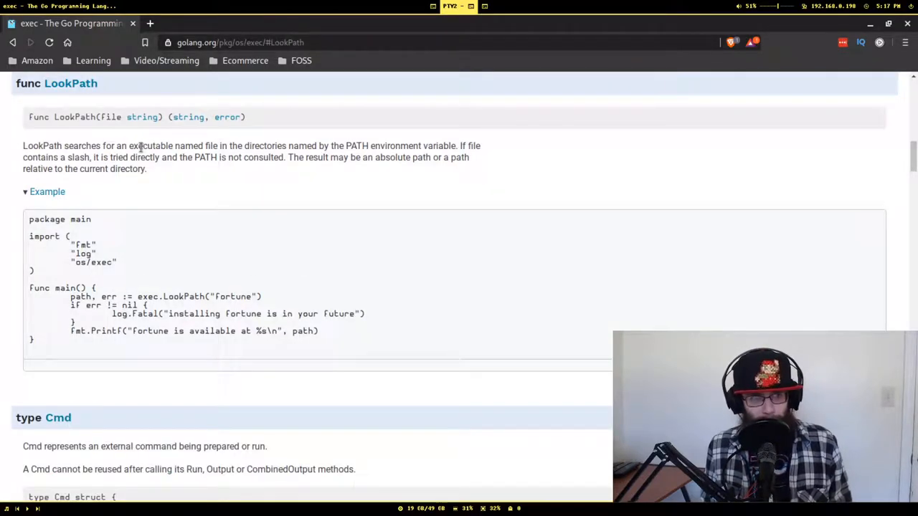
{"action": "mouse_move", "coordinate": [260, 149]}
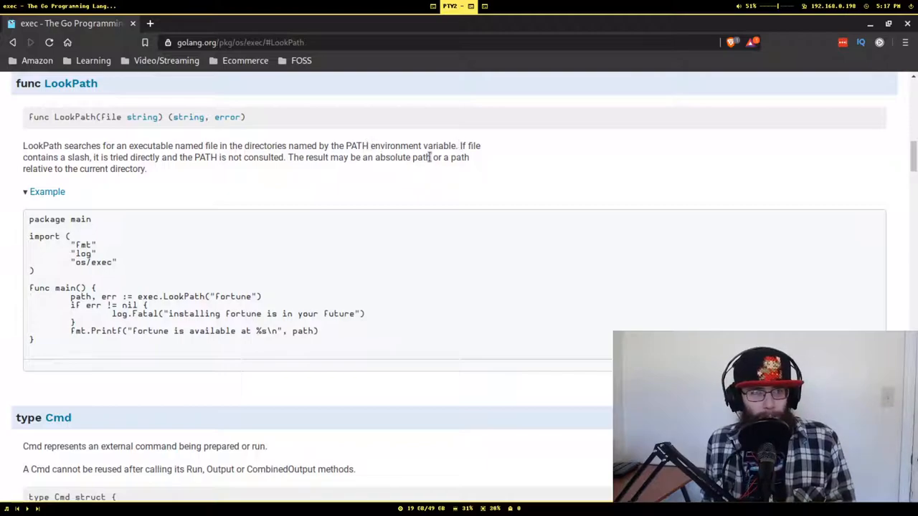
{"action": "mouse_move", "coordinate": [142, 152]}
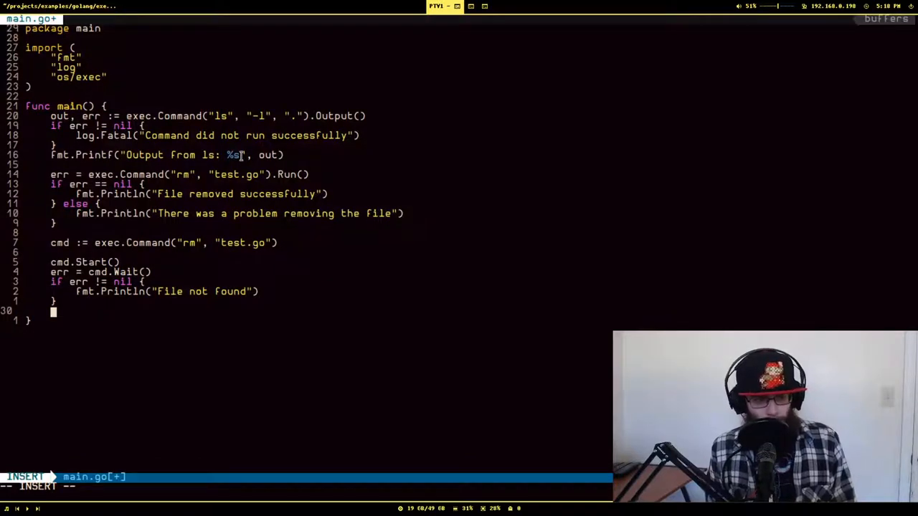
Step: Add path, err := exec.LookPath("ls") with an "Unable to find" error message
{"action": "type", "text": "path, err :="}
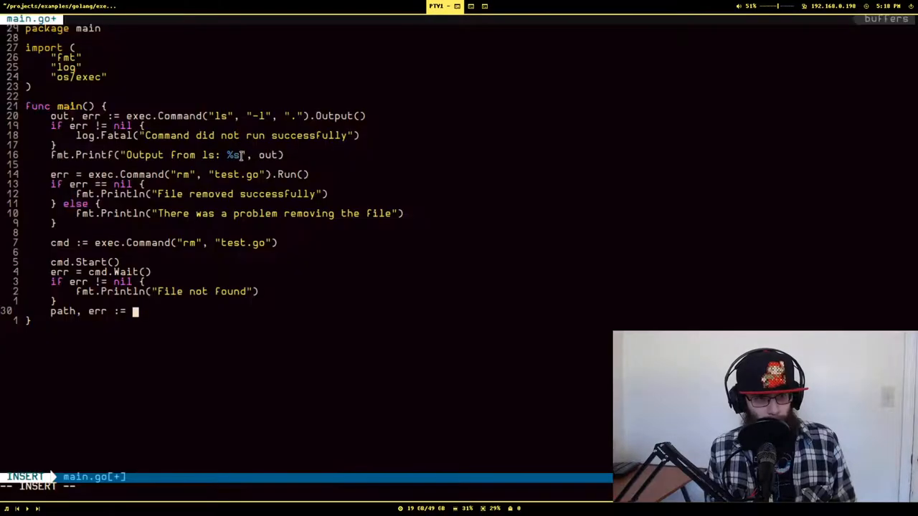
{"action": "type", "text": "exec.Look"}
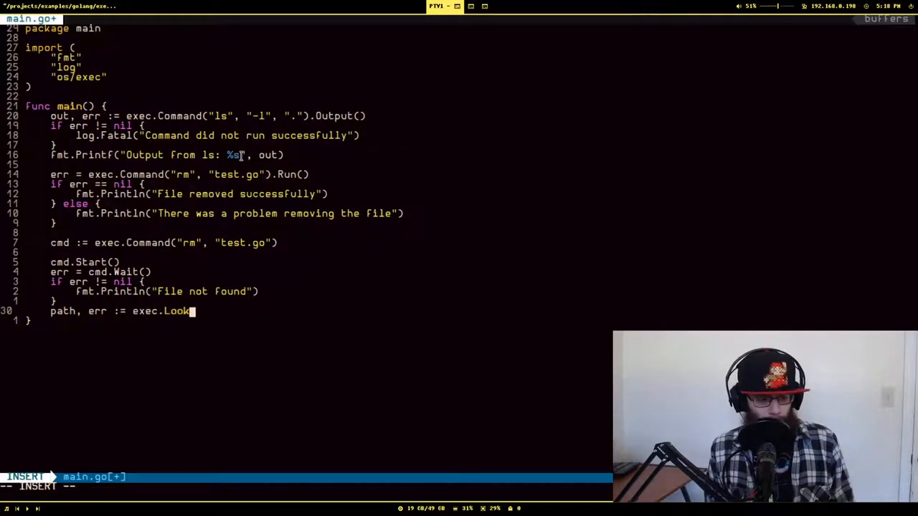
{"action": "type", "text": "Path"}
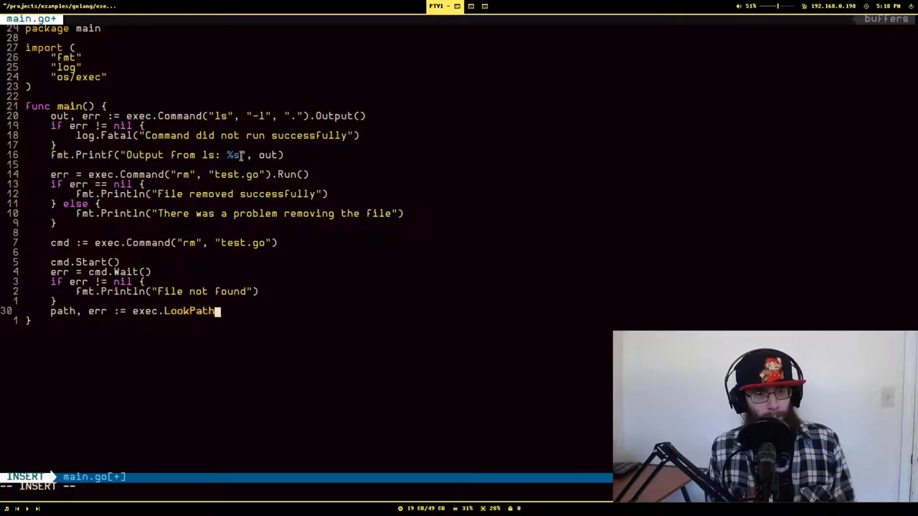
{"action": "type", "text": "(\"ls\""}
{"action": "type", "text": "if err != nil {"}
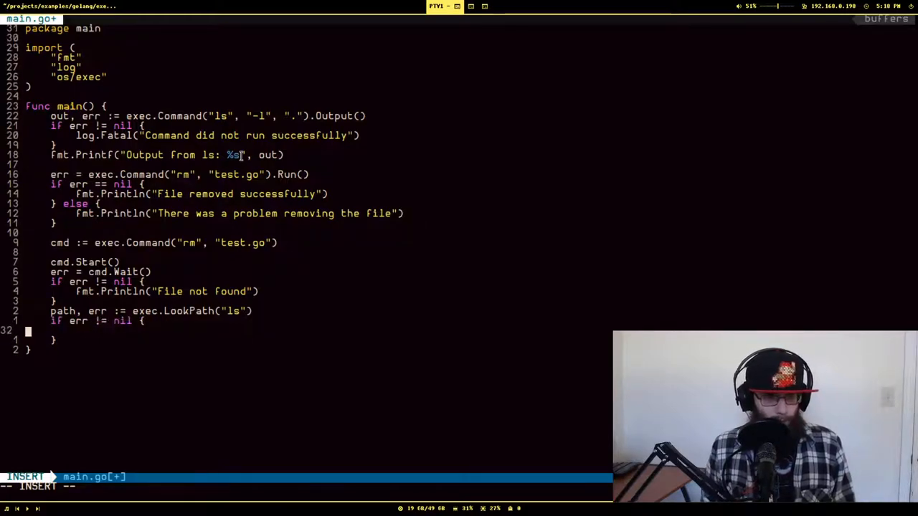
{"action": "type", "text": "fmt.Println(\""}
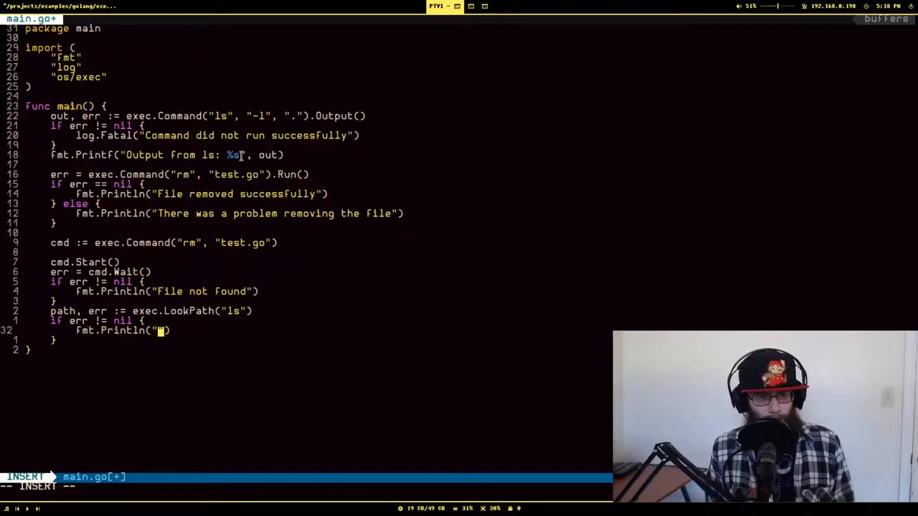
{"action": "type", "text": "Unable to find 'ls' in p"}
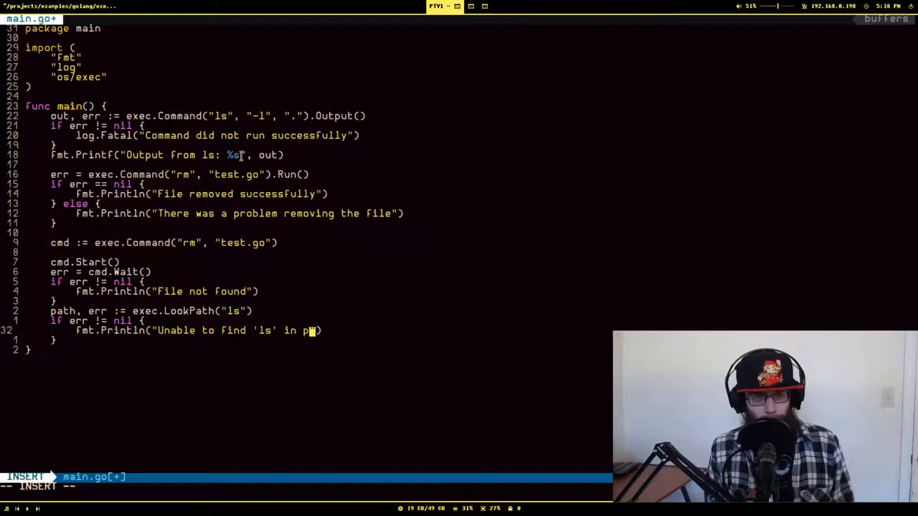
{"action": "key", "text": "Escape"}
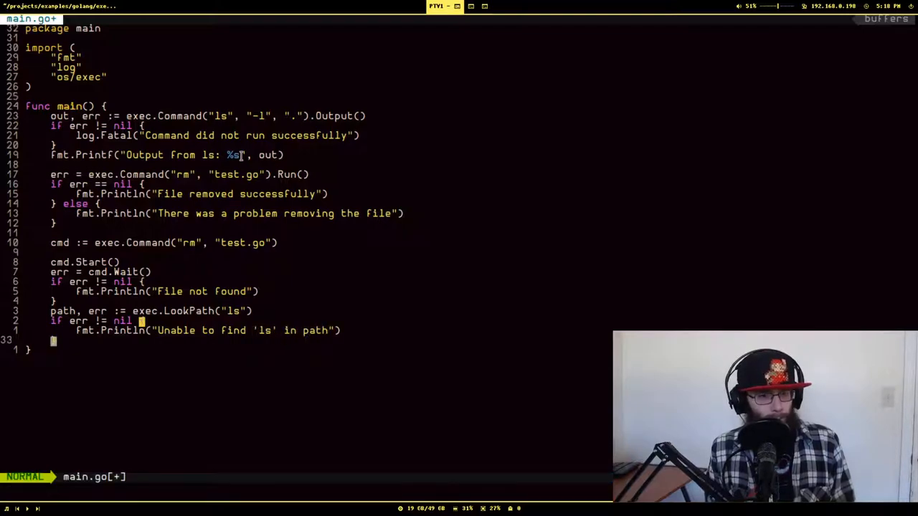
Step: Print "Path to ls: '%s'" with path and run :GoRun to show /usr/bin/ls
{"action": "key", "text": "o"}
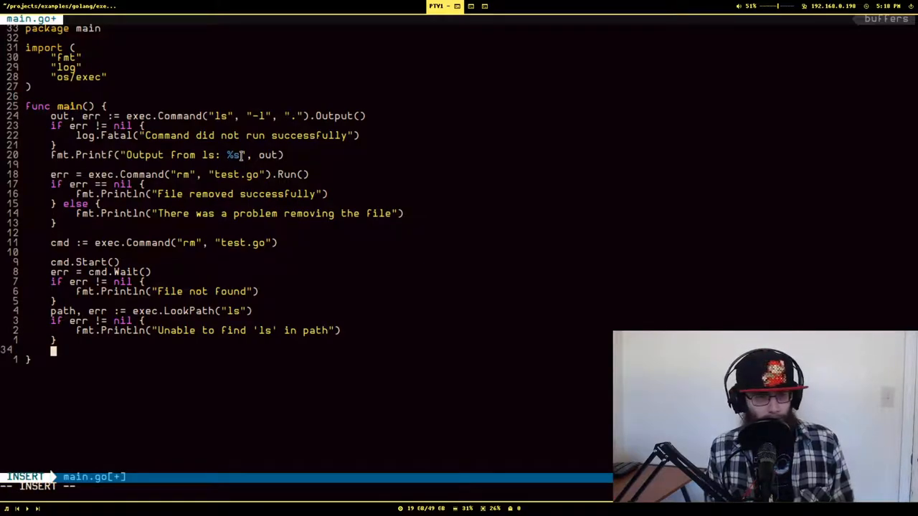
{"action": "type", "text": "fmt.P"}
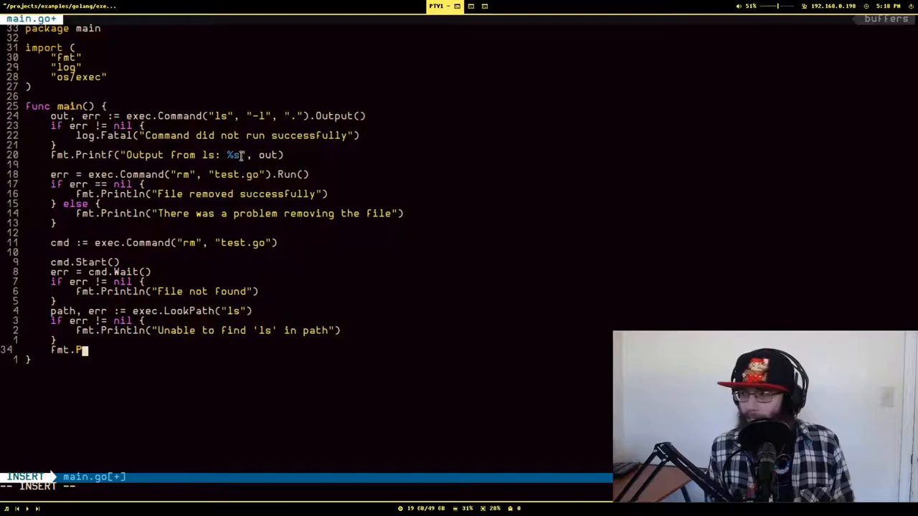
{"action": "key", "text": "Escape"}
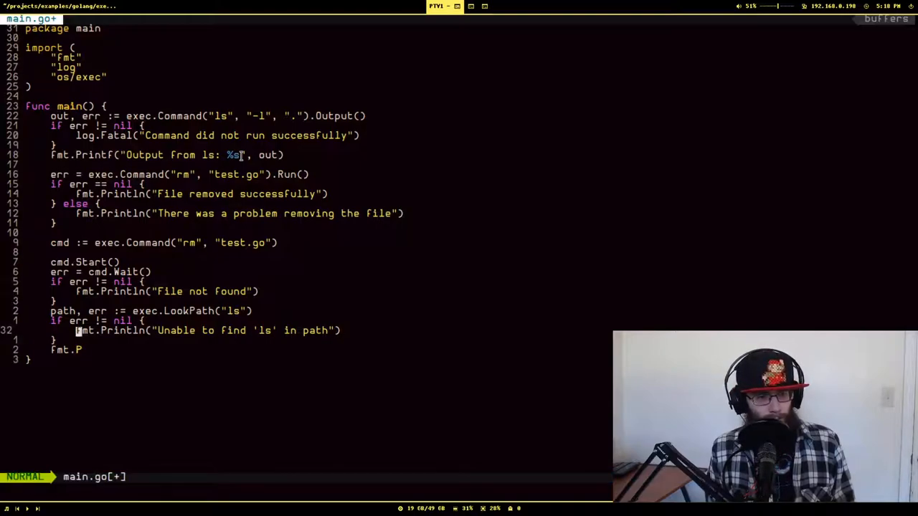
{"action": "key", "text": "o"}
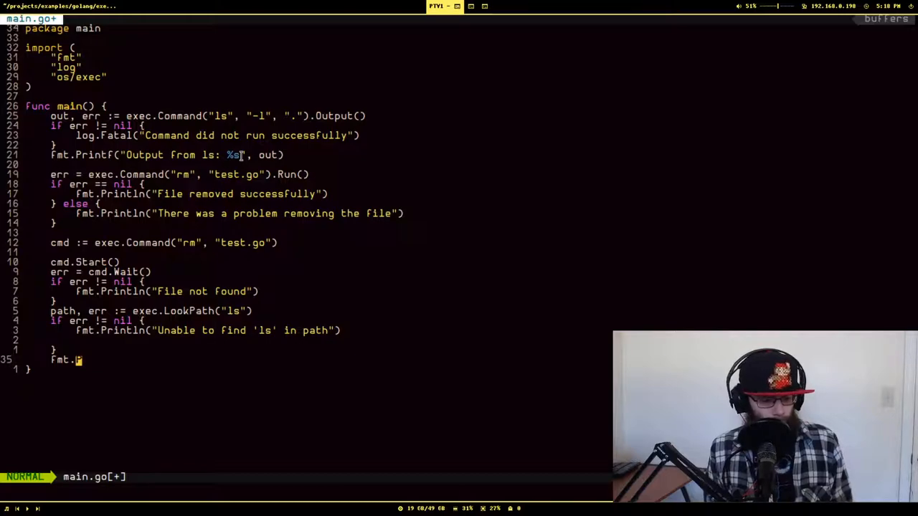
{"action": "type", "text": "Printf(\""}
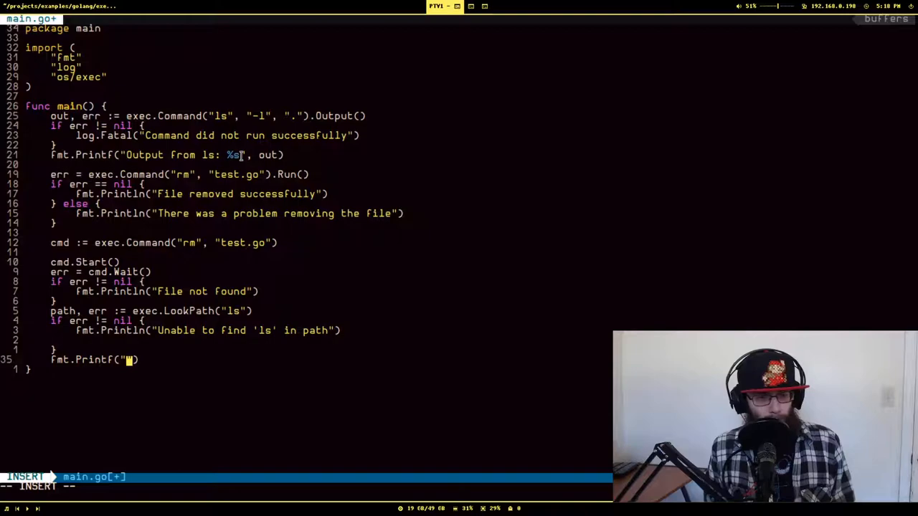
{"action": "type", "text": "Path to ls:"}
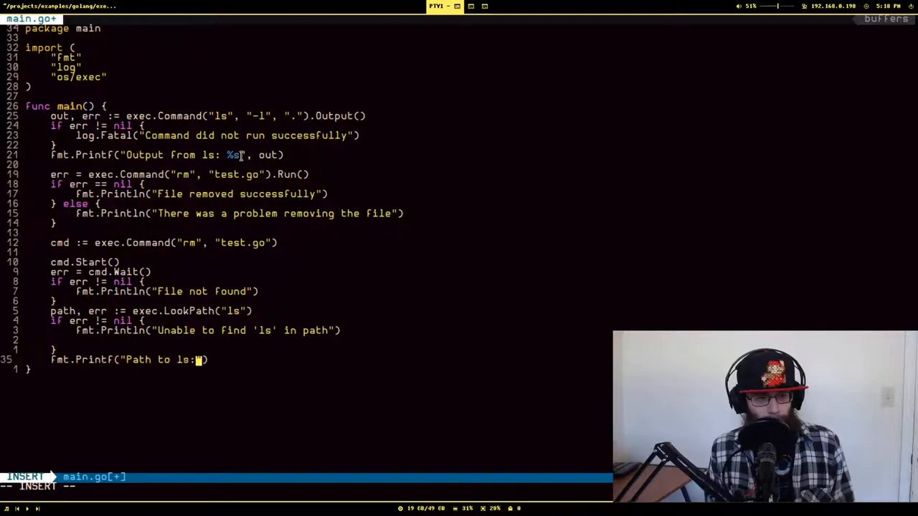
{"action": "type", "text": "'%s'"}
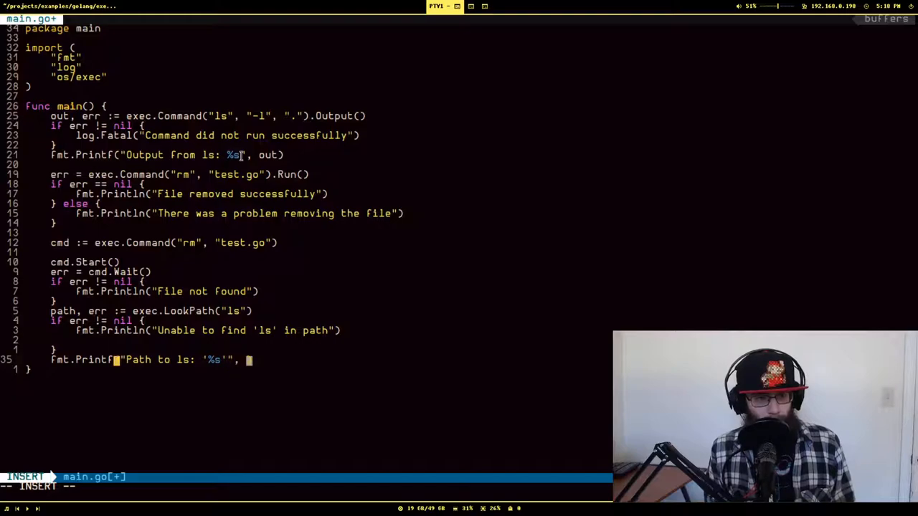
{"action": "type", "text": "path"}
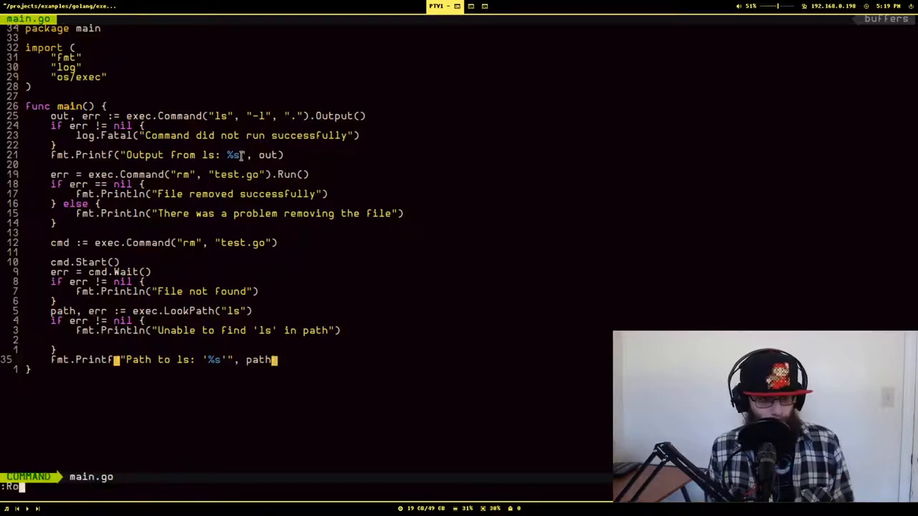
{"action": "type", "text": "GoRun"}
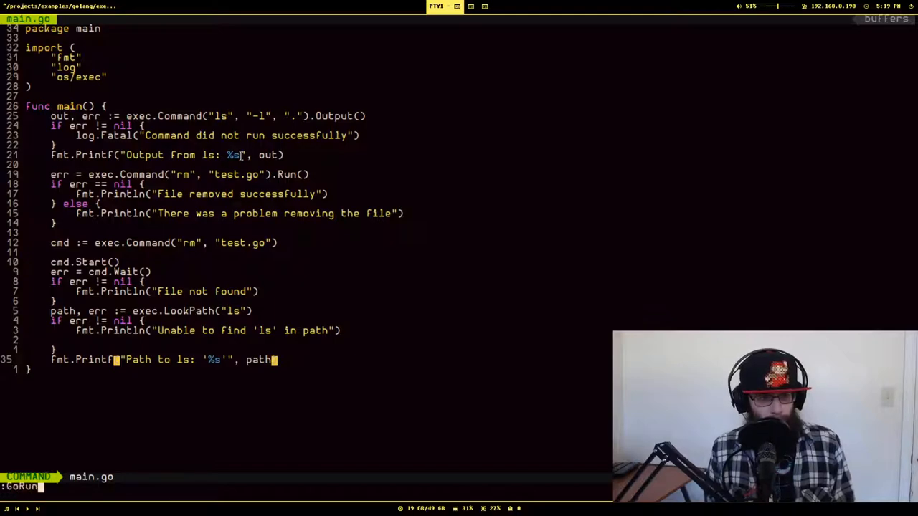
{"action": "key", "text": "Return"}
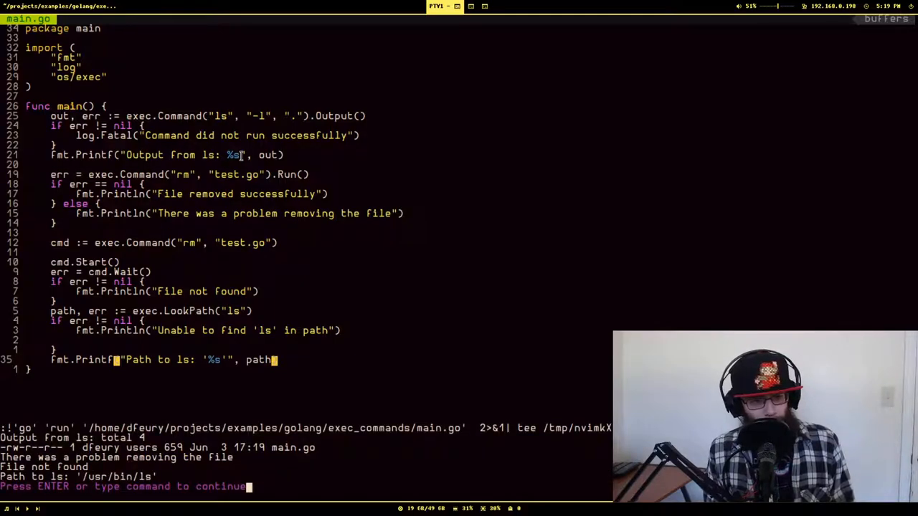